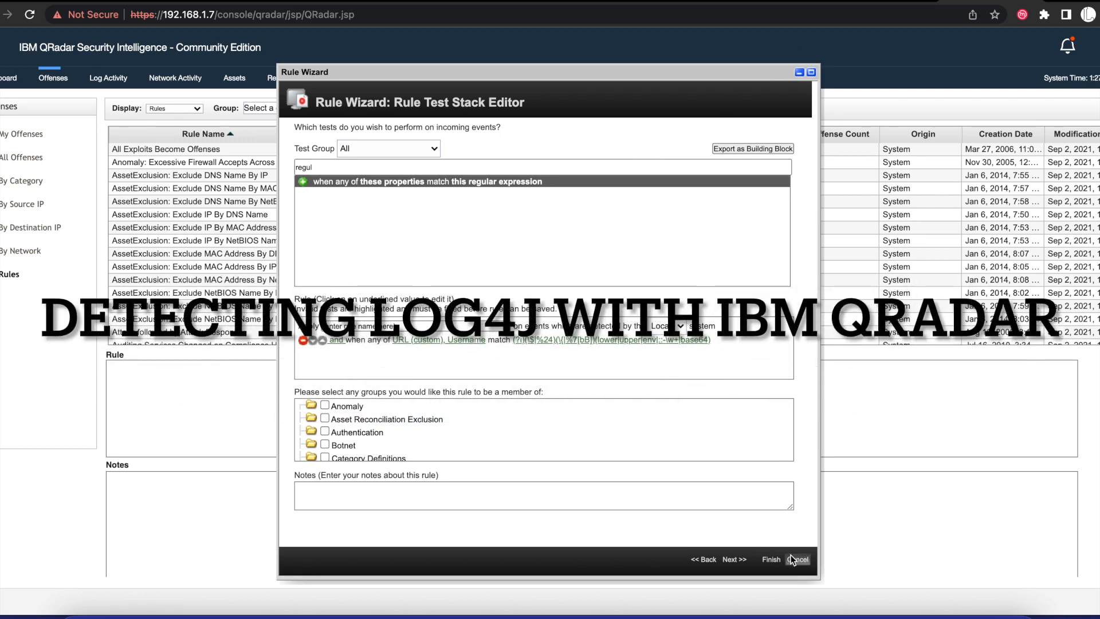
Cancel the draft rule wizard and confirm discarding it
click(800, 559)
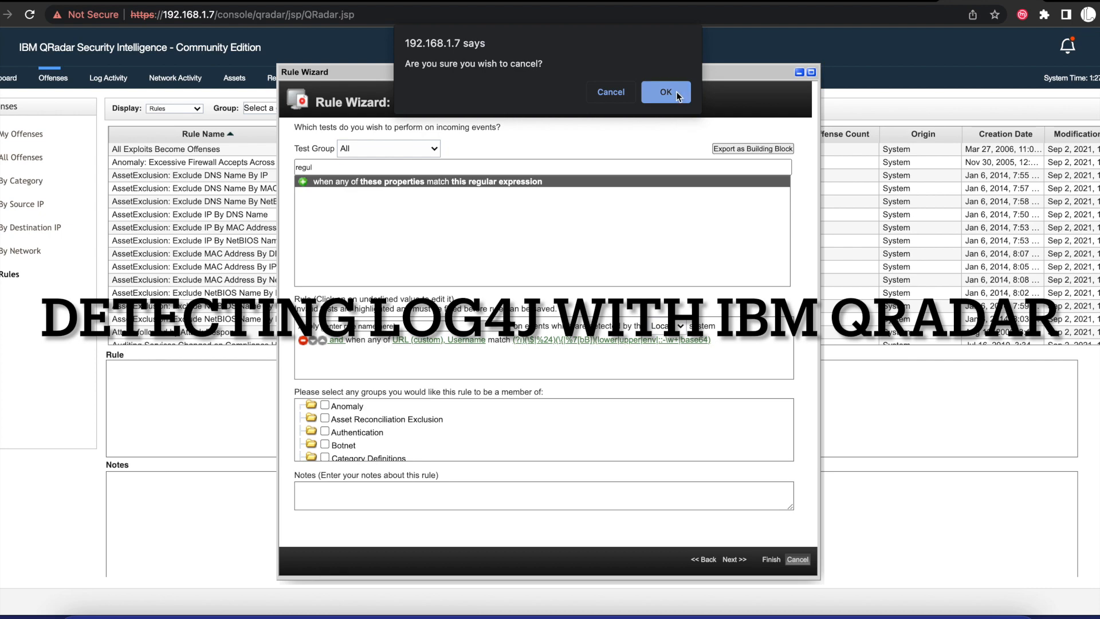
click(666, 92)
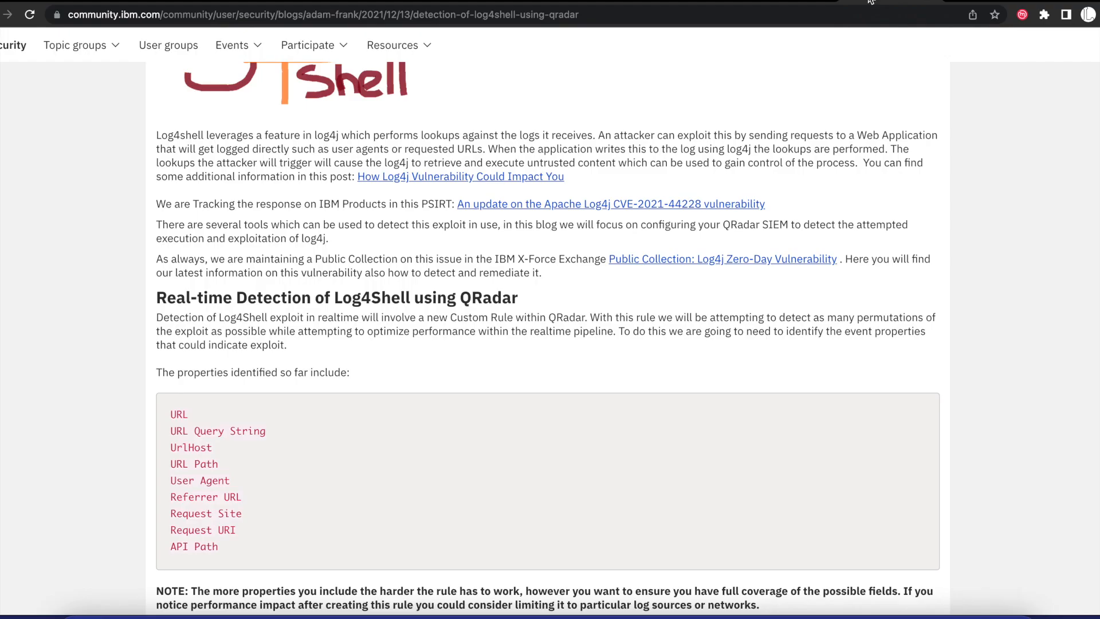
Return to the top of the Log4Shell blog post and briefly highlight 'Log4Shell' in the title
scroll(up, 3)
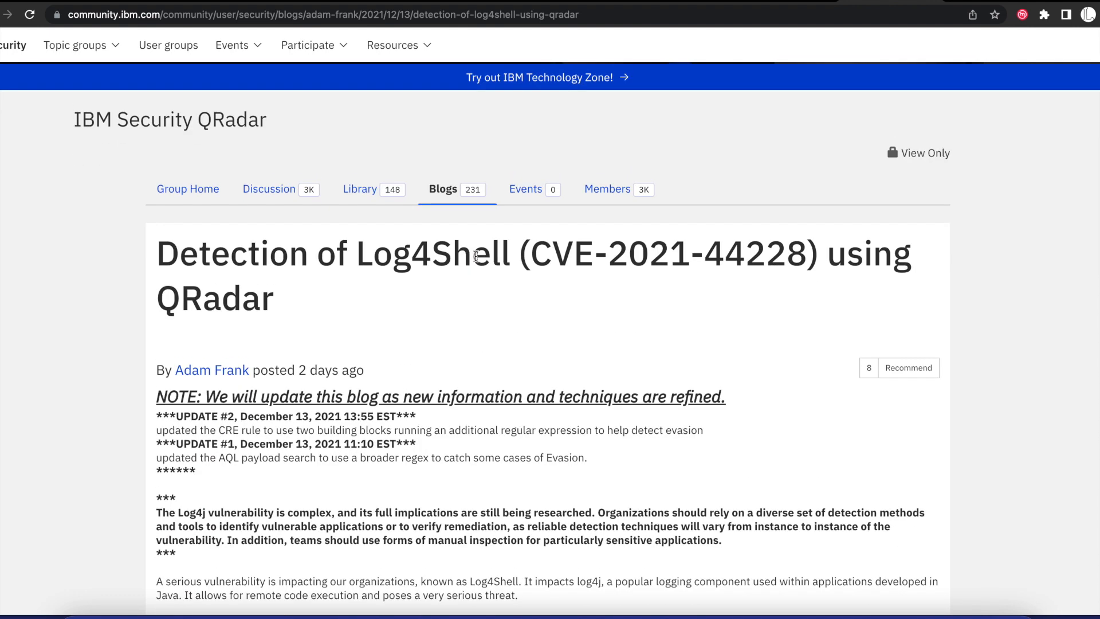
scroll(down, 3)
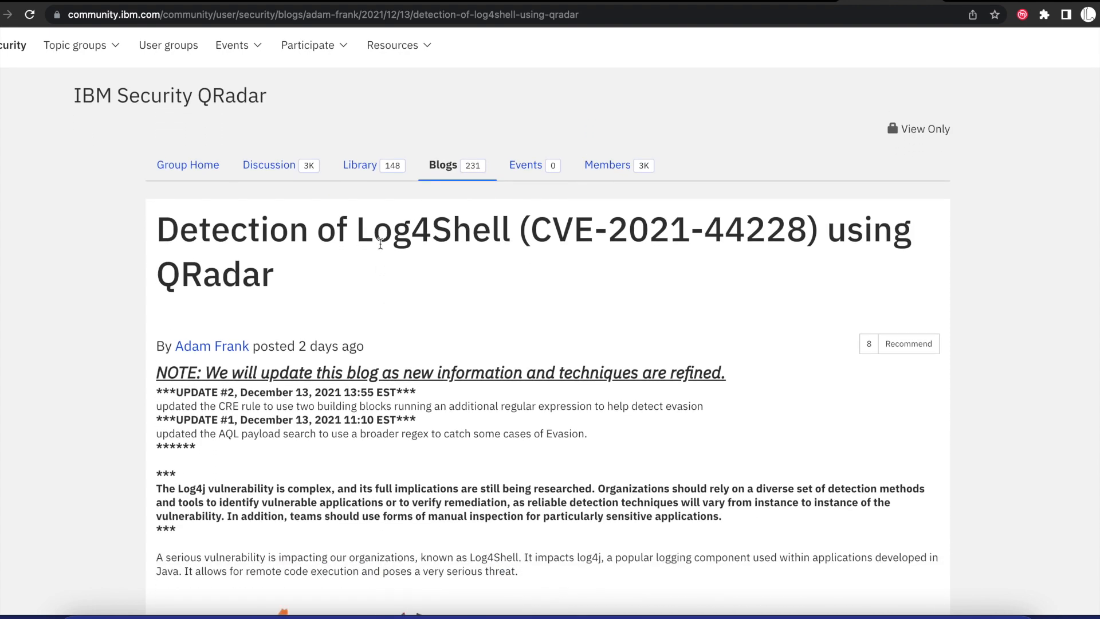
double_click(425, 231)
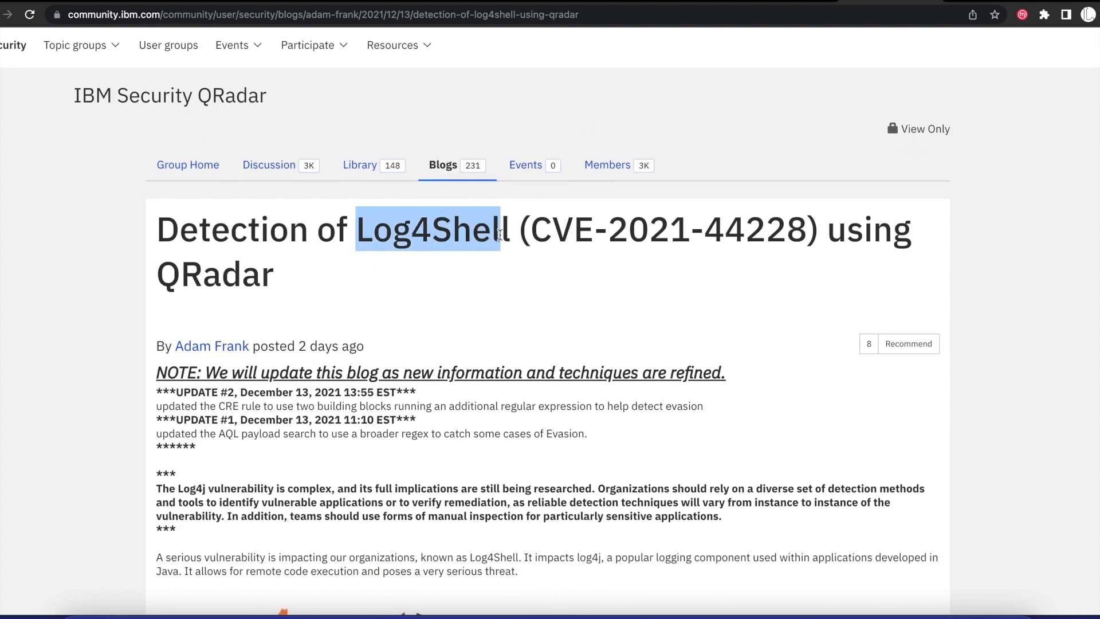
click(576, 233)
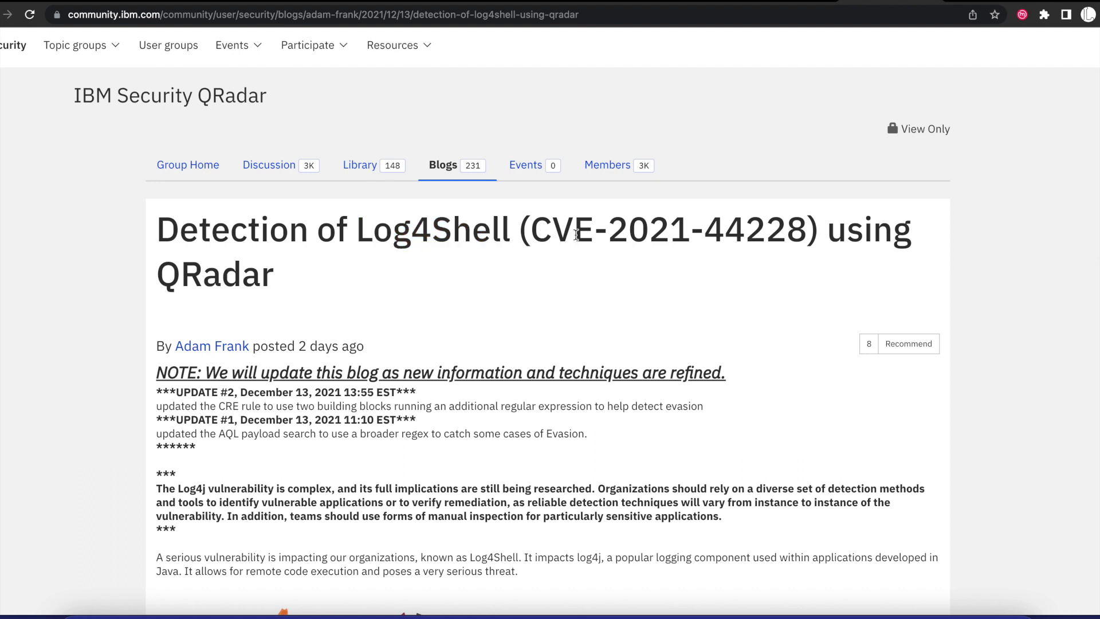
mouse_move(763, 243)
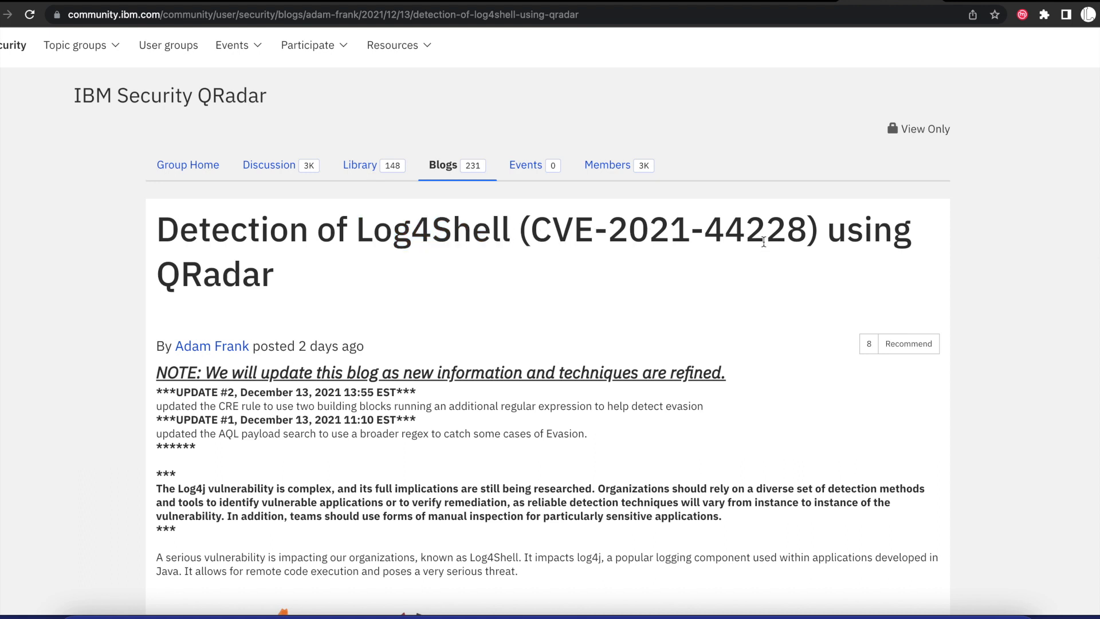
Read down the post to its regular expressions and first building-block instructions
scroll(down, 3)
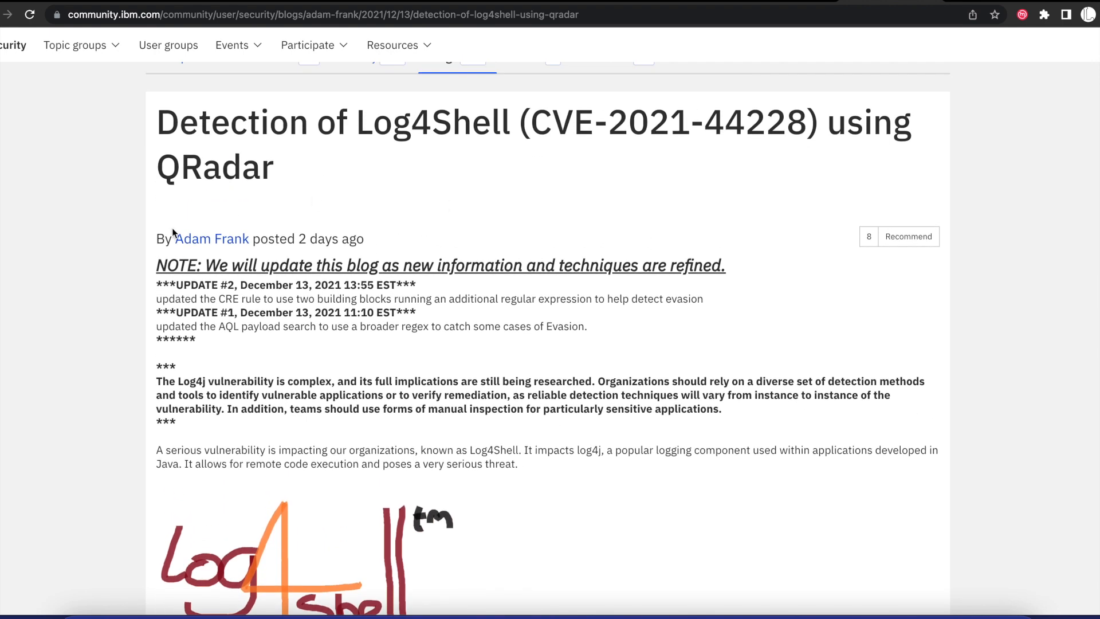
scroll(down, 3)
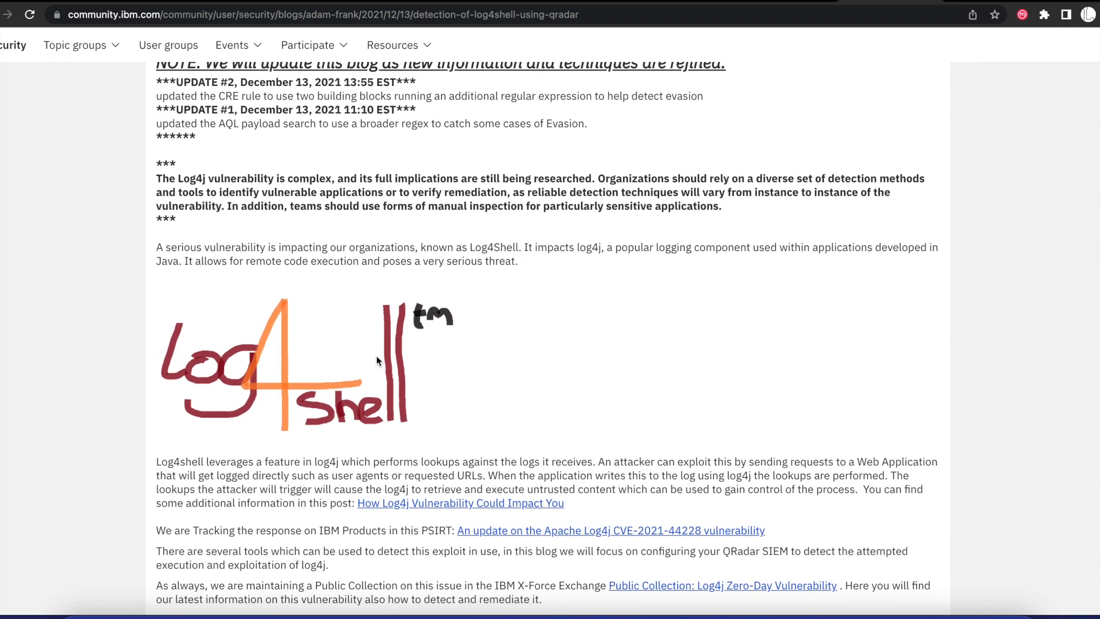
scroll(down, 3)
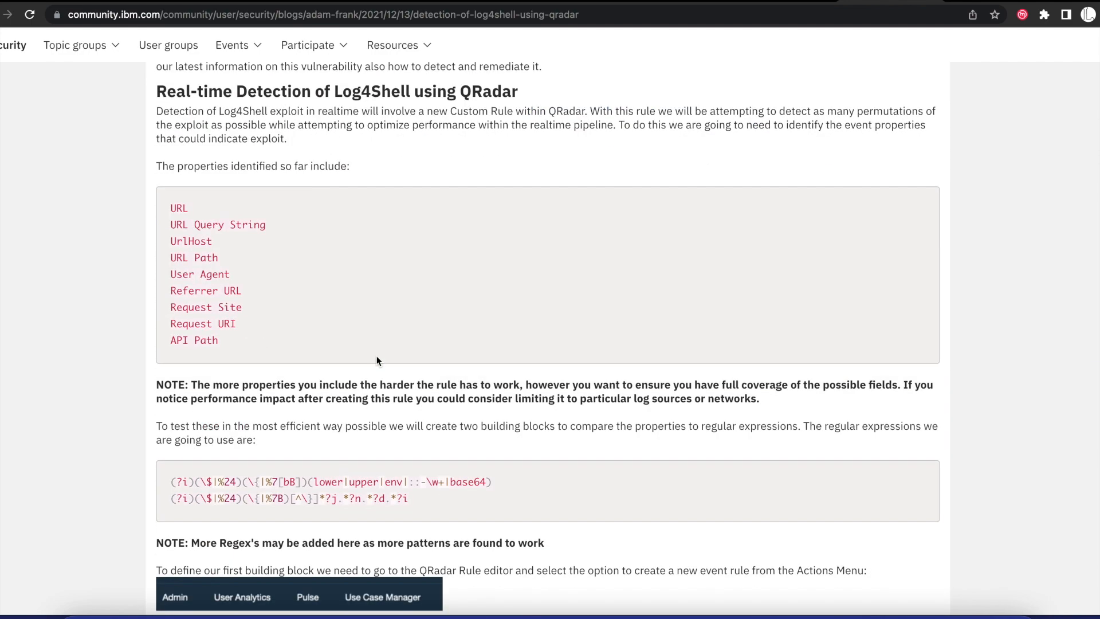
scroll(down, 3)
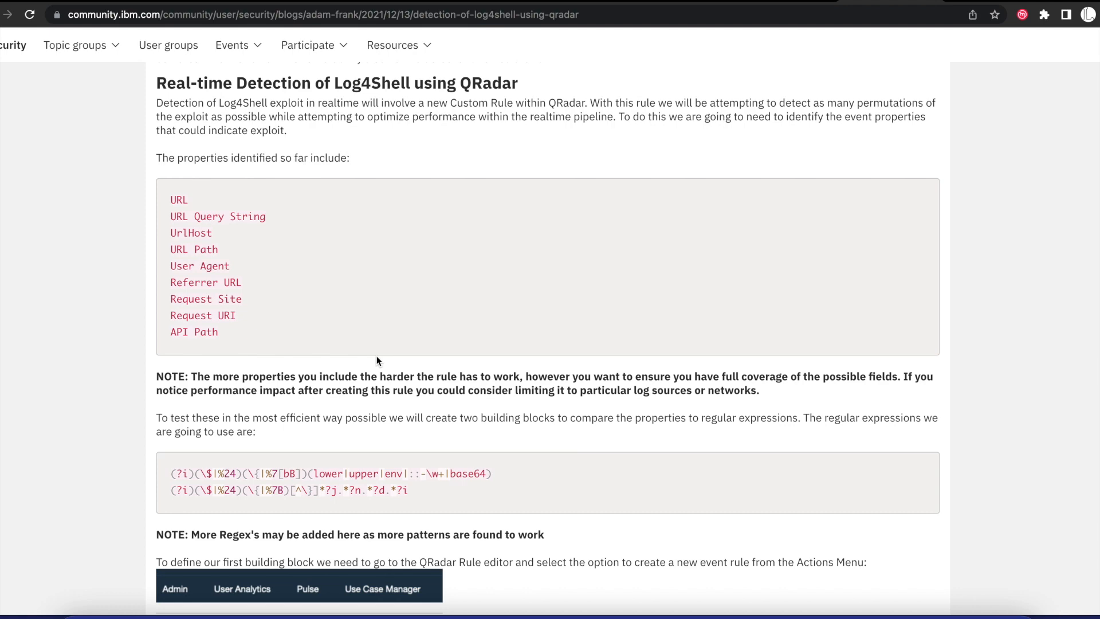
scroll(down, 3)
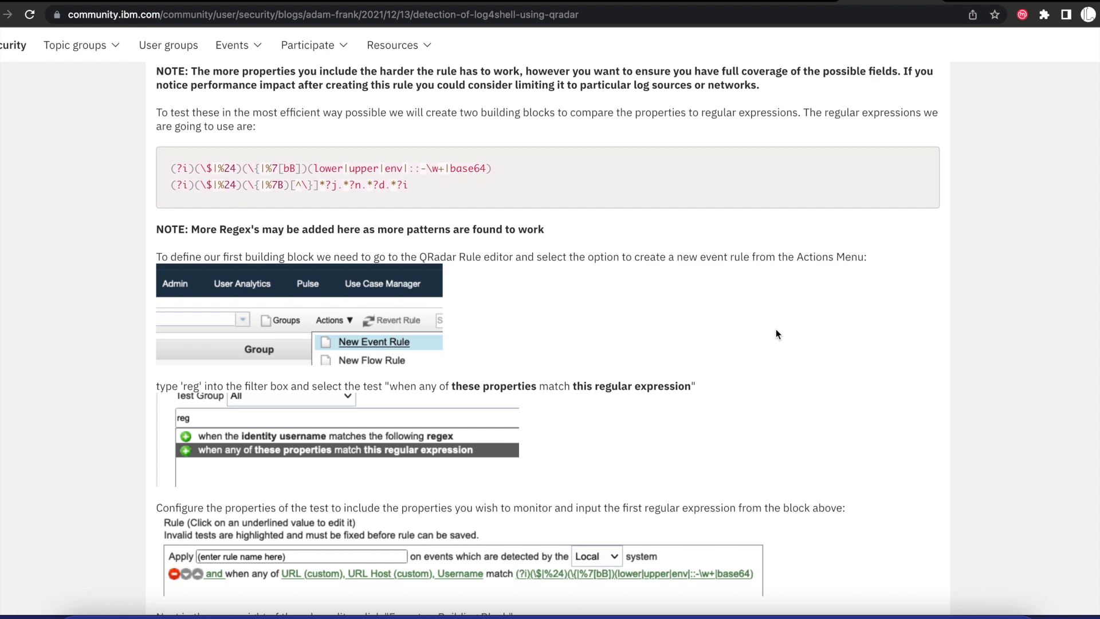
mouse_move(985, 145)
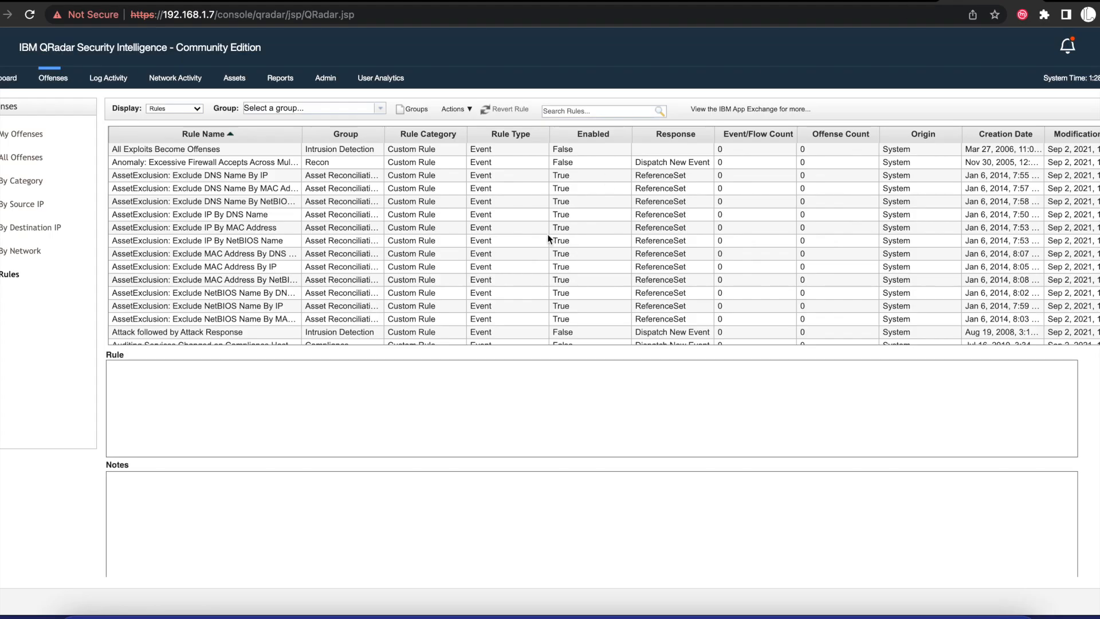
mouse_move(337, 265)
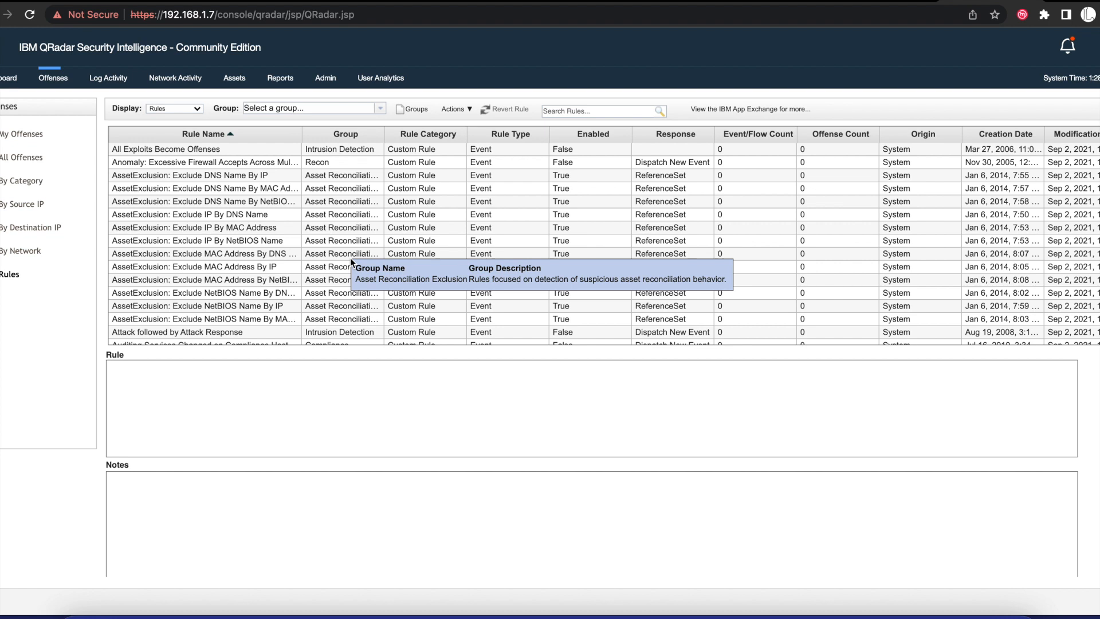
mouse_move(659, 268)
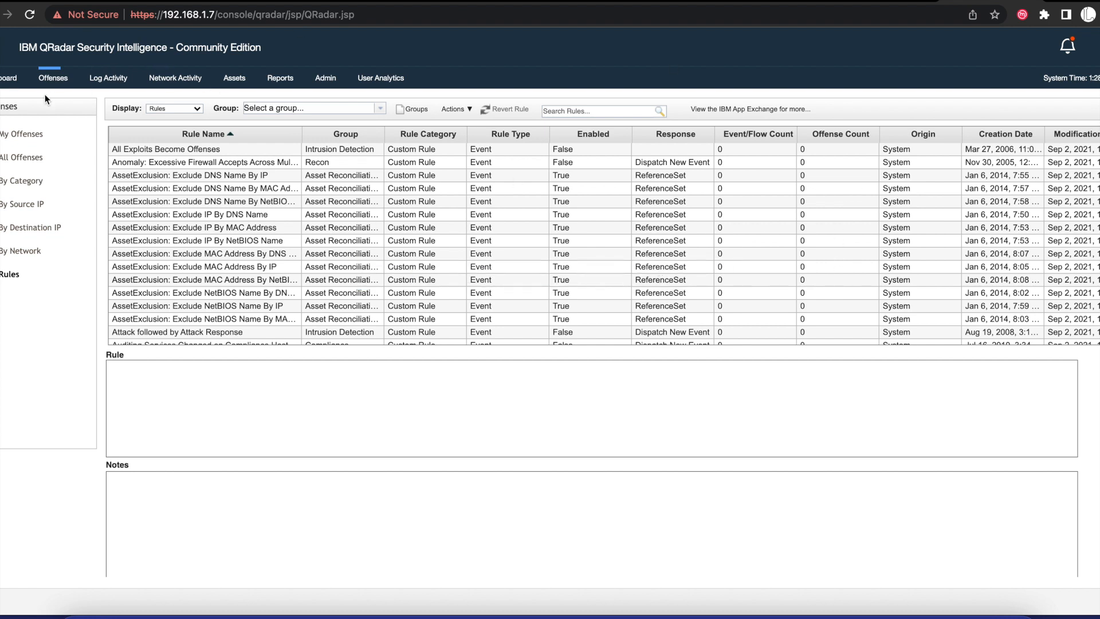
mouse_move(36, 282)
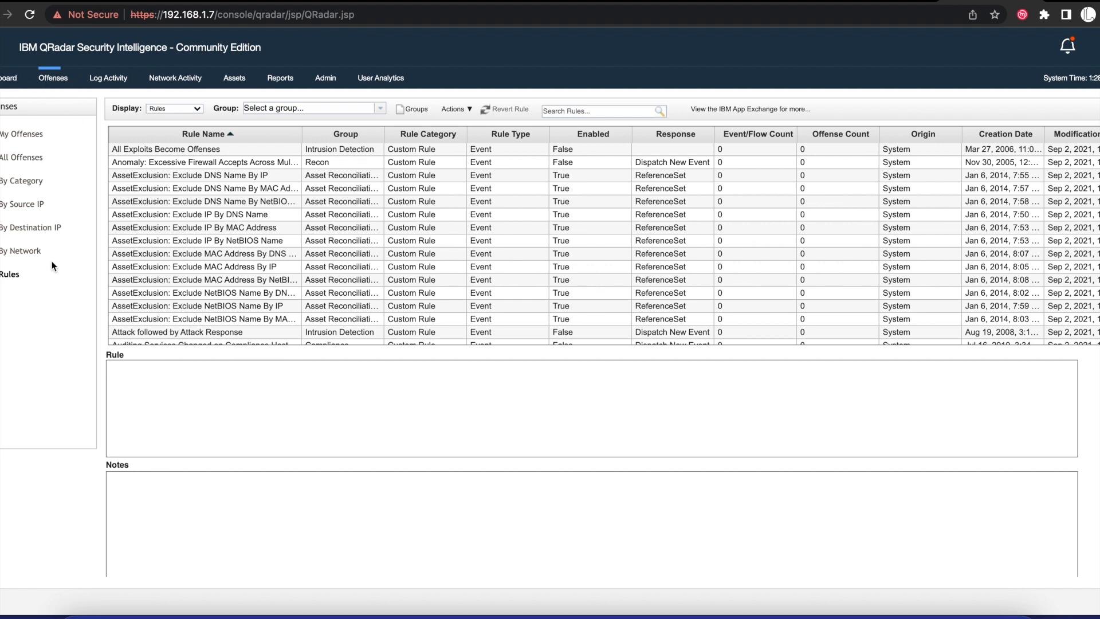
mouse_move(333, 232)
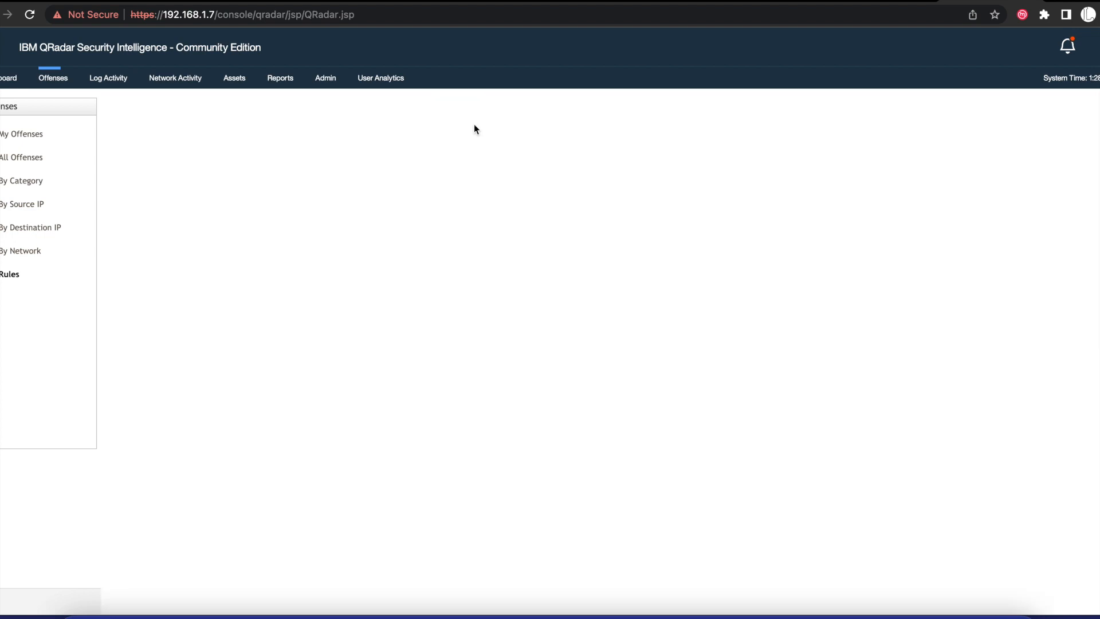
Reload the Offenses rules list
click(456, 109)
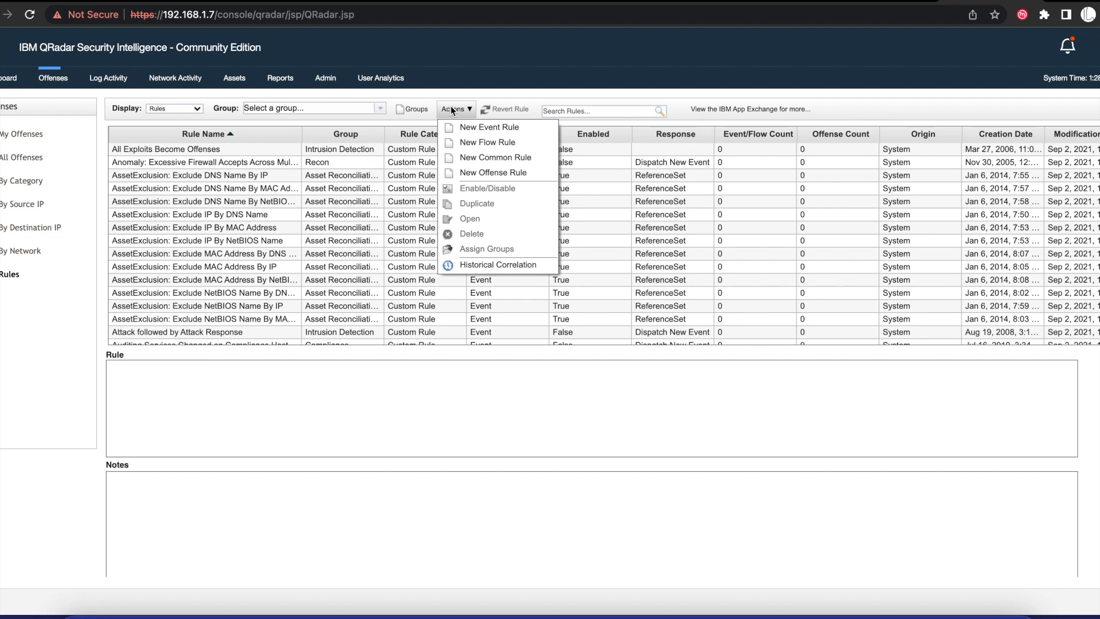
Start a New Event Rule and add the 'properties match this regular expression' test
click(489, 127)
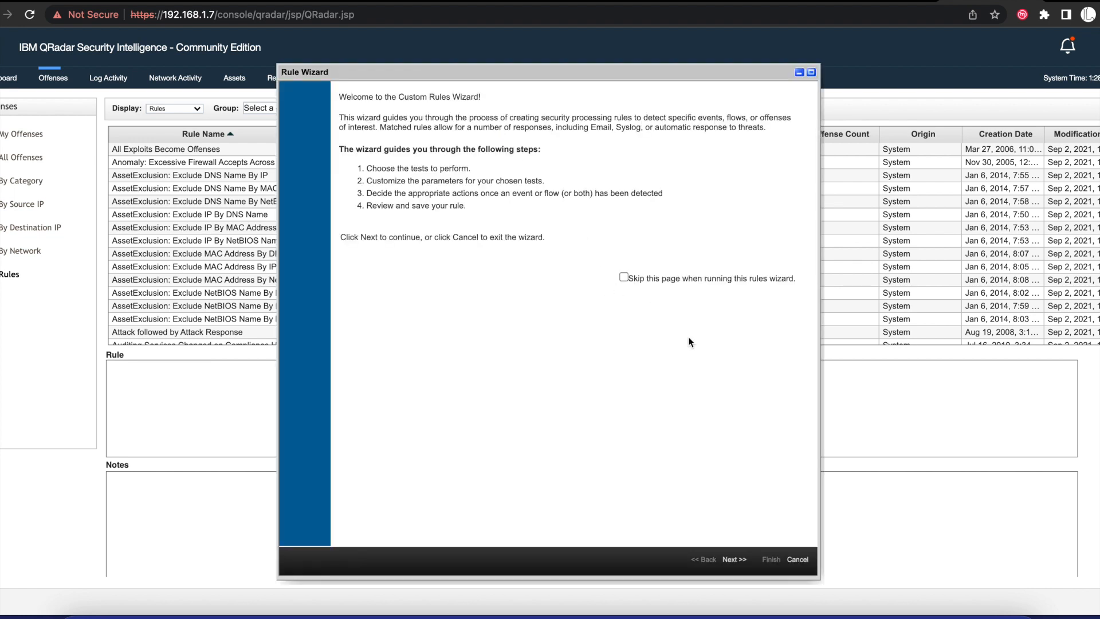
click(733, 575)
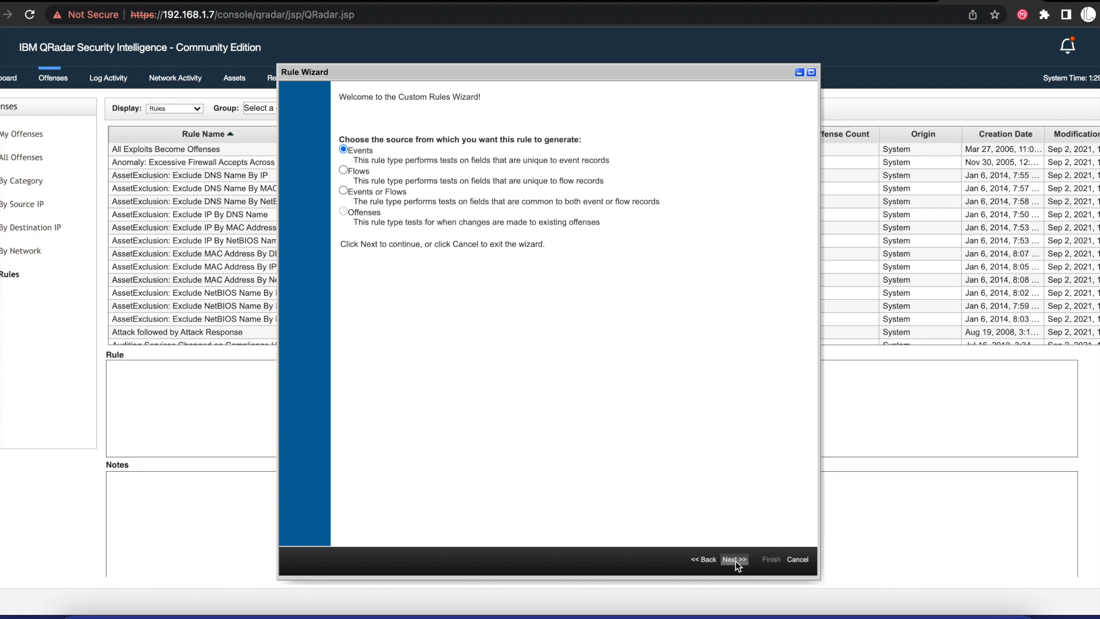
click(733, 560)
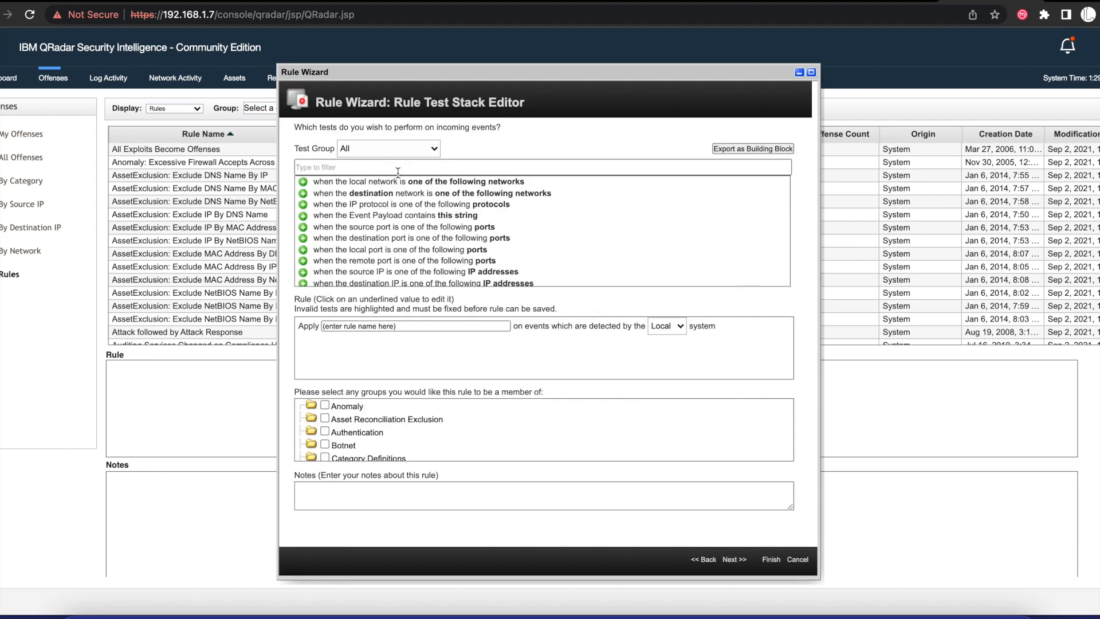
text(rege)
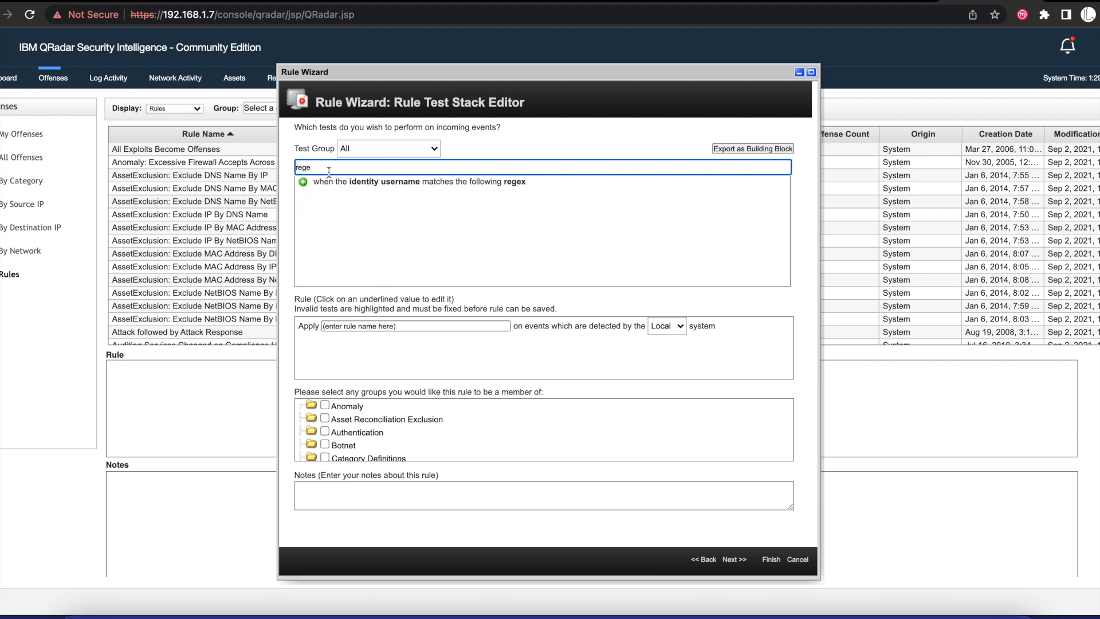
click(303, 181)
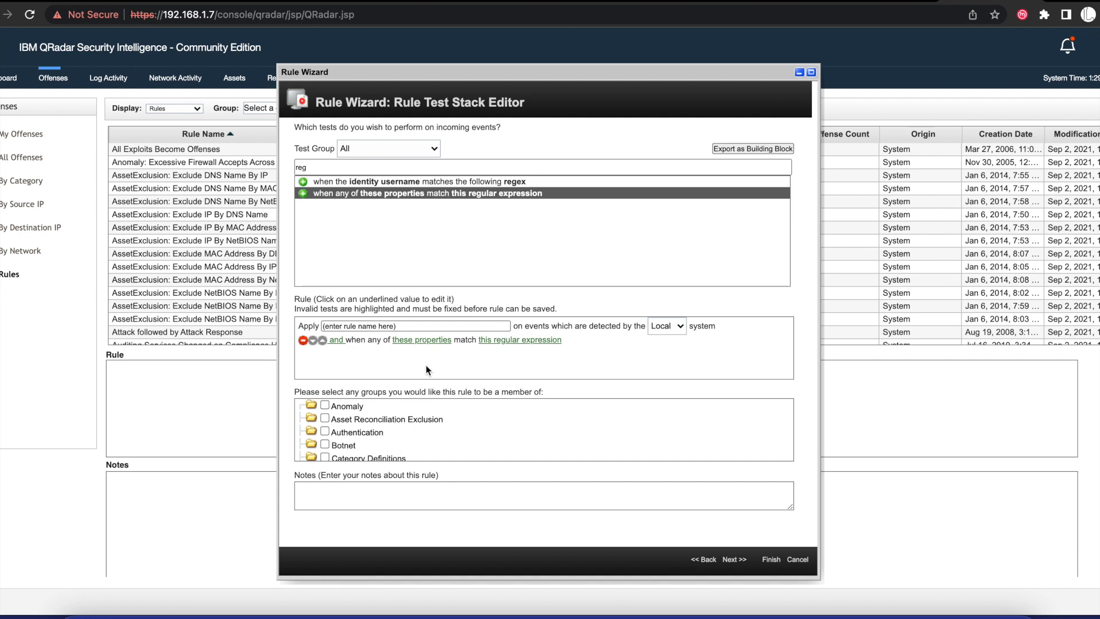
mouse_move(625, 257)
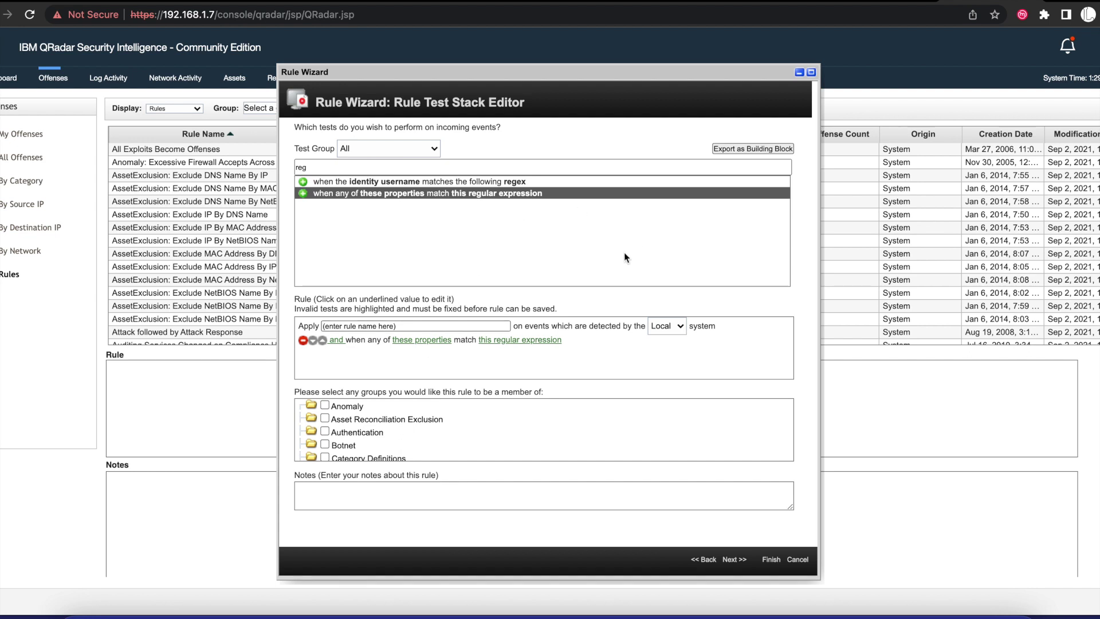
Set the test's properties to URL (custom) and Username
click(422, 339)
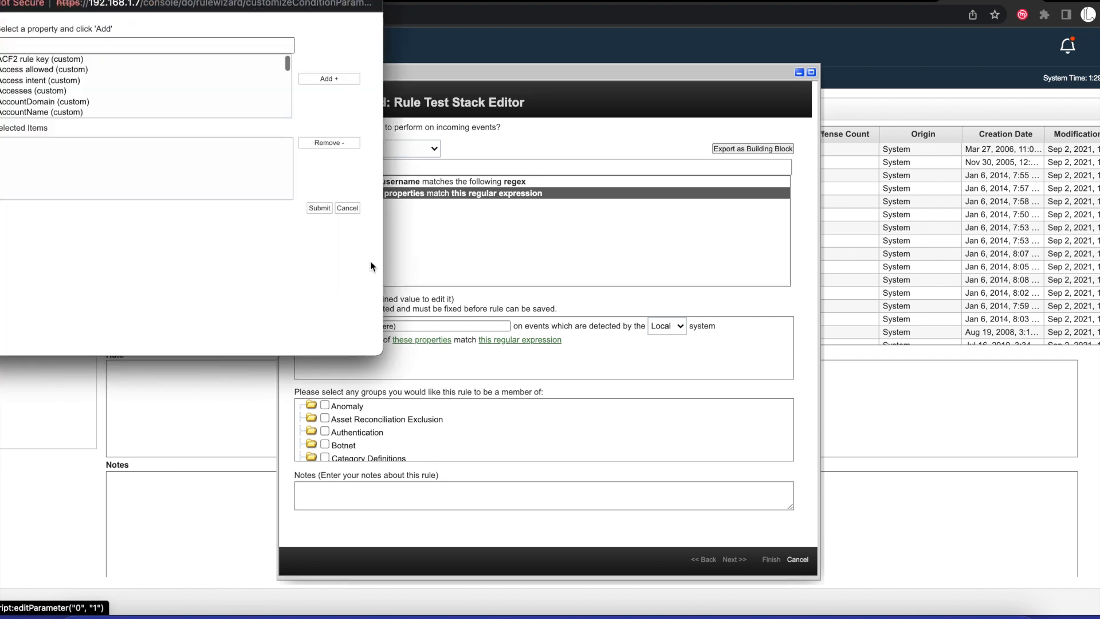
click(115, 46)
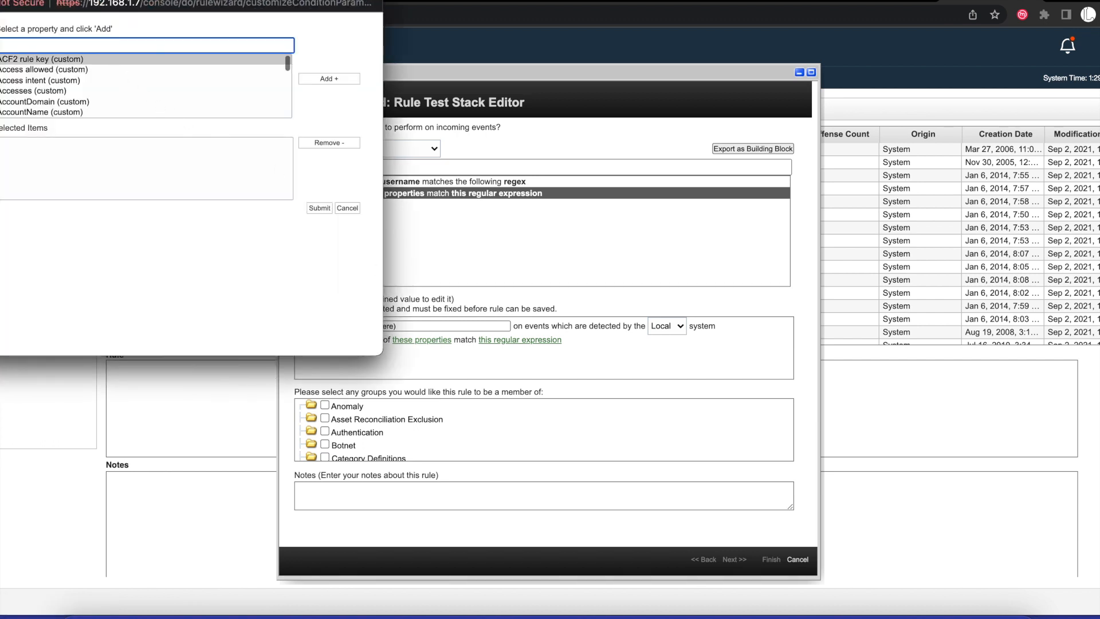
text(rl)
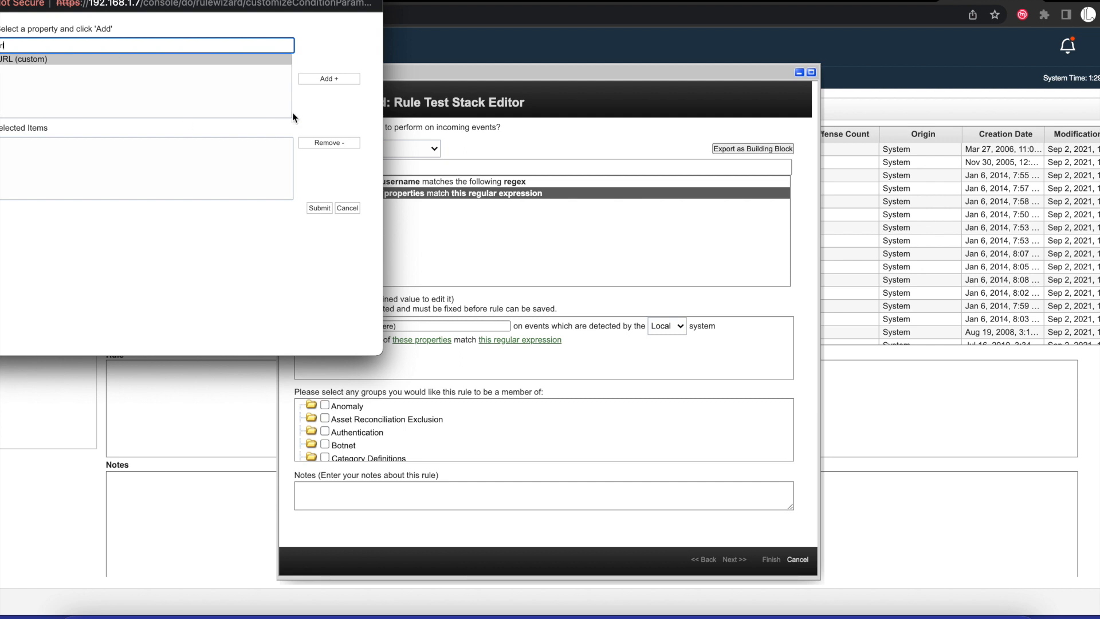
click(327, 78)
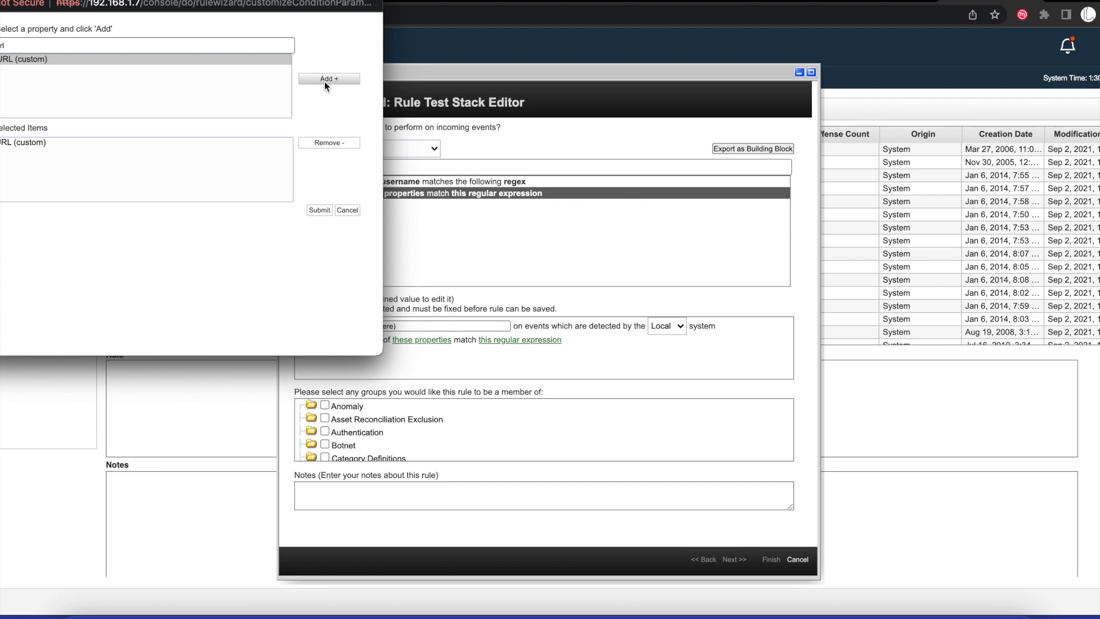
mouse_move(316, 77)
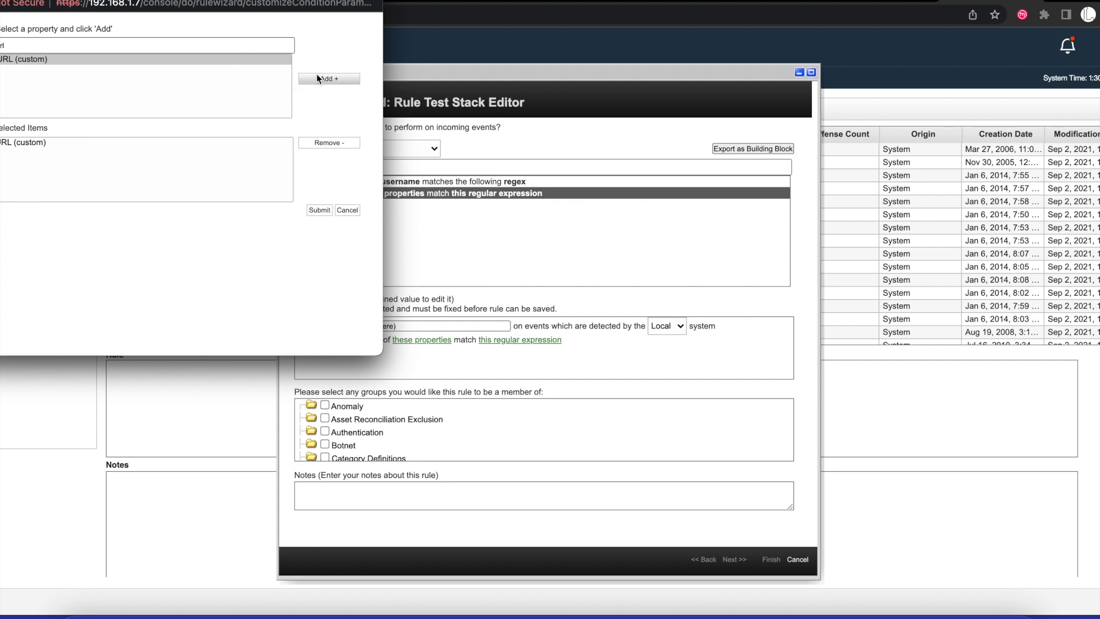
click(143, 43)
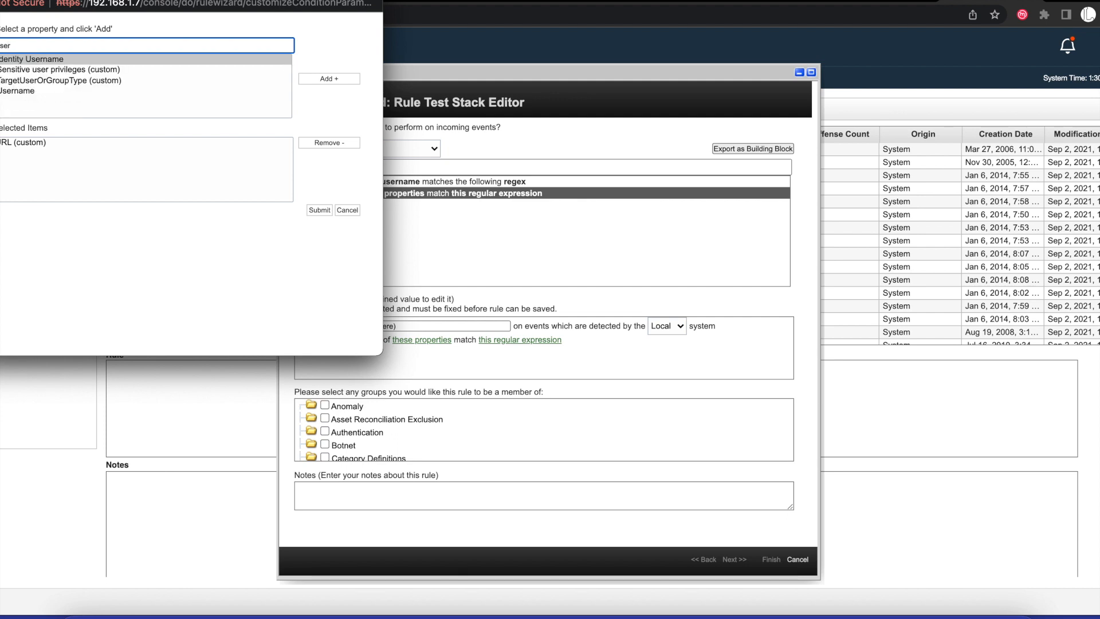
click(17, 90)
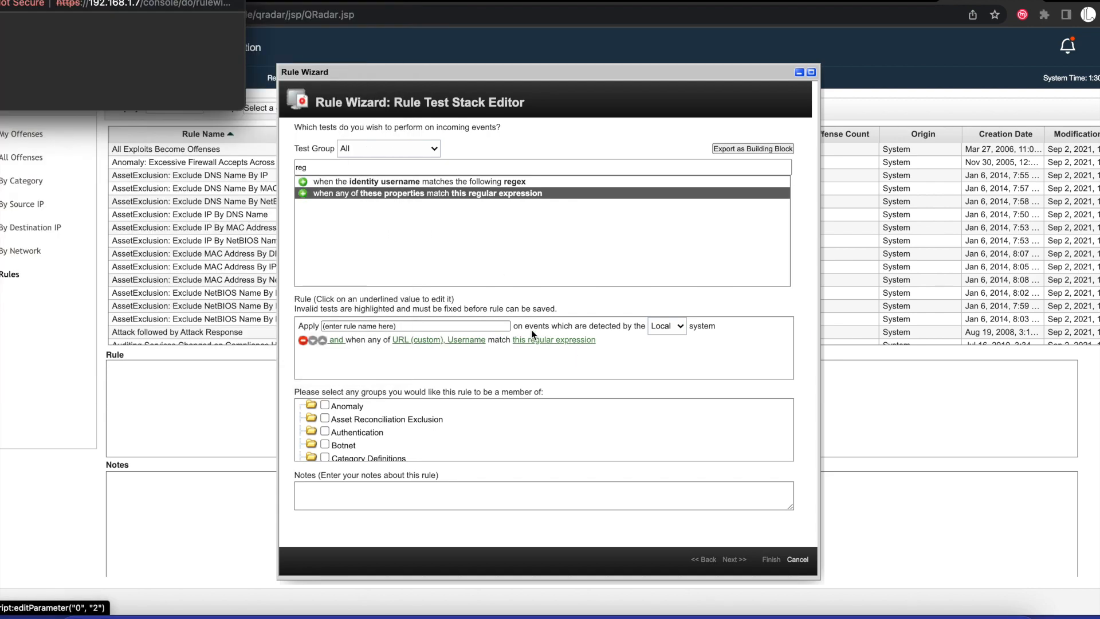
click(554, 339)
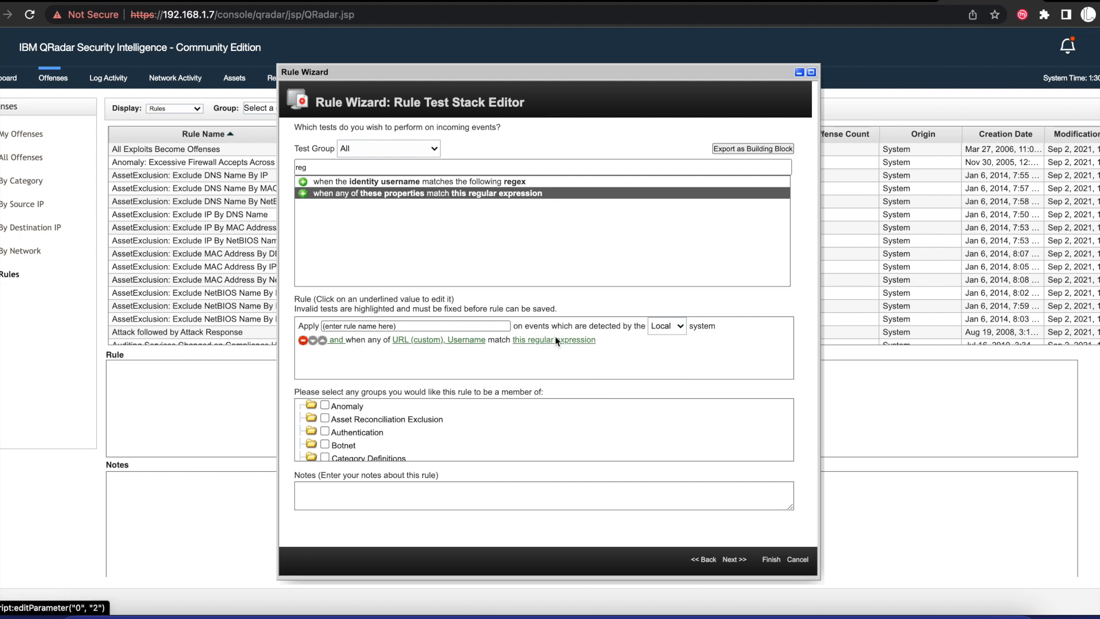
Enter the first Log4Shell regex (lower, upper, env, base64) as the test's expression
click(554, 340)
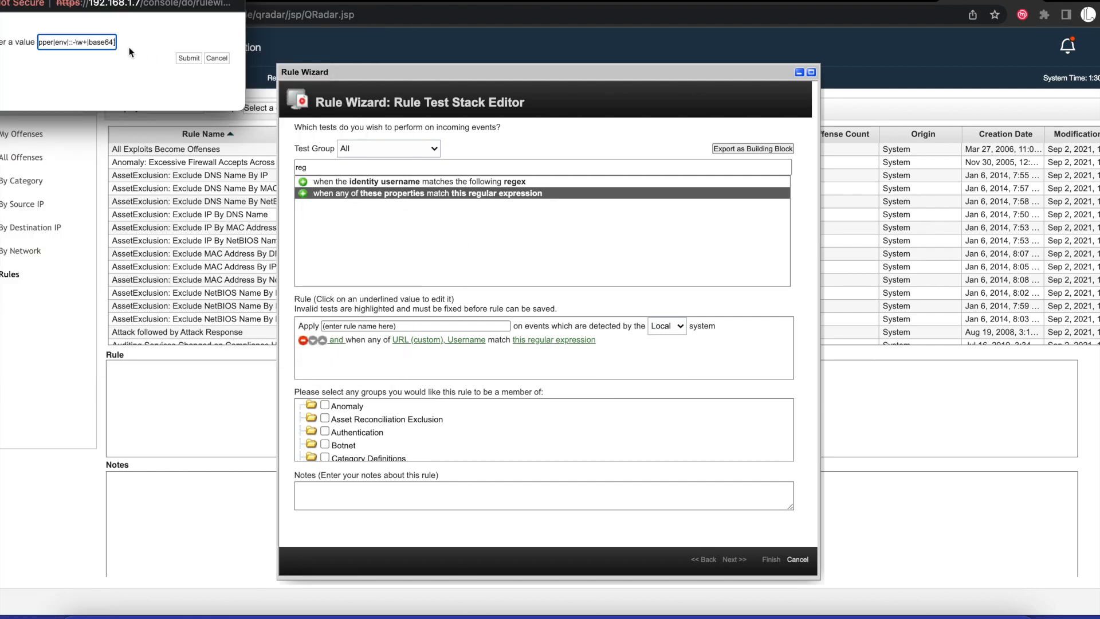
click(188, 57)
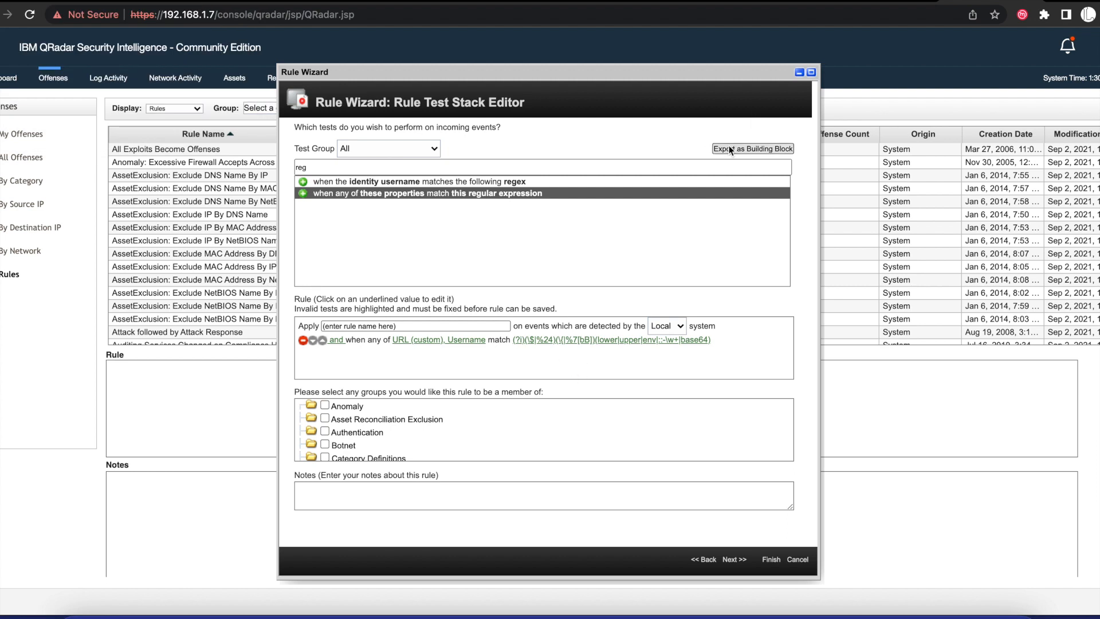
Export the test as building block 'BB: Log4shell Evasion Pattern 1'
click(752, 148)
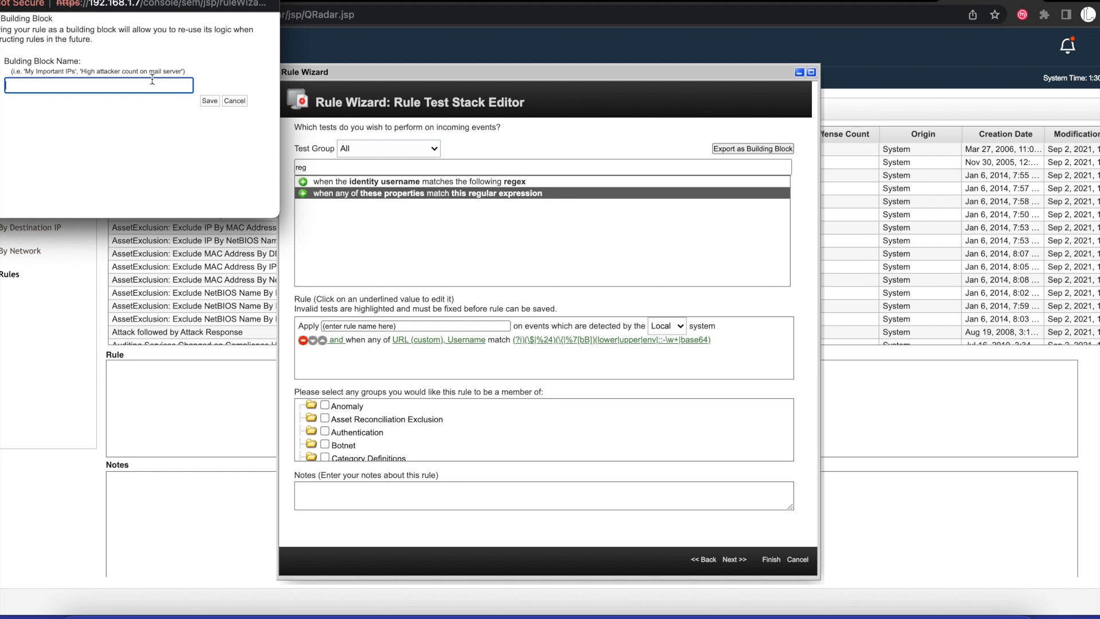
text(BB: L)
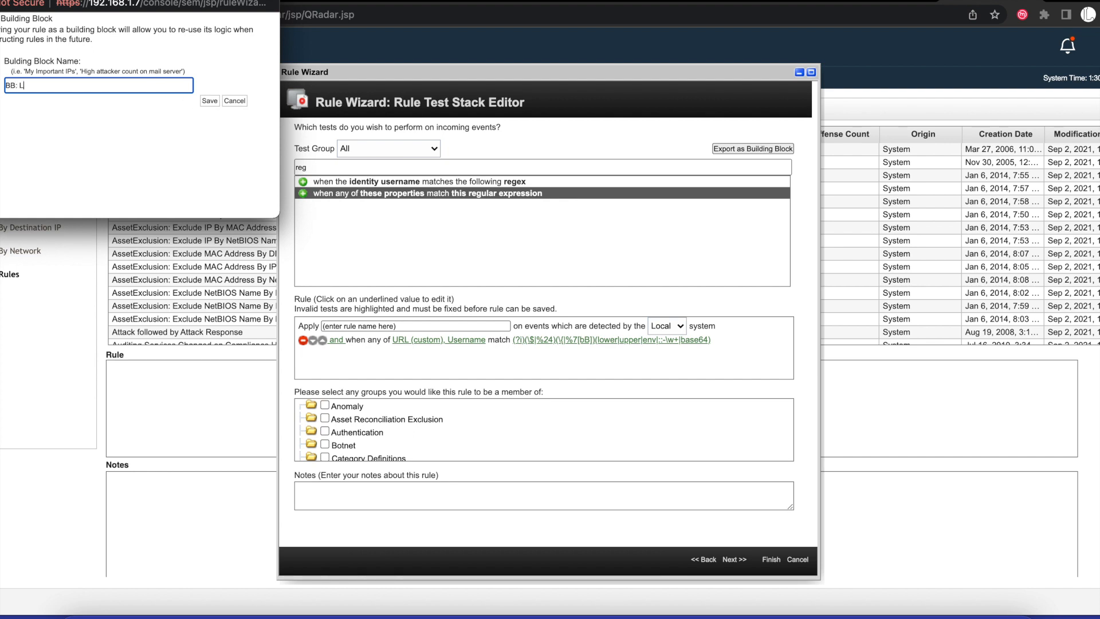
text(og4shell Ea)
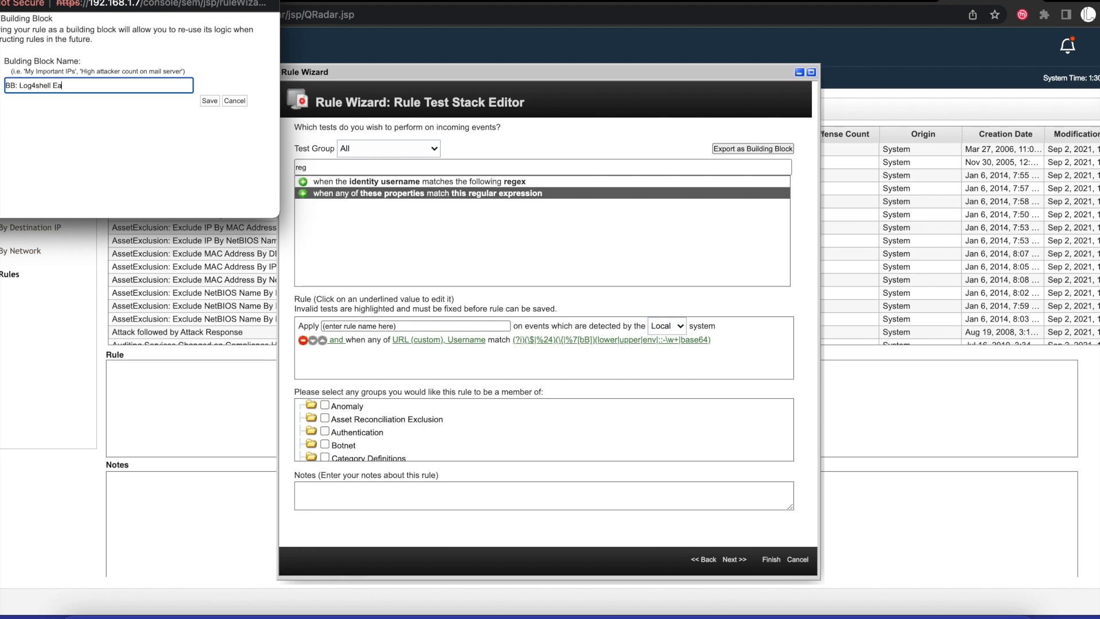
text(vasion Pattern 1)
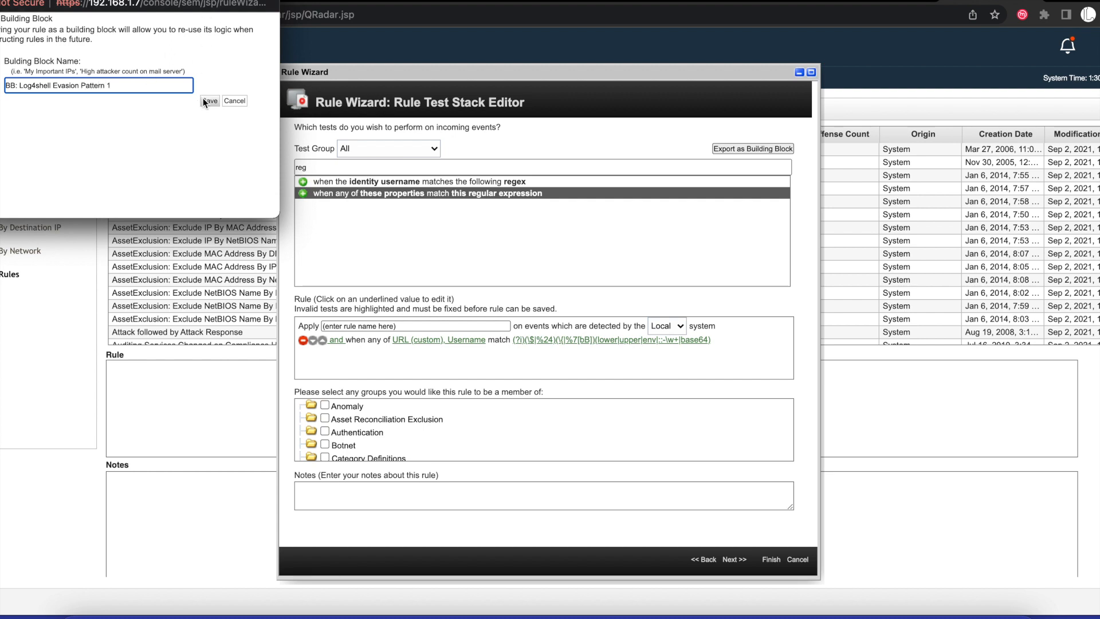
click(209, 101)
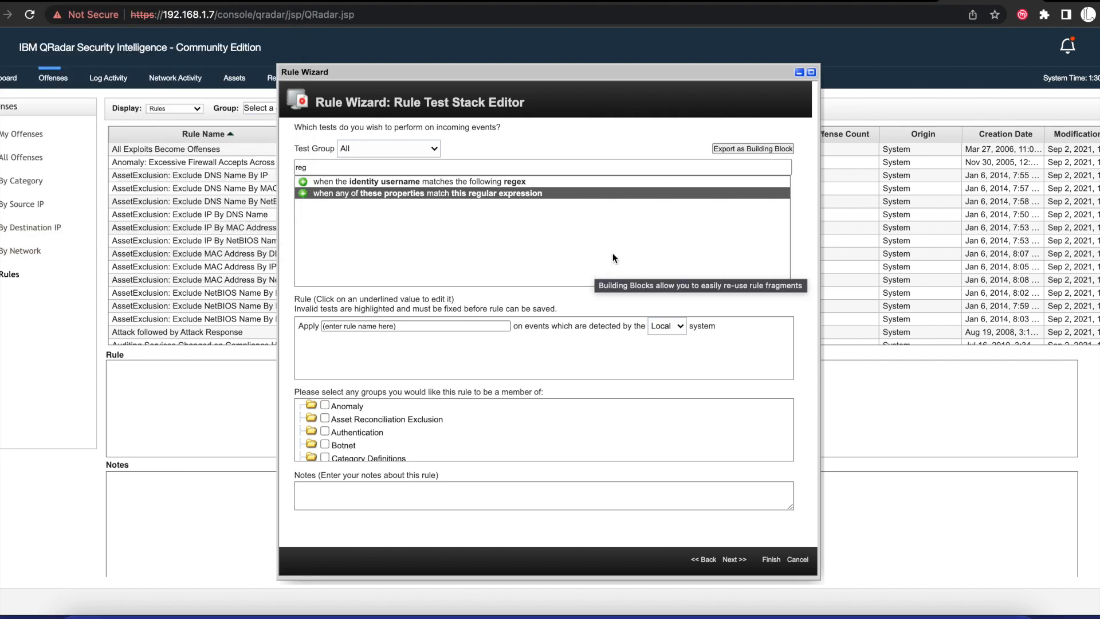
mouse_move(651, 264)
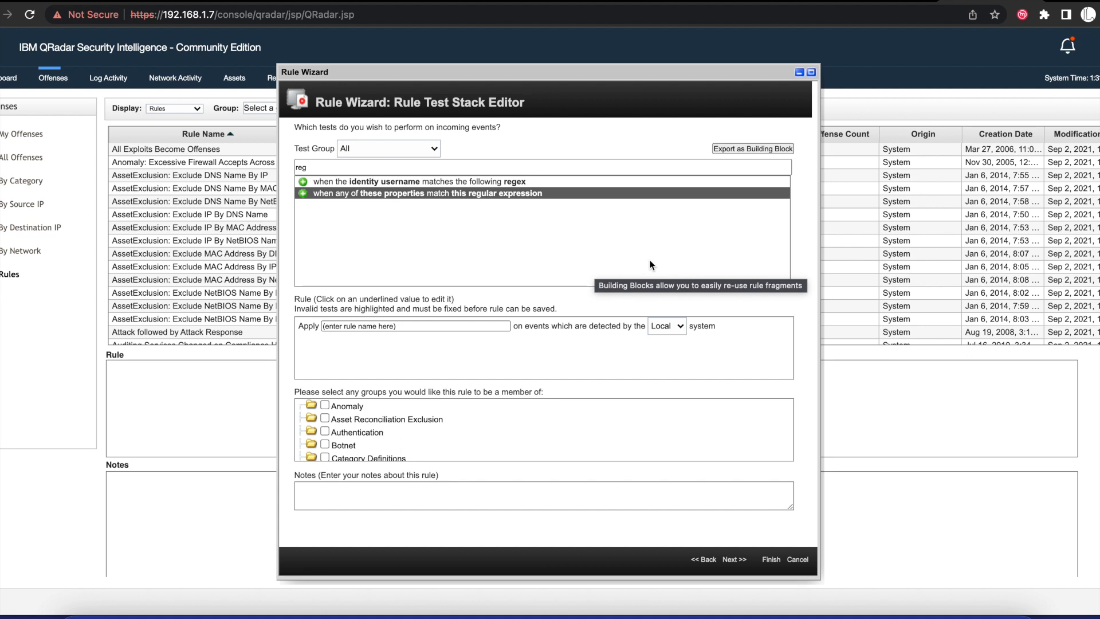
mouse_move(435, 379)
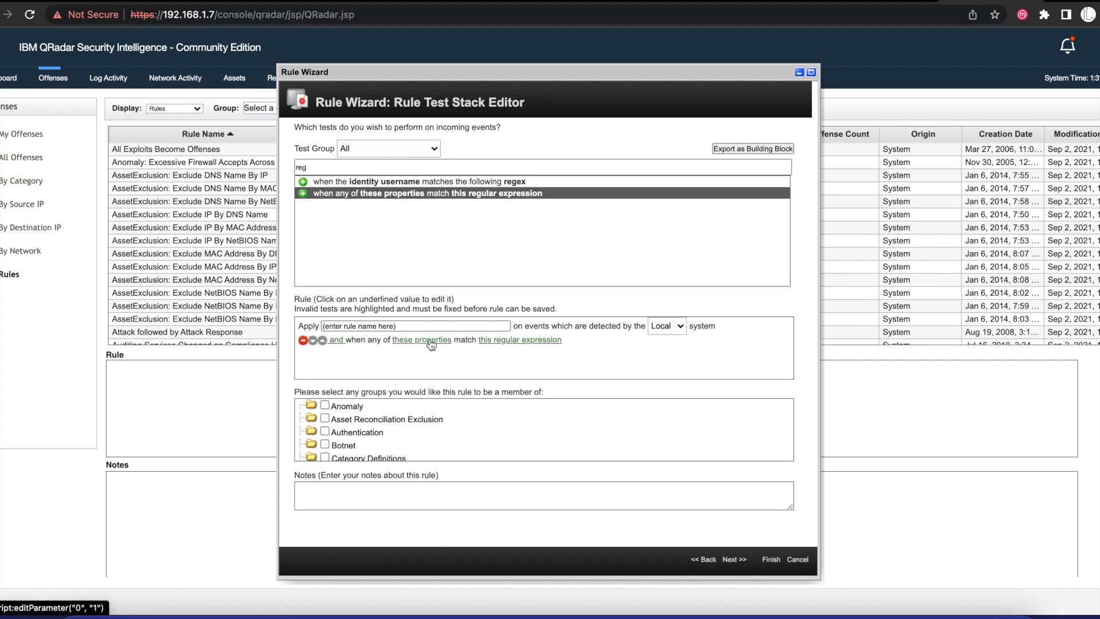
Add a new regex test checking URL (custom) and Username
click(422, 339)
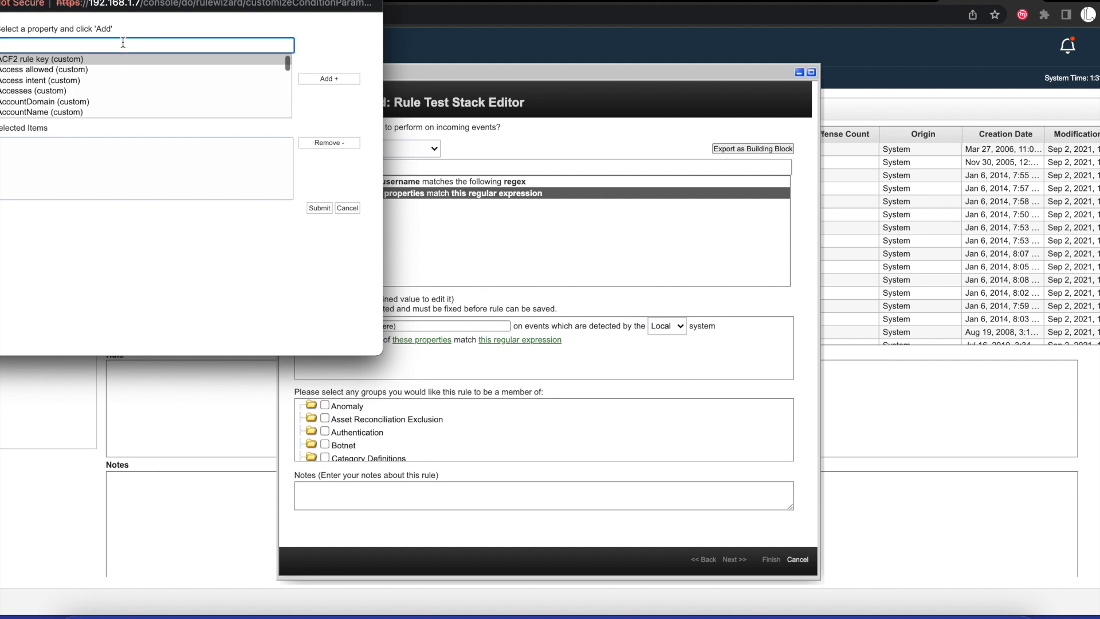
text(rl)
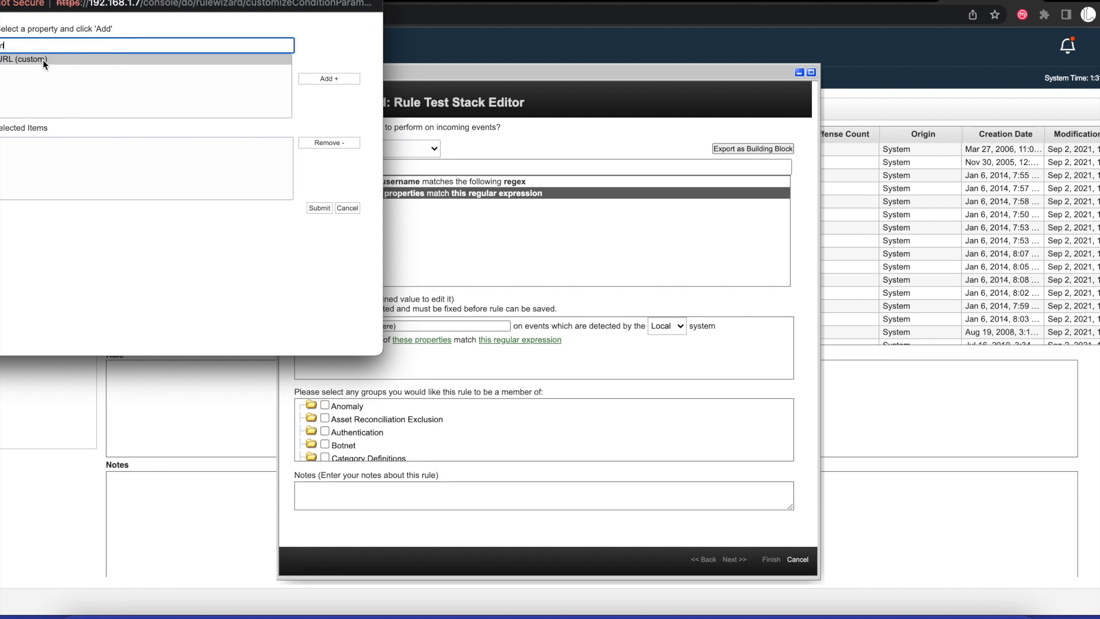
click(329, 79)
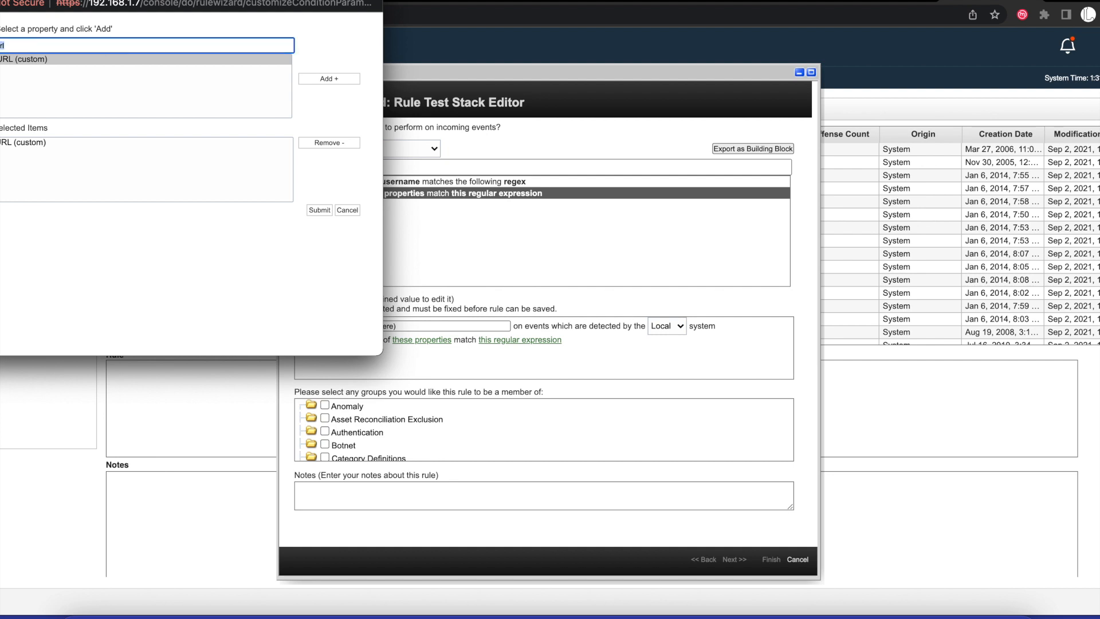
text(ser)
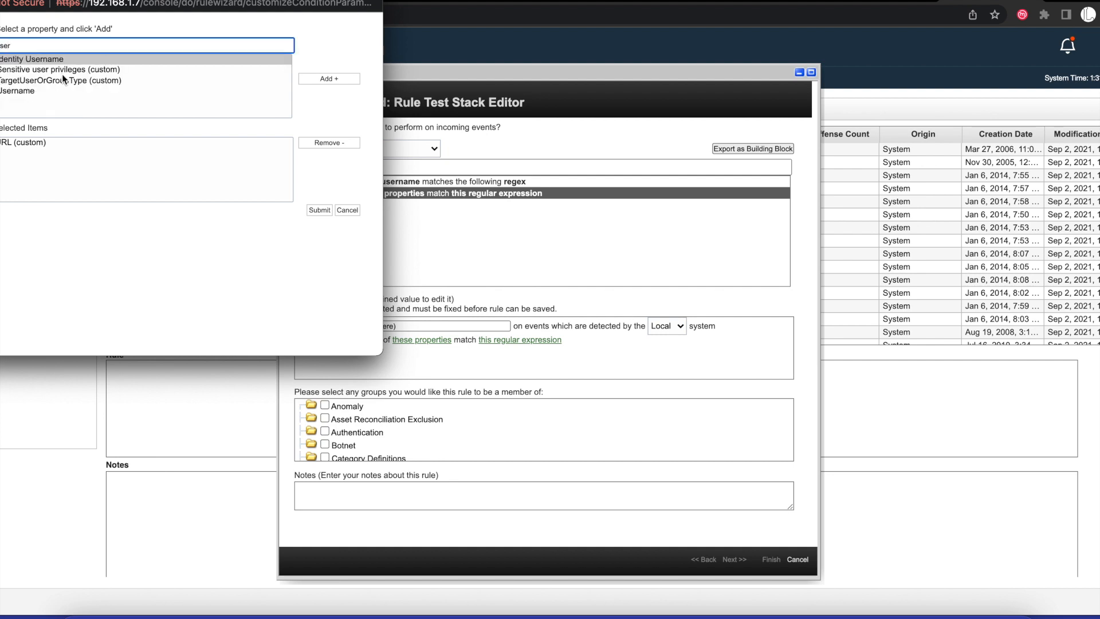
click(17, 90)
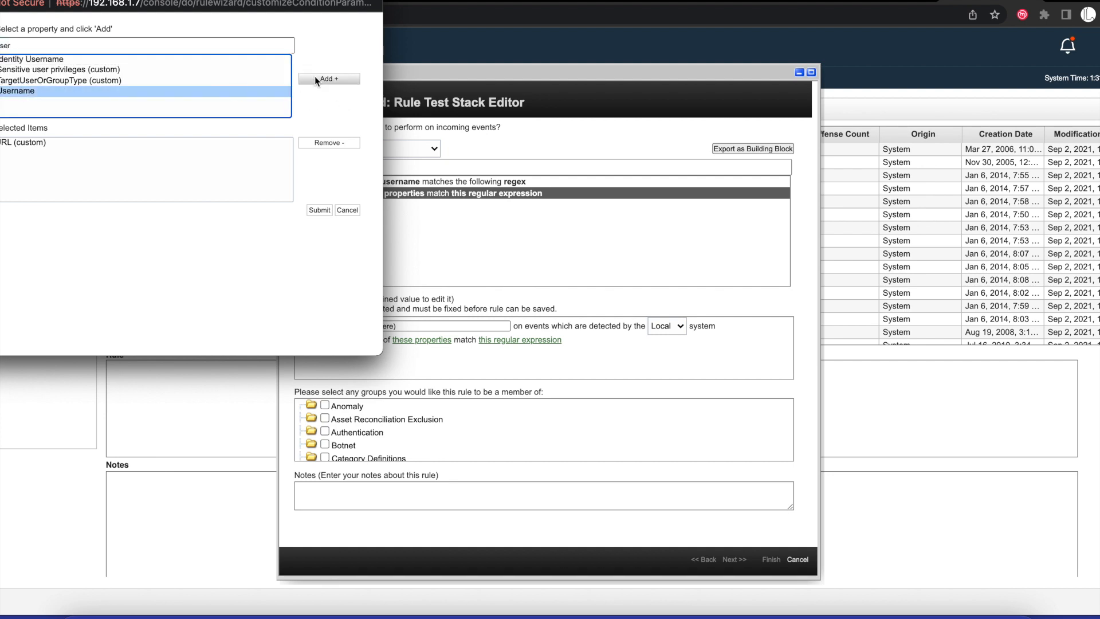
click(329, 78)
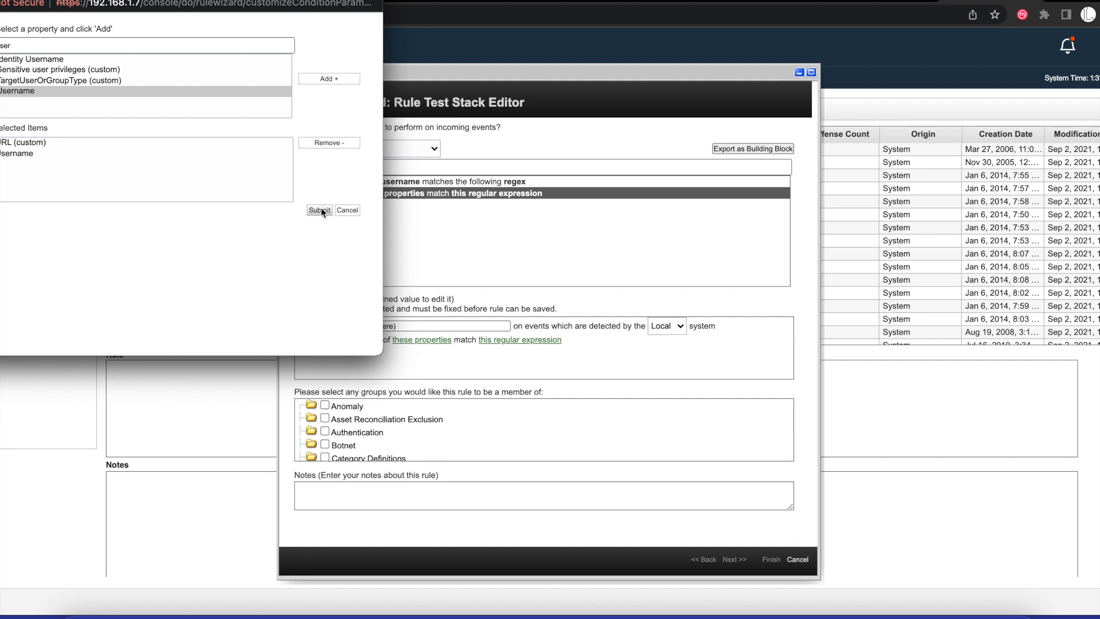
click(318, 210)
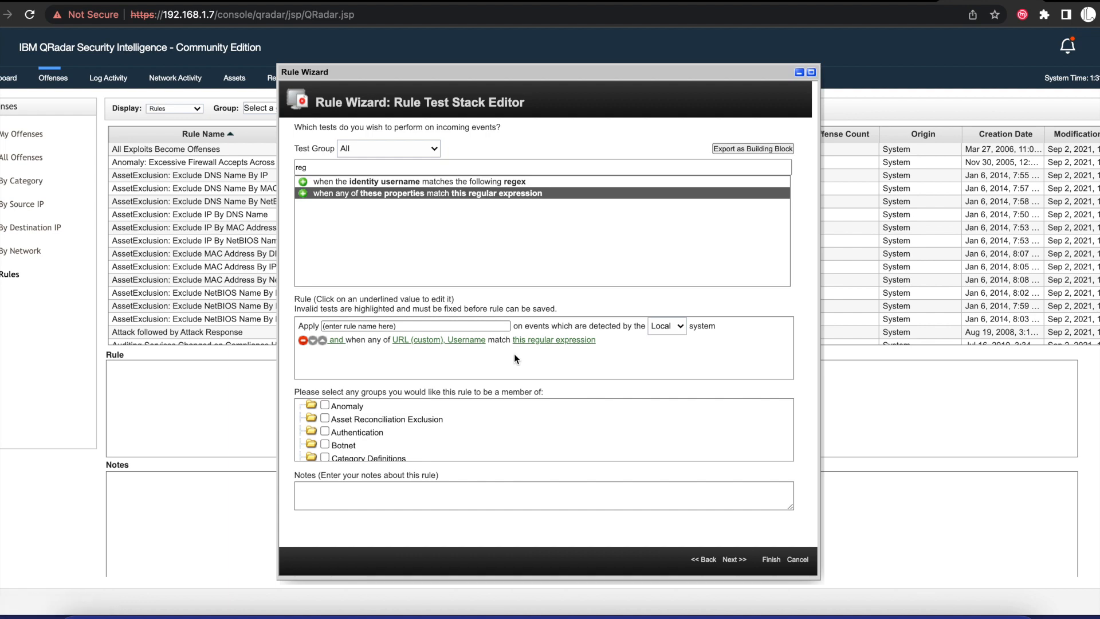
mouse_move(555, 345)
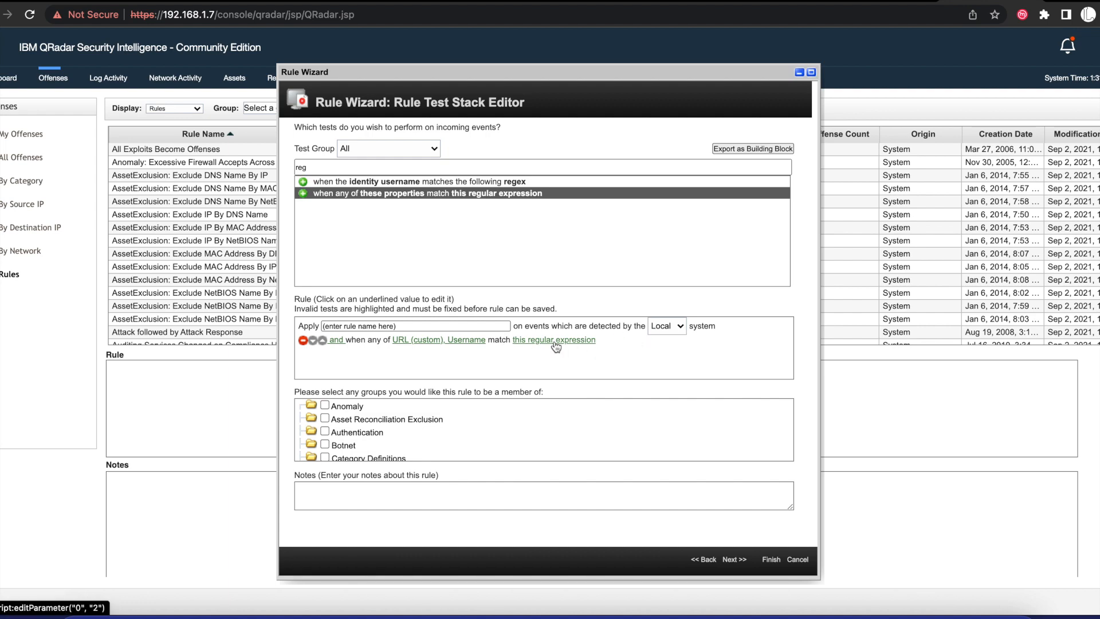
Copy the second Log4Shell regex (j, n, d pattern) from the blog into the test
click(555, 339)
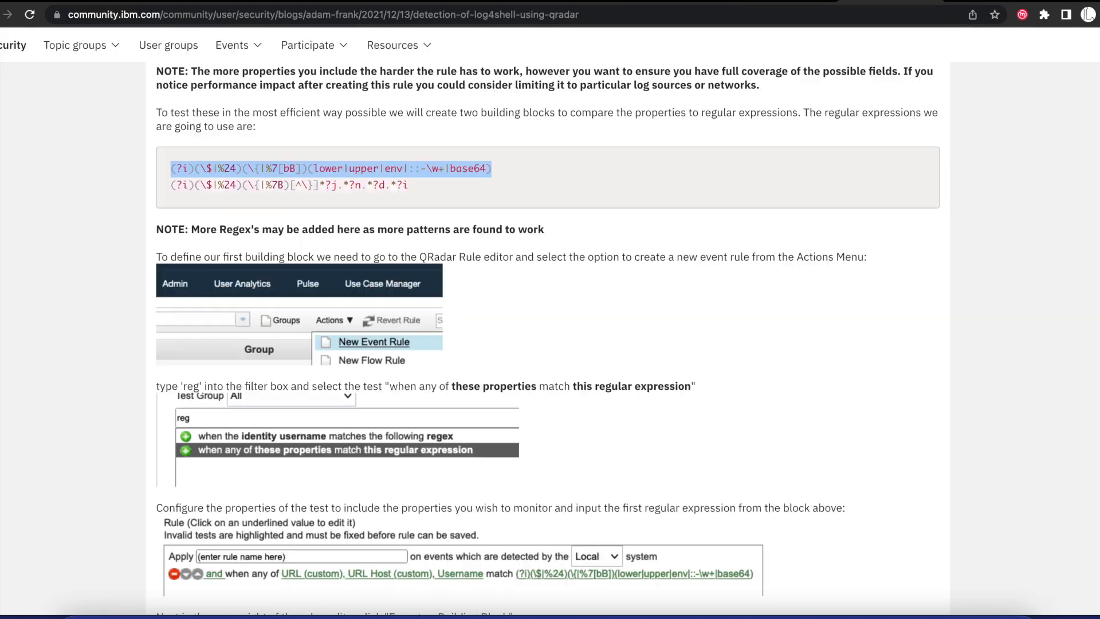
drag(198, 184, 408, 184)
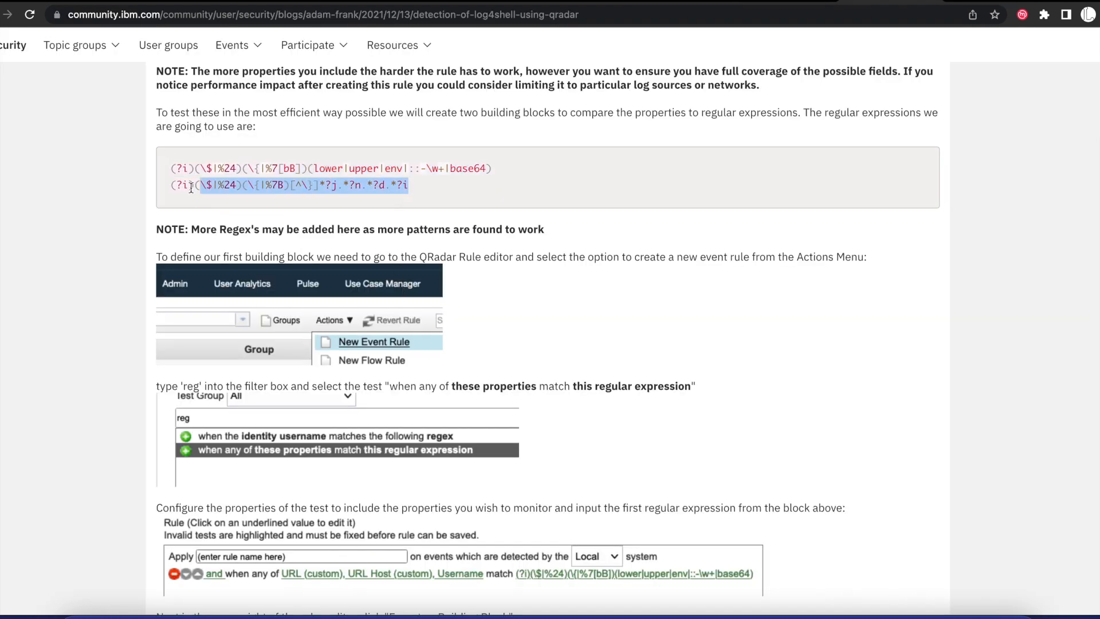
drag(200, 185, 168, 185)
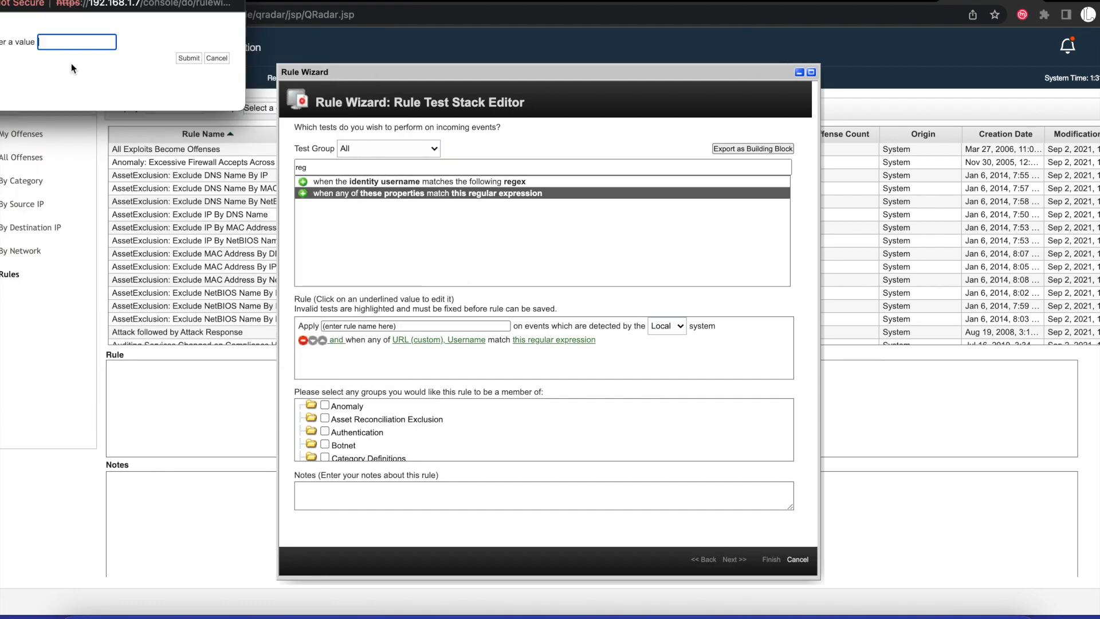
text(%7B}[^\}]*?j.*?n.*?d.*?i)
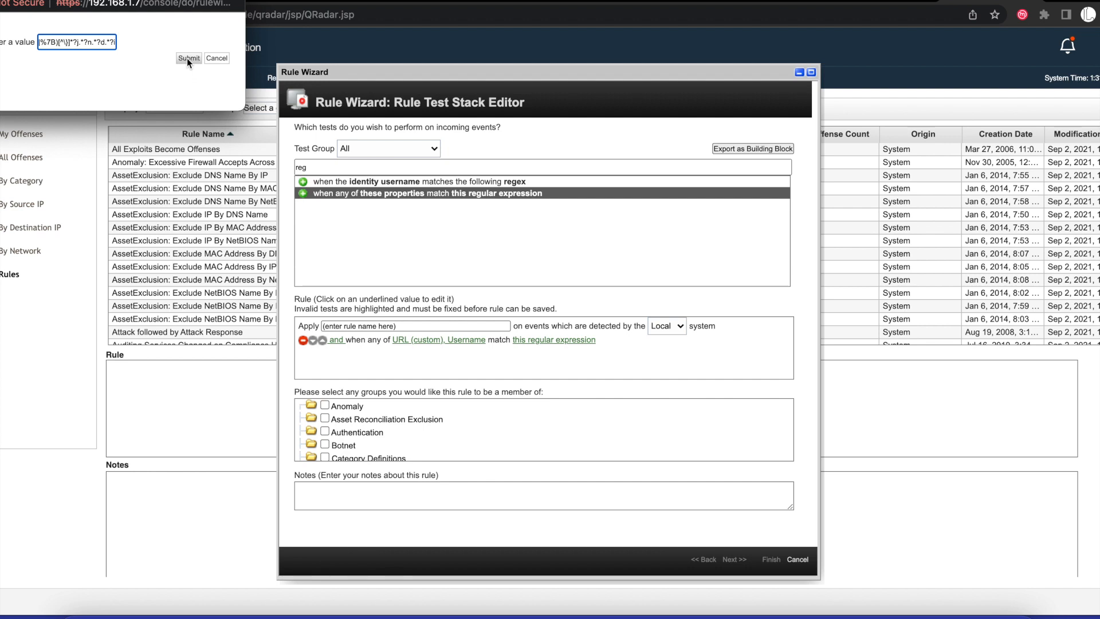
click(188, 57)
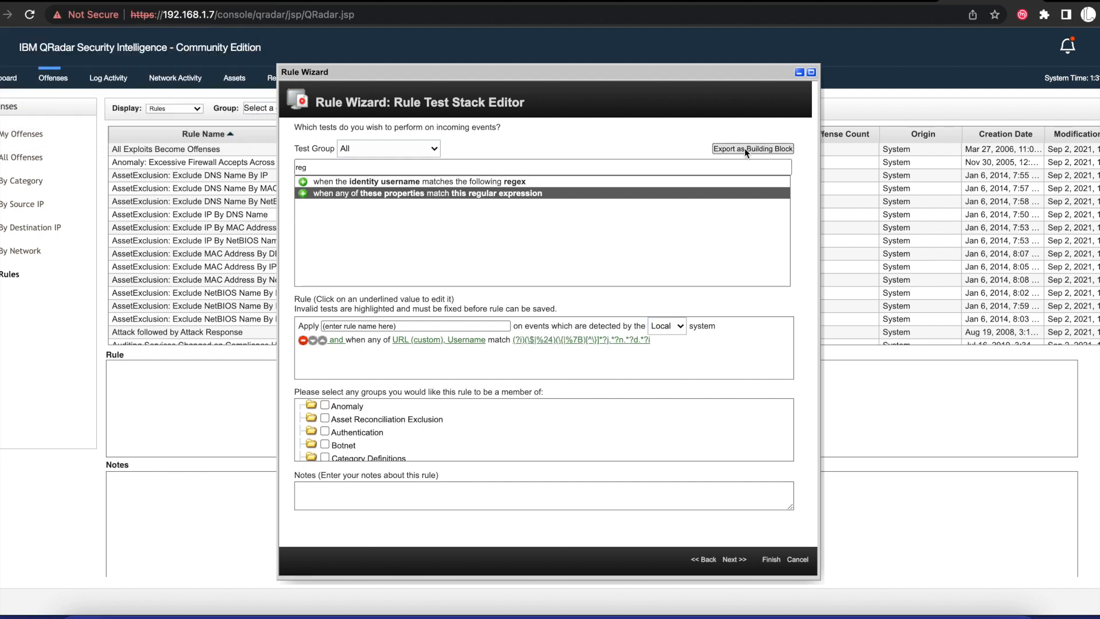
Export the test as building block 'BB: Log4shell Base Pattern 1'
click(752, 148)
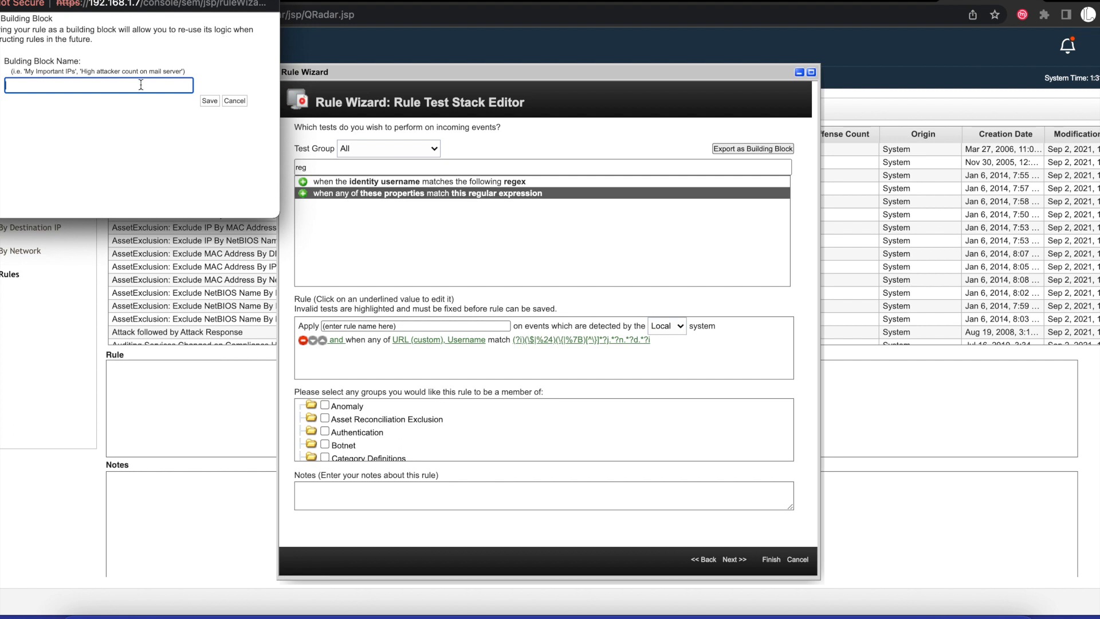
text(BB:)
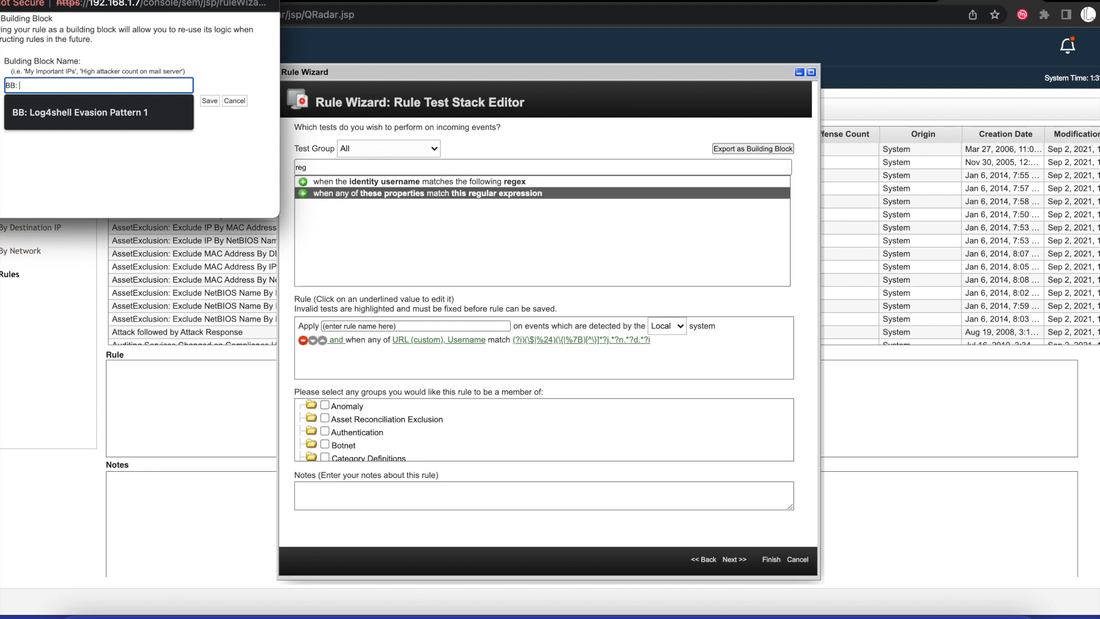
click(84, 112)
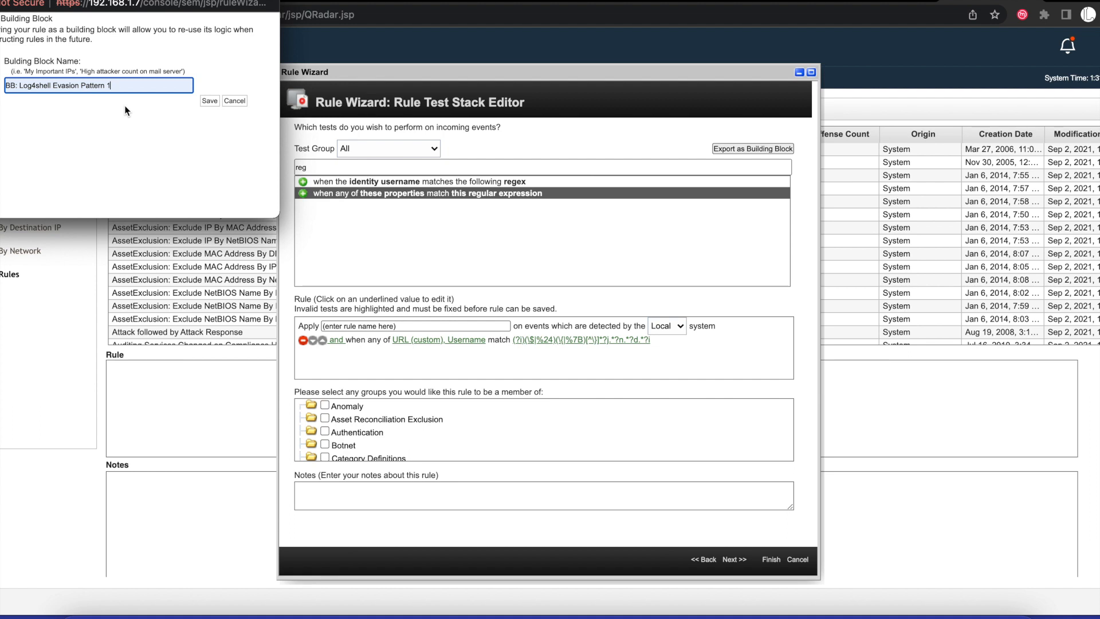
mouse_move(35, 57)
text(b)
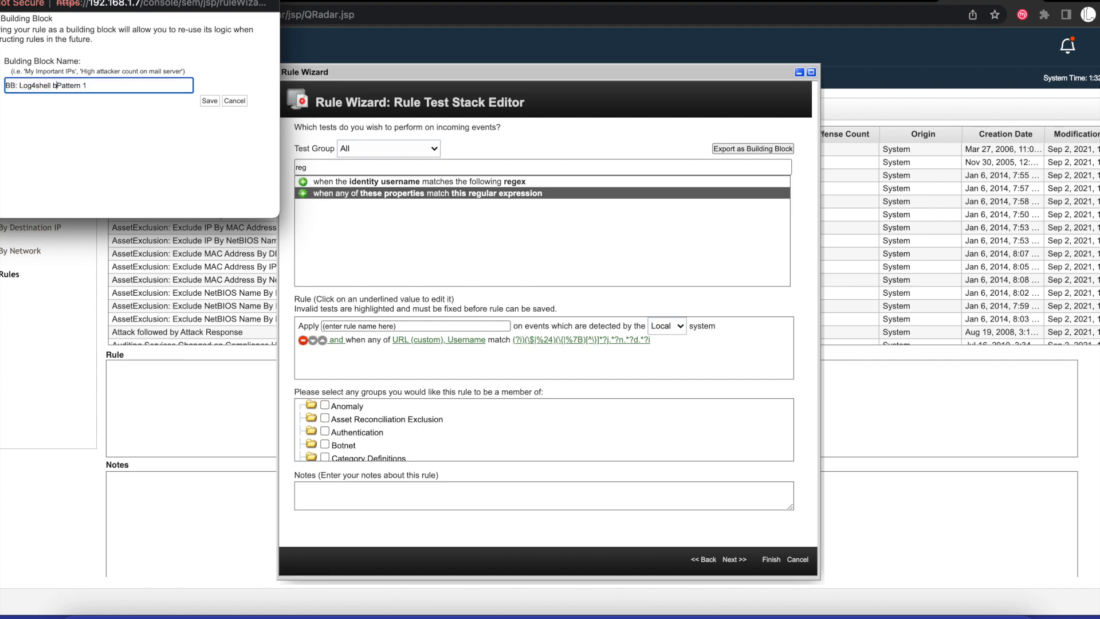
text(ase)
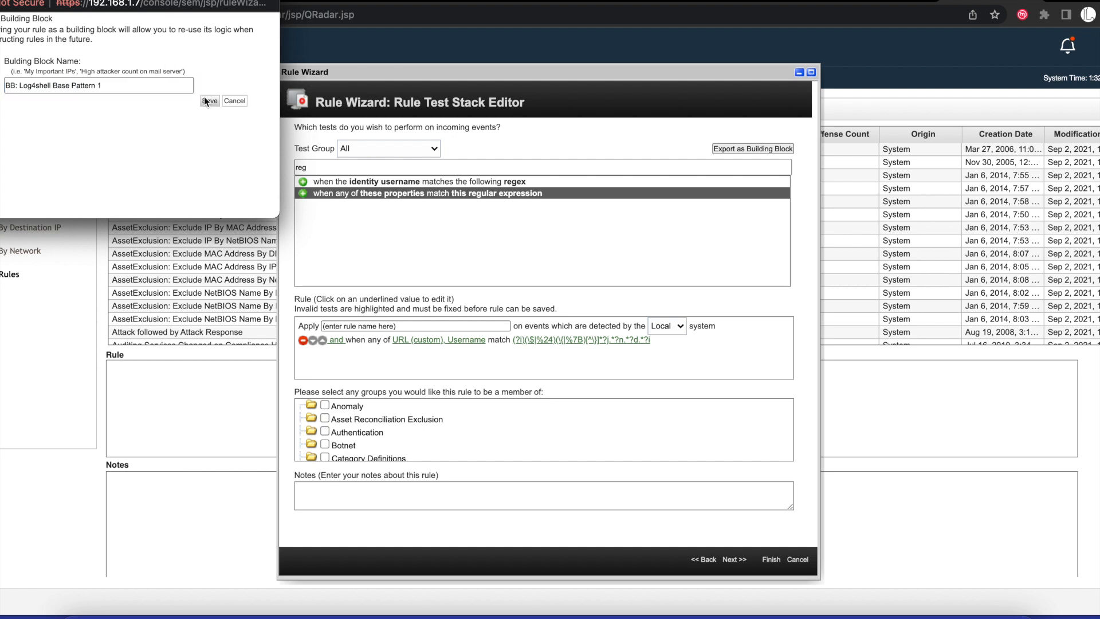
click(209, 101)
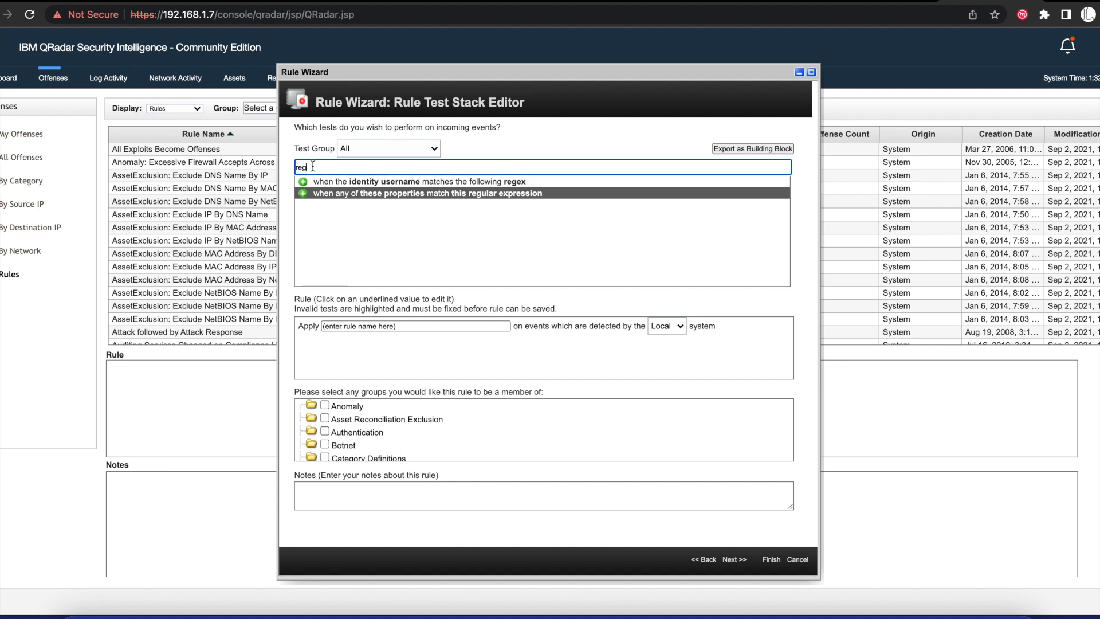
Filter the test stack by 'event' and 'ru' and add the 'event matches any of the following rules' test
text(events)
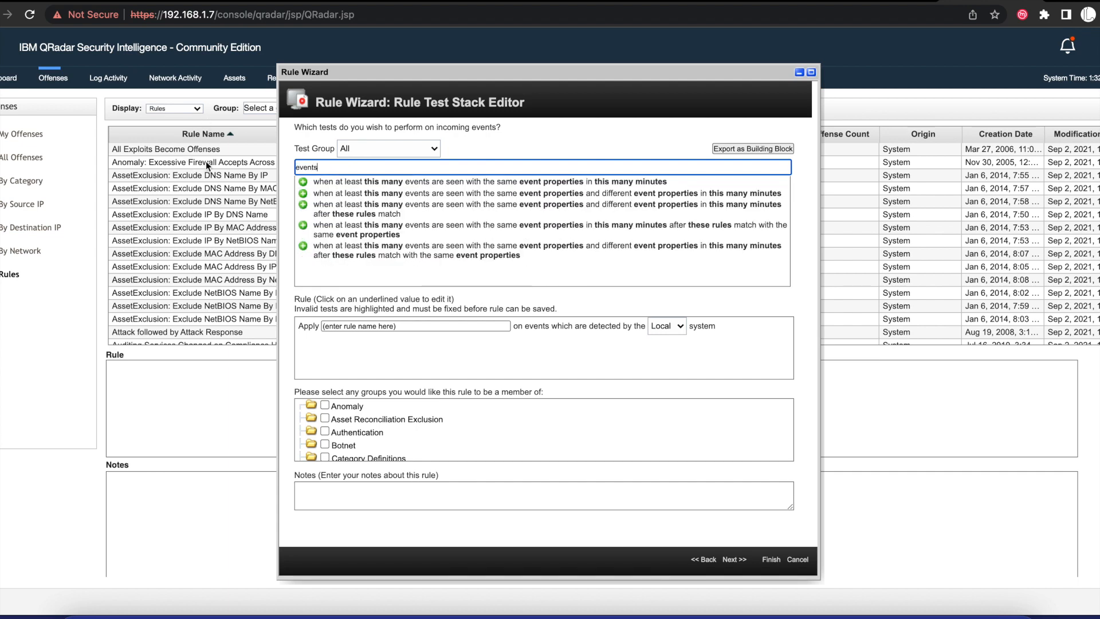
key(Backspace)
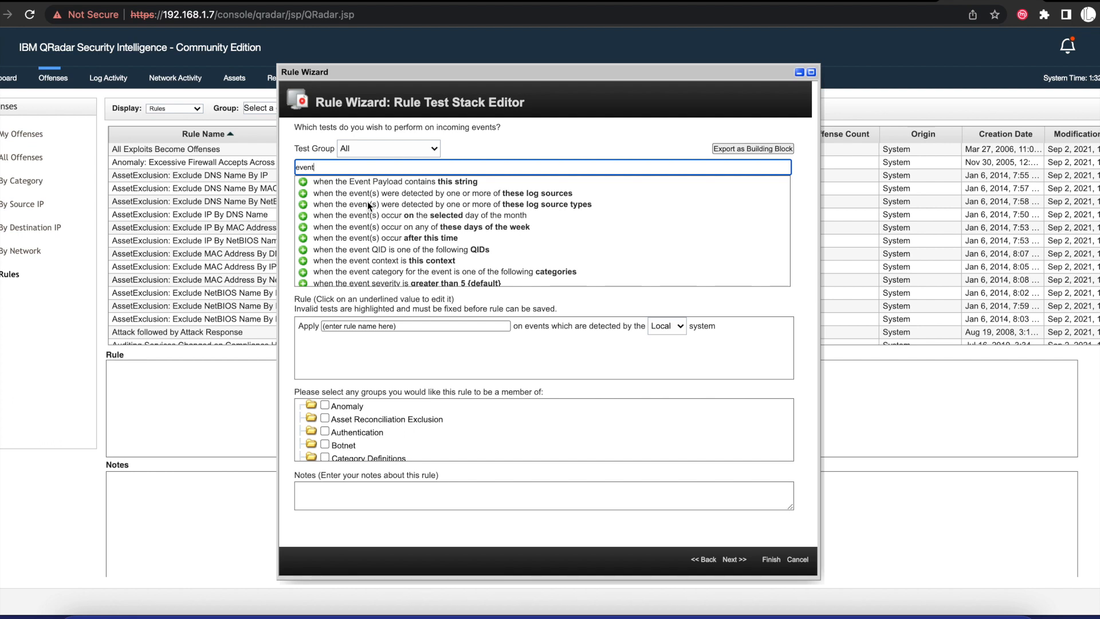
mouse_move(401, 190)
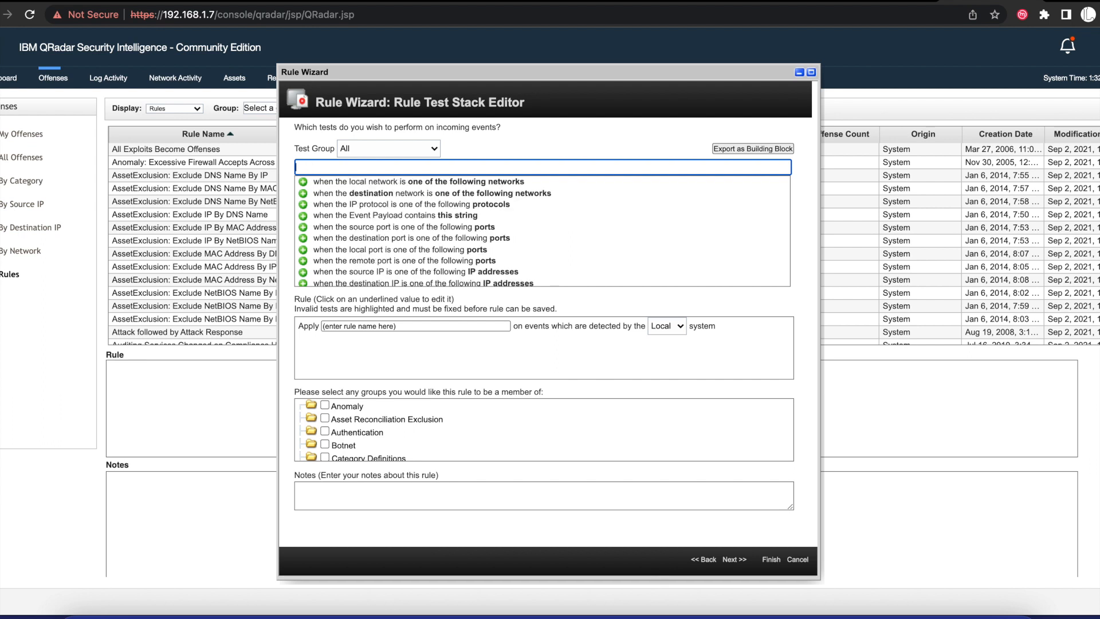
text(eti)
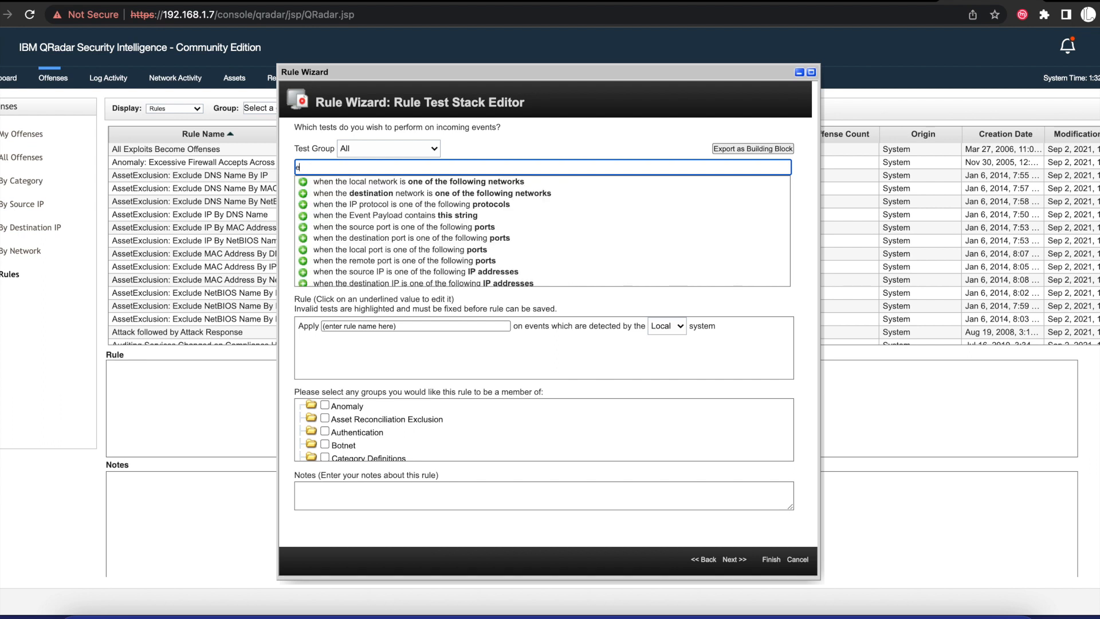
text(vent)
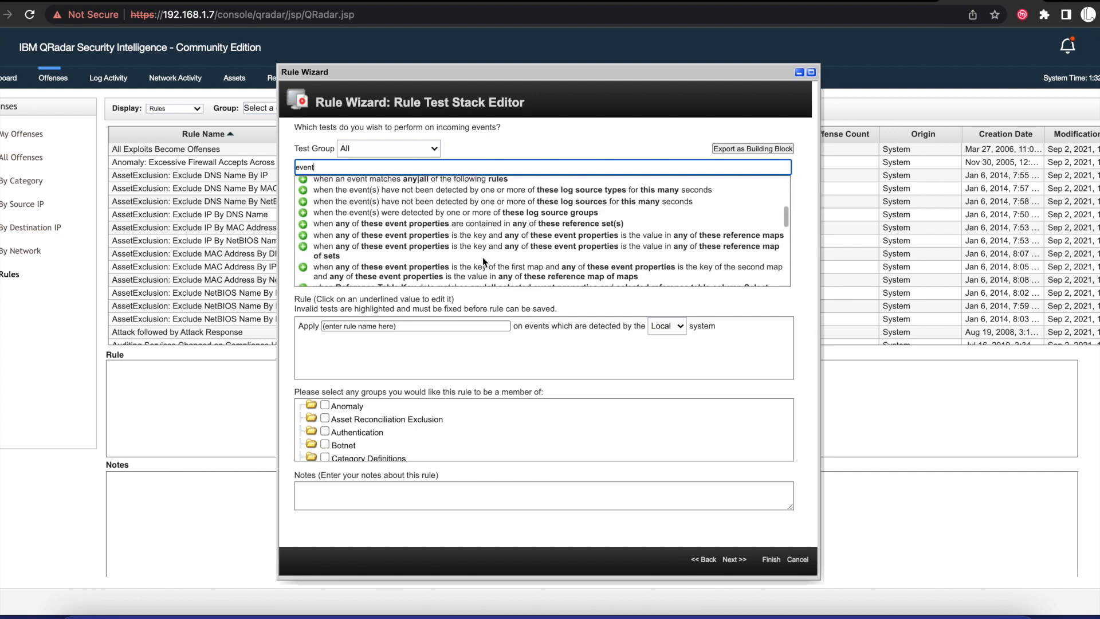
scroll(down, 3)
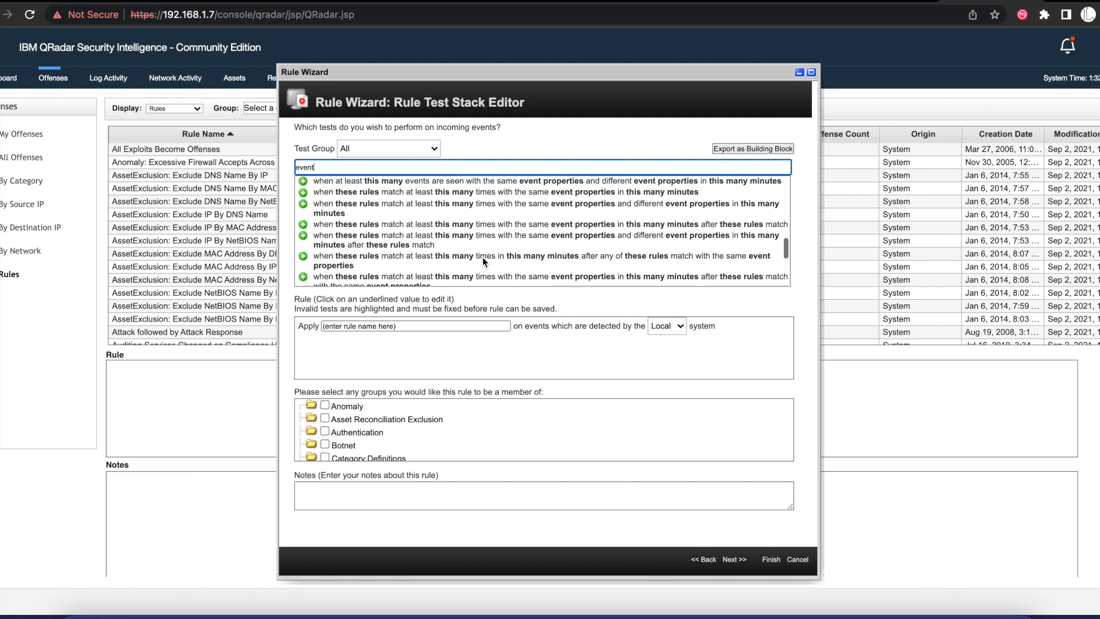
scroll(down, 3)
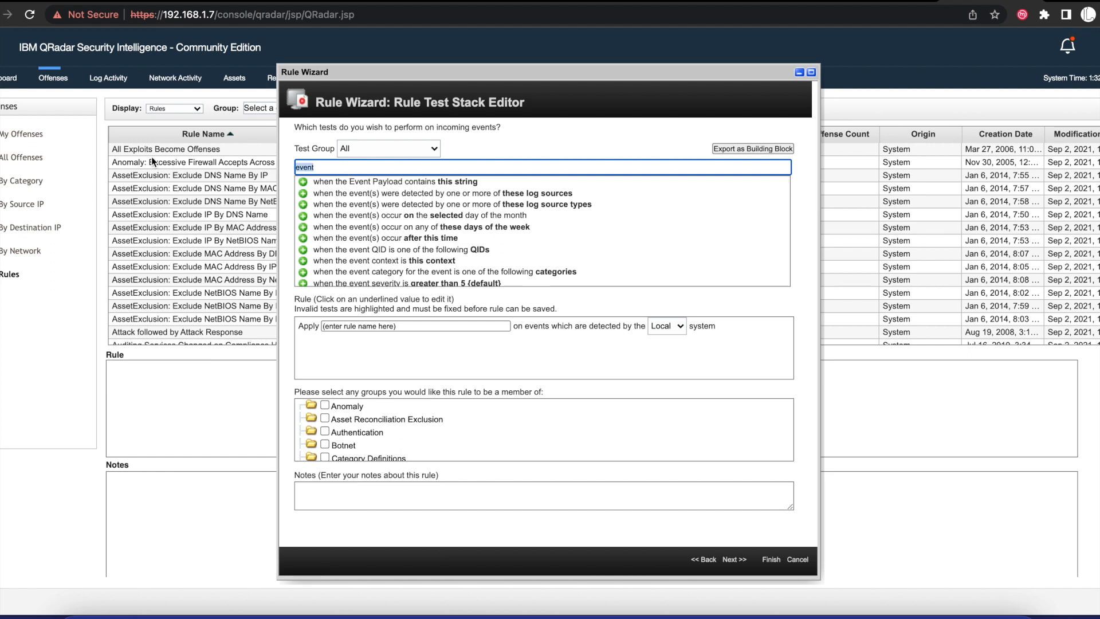
text(rules)
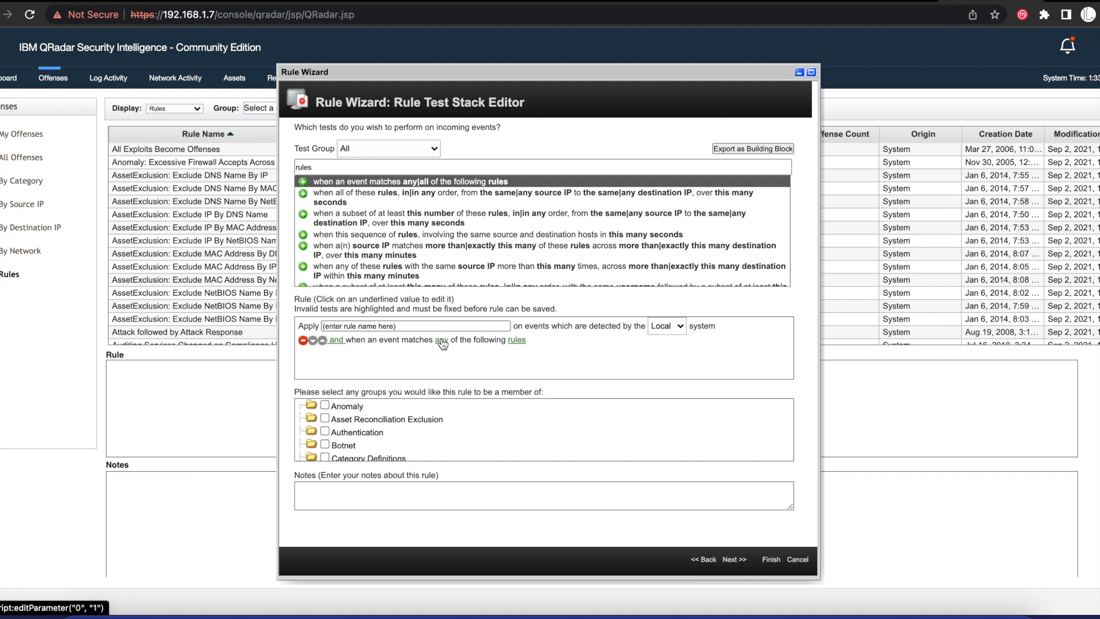
mouse_move(470, 338)
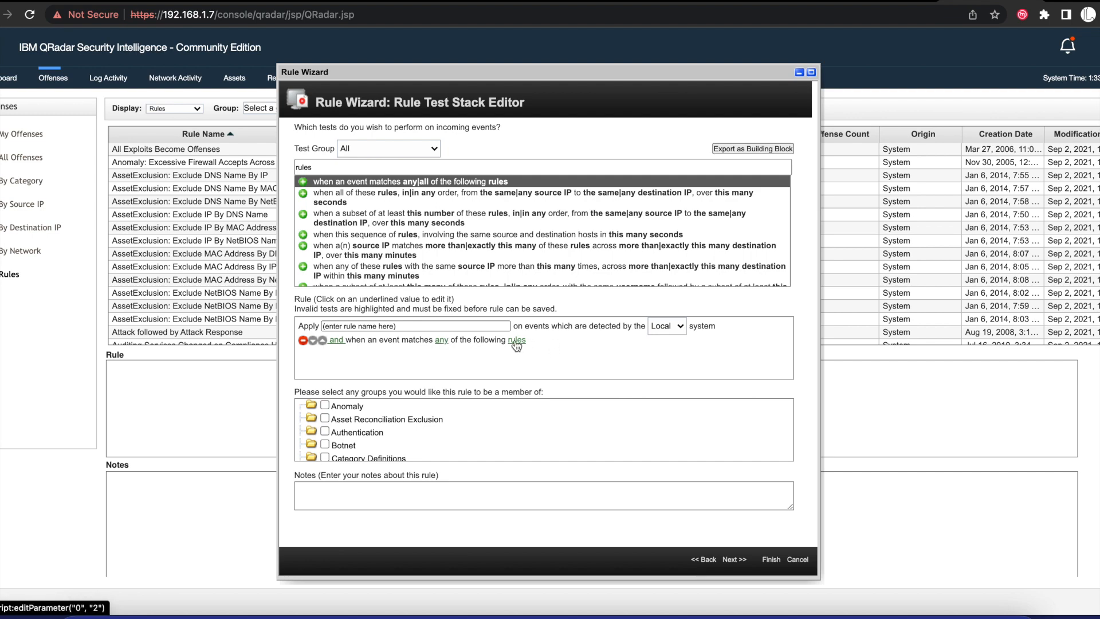
Select BB: Log4shell Base Pattern 1 and BB: Log4shell Evasion Pattern 1 as the rules the test matches
click(512, 339)
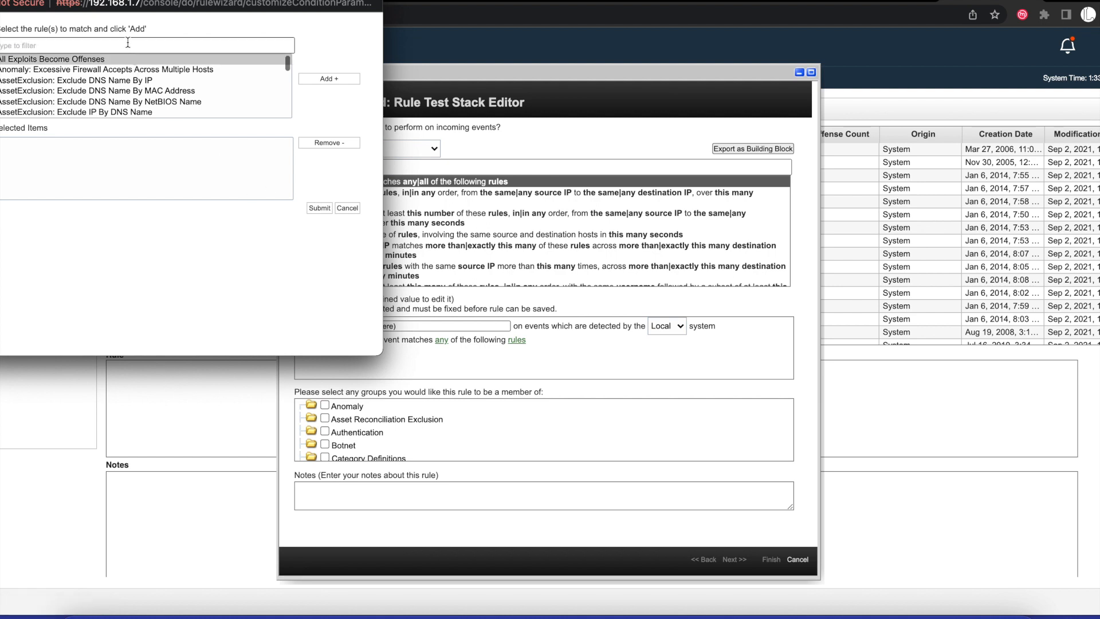
text(b)
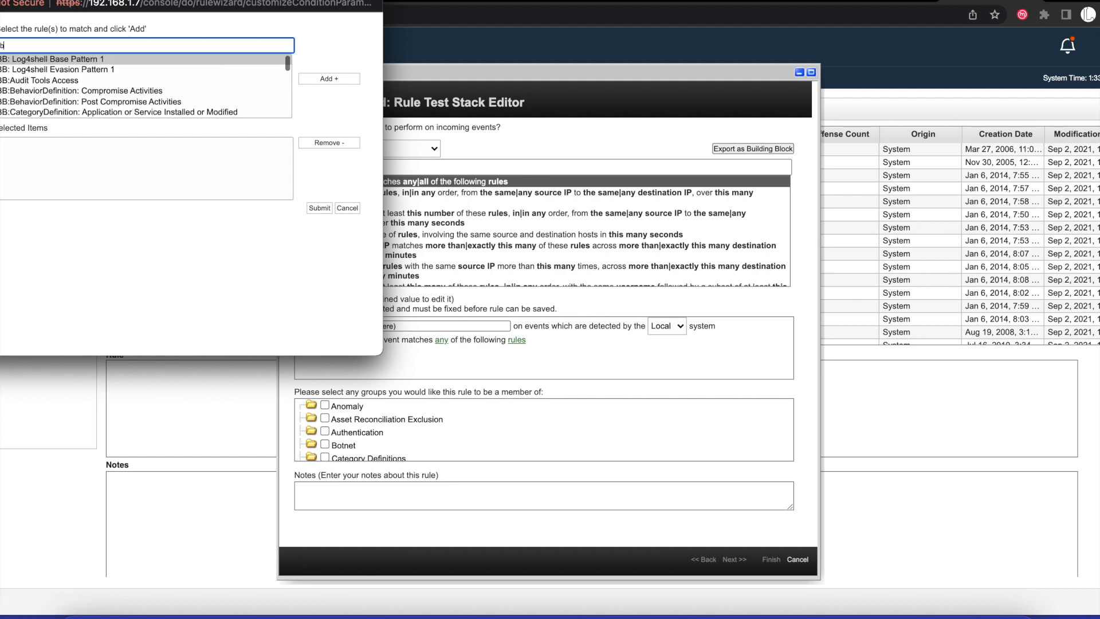
click(328, 78)
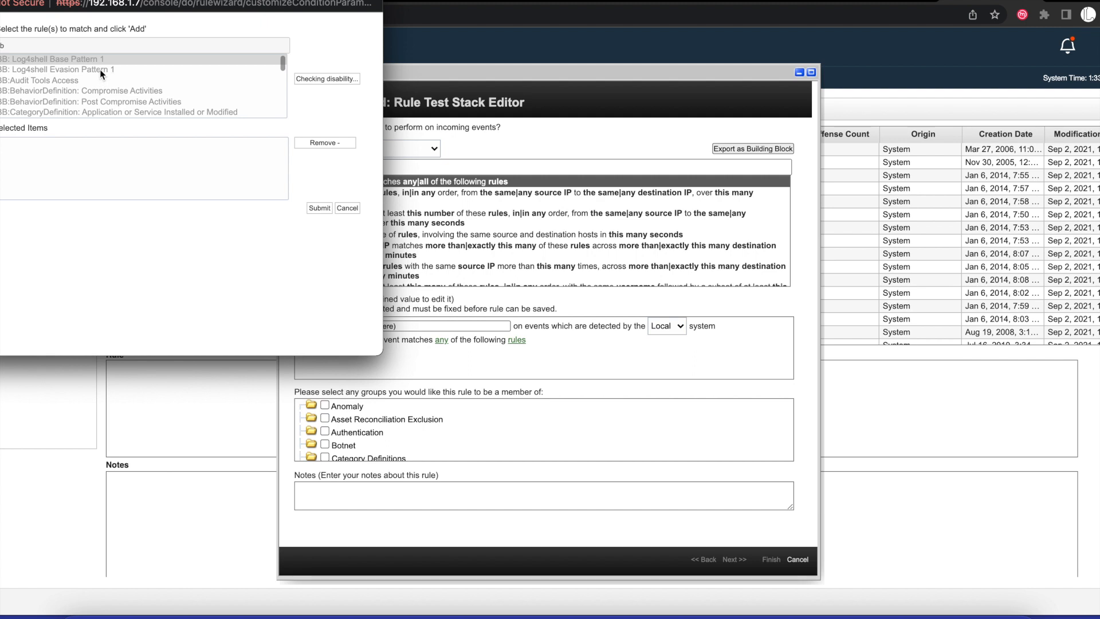
click(327, 77)
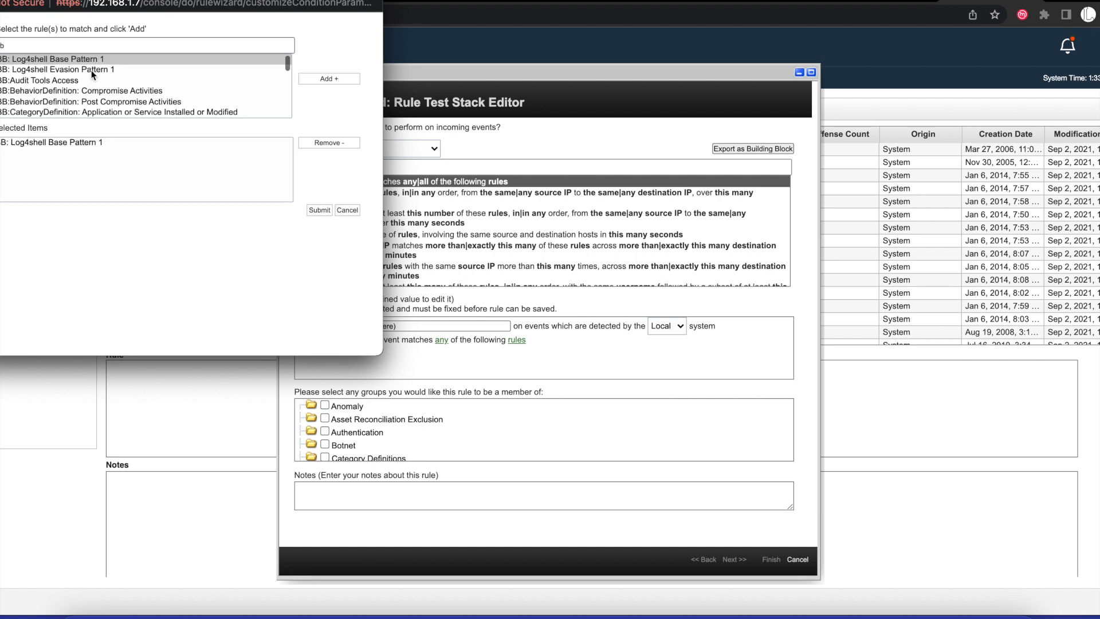
click(63, 69)
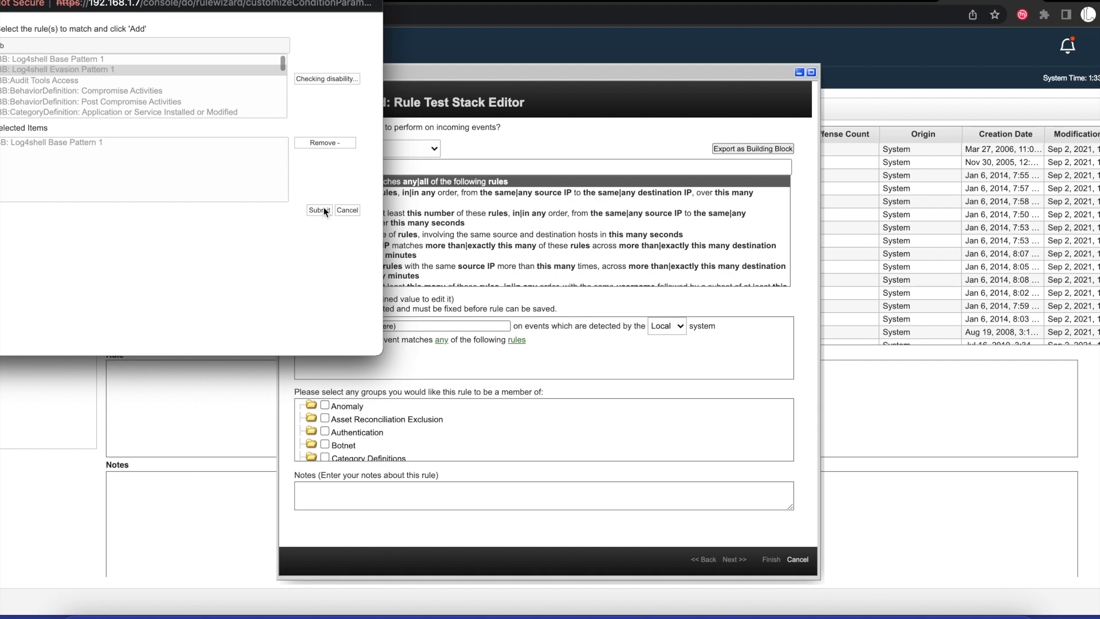
click(319, 210)
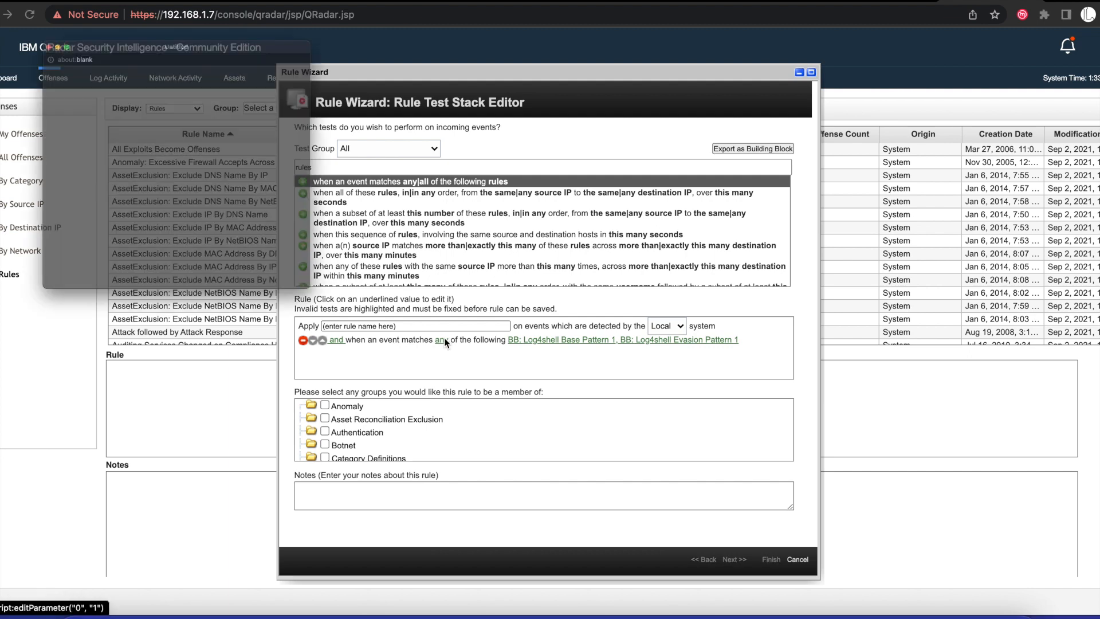
click(441, 340)
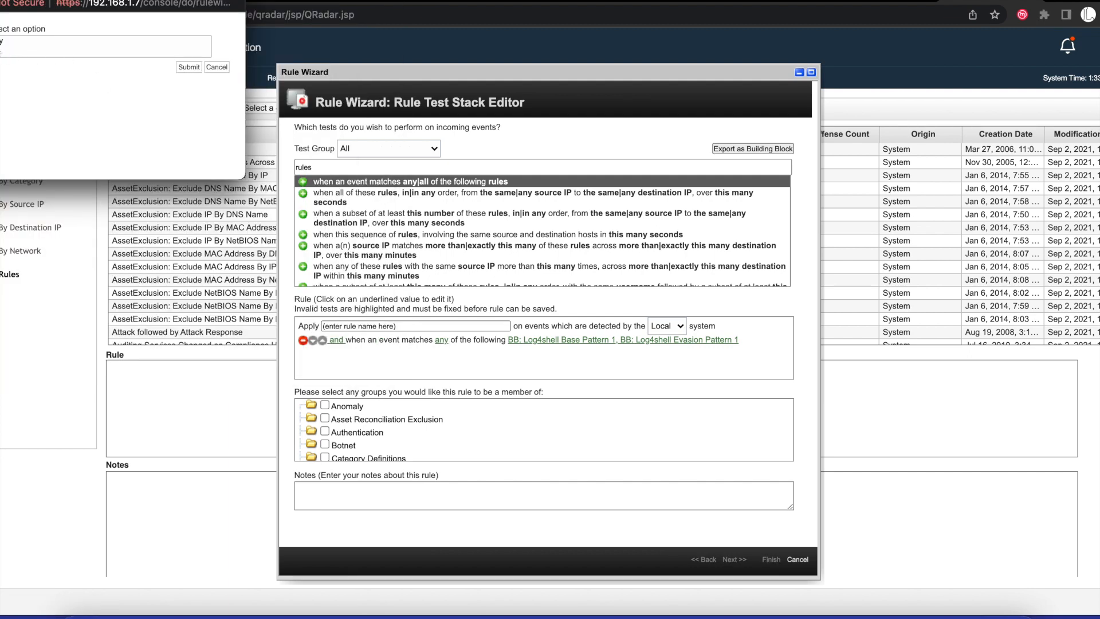
click(103, 43)
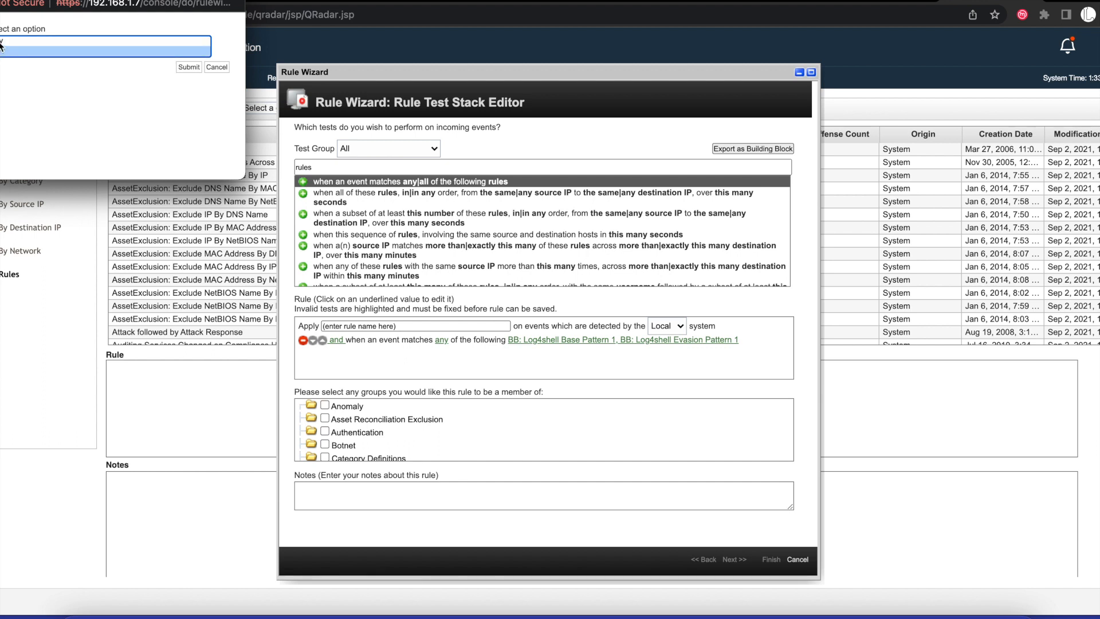
text(y)
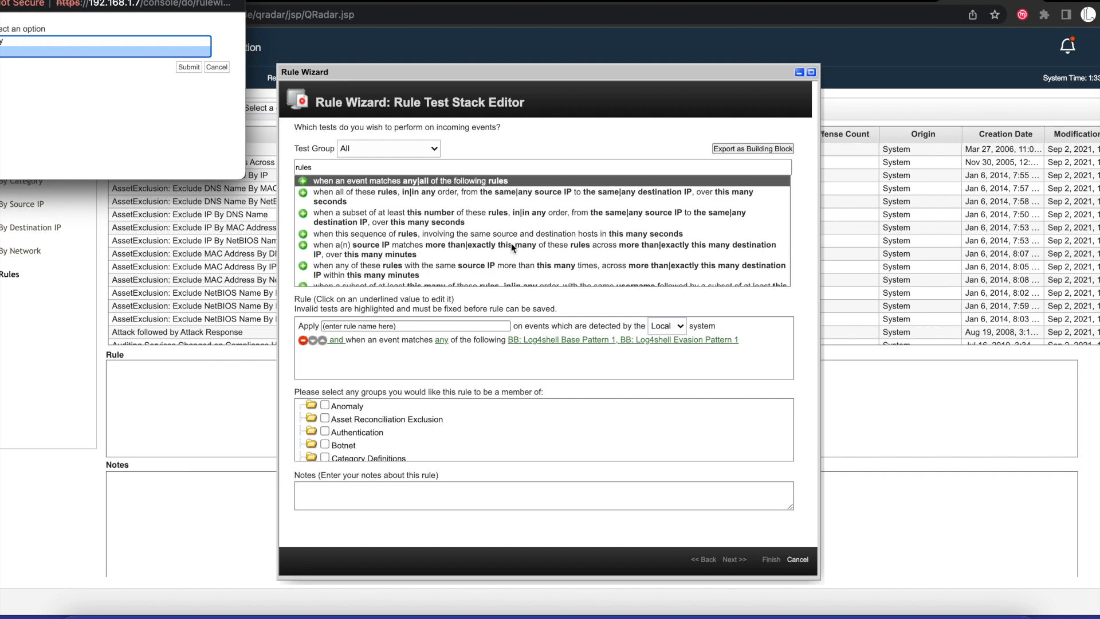
scroll(down, 3)
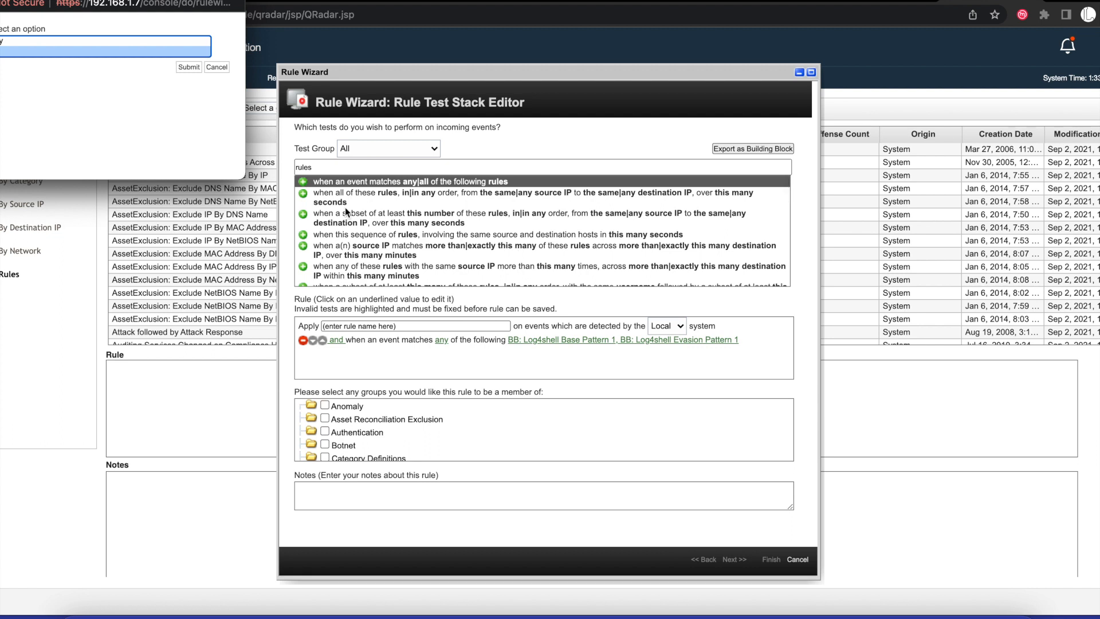
mouse_move(106, 64)
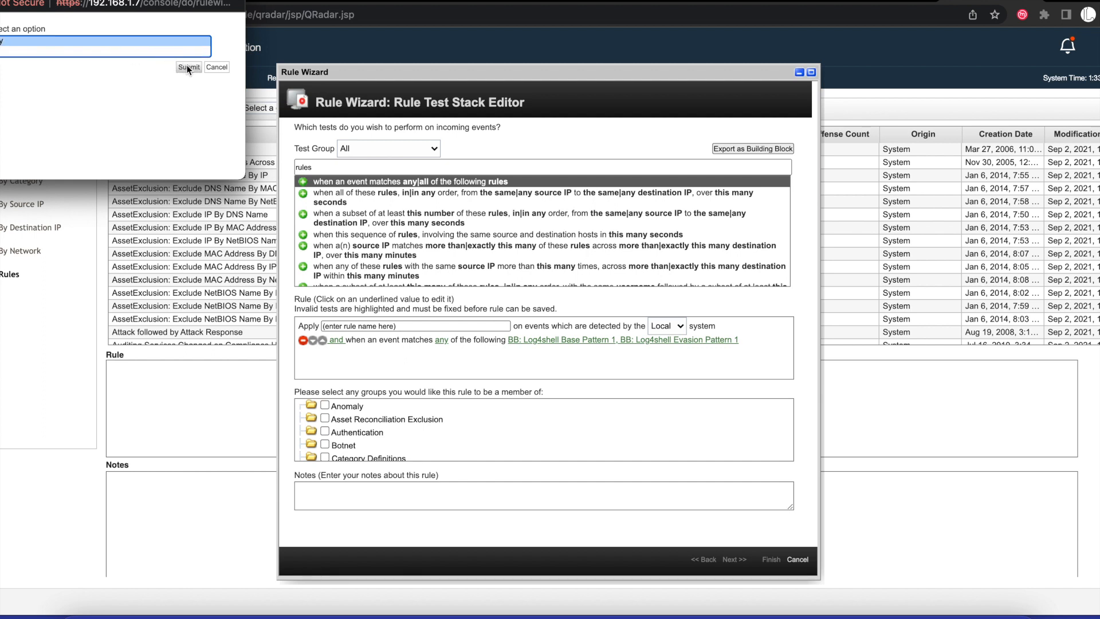
mouse_move(741, 351)
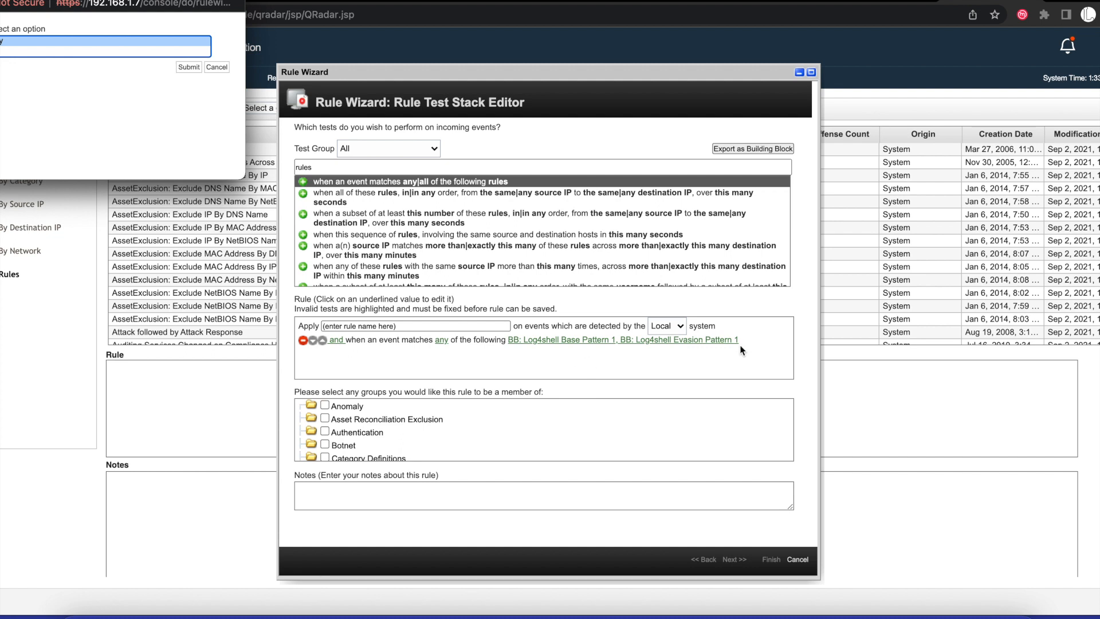
mouse_move(194, 89)
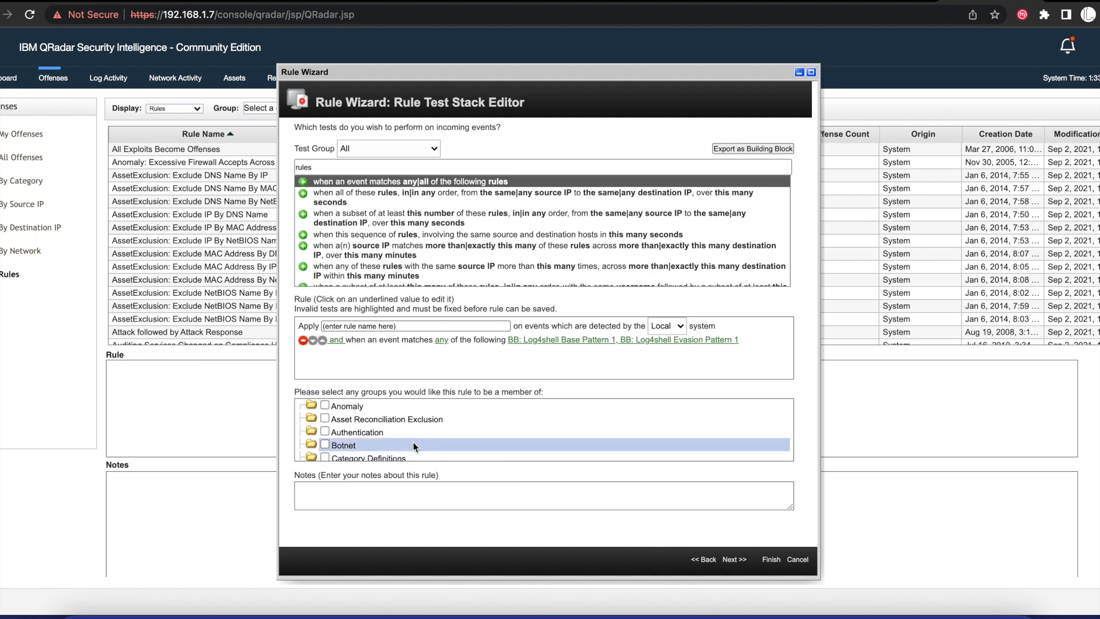
Assign the rule to the Intrusion Detection group, name it 'Log4shell detection' and continue
scroll(down, 3)
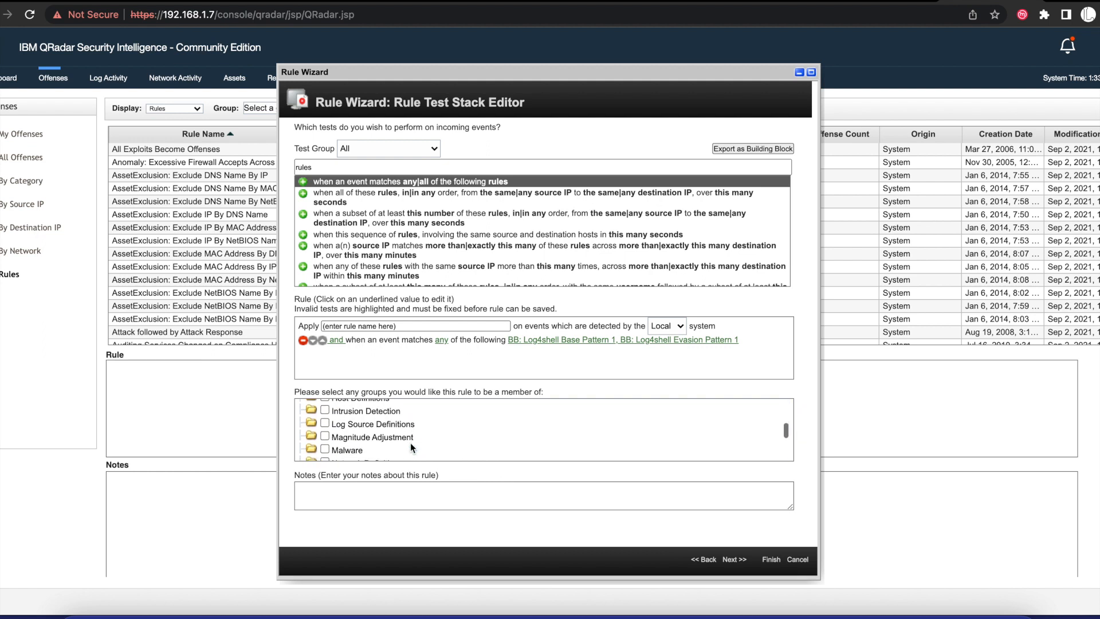
click(362, 410)
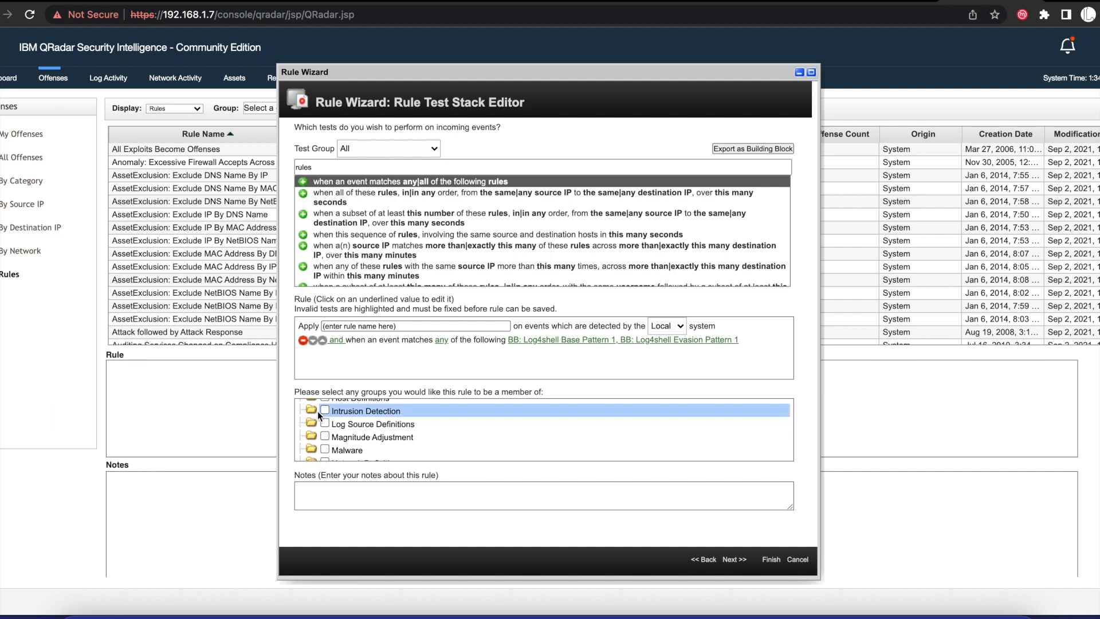
click(324, 410)
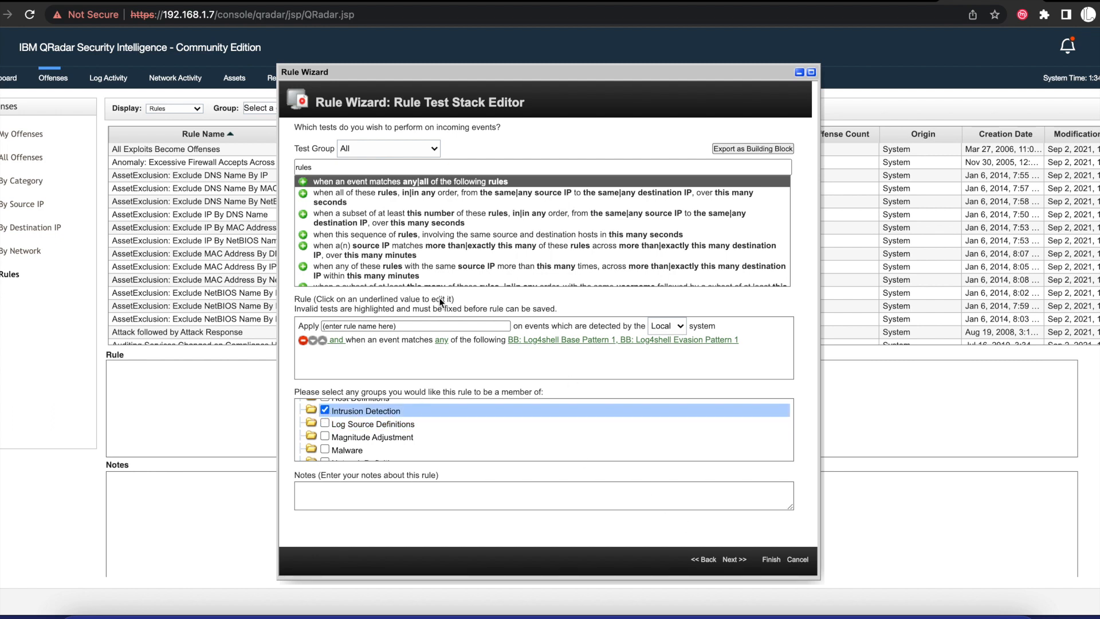
click(414, 325)
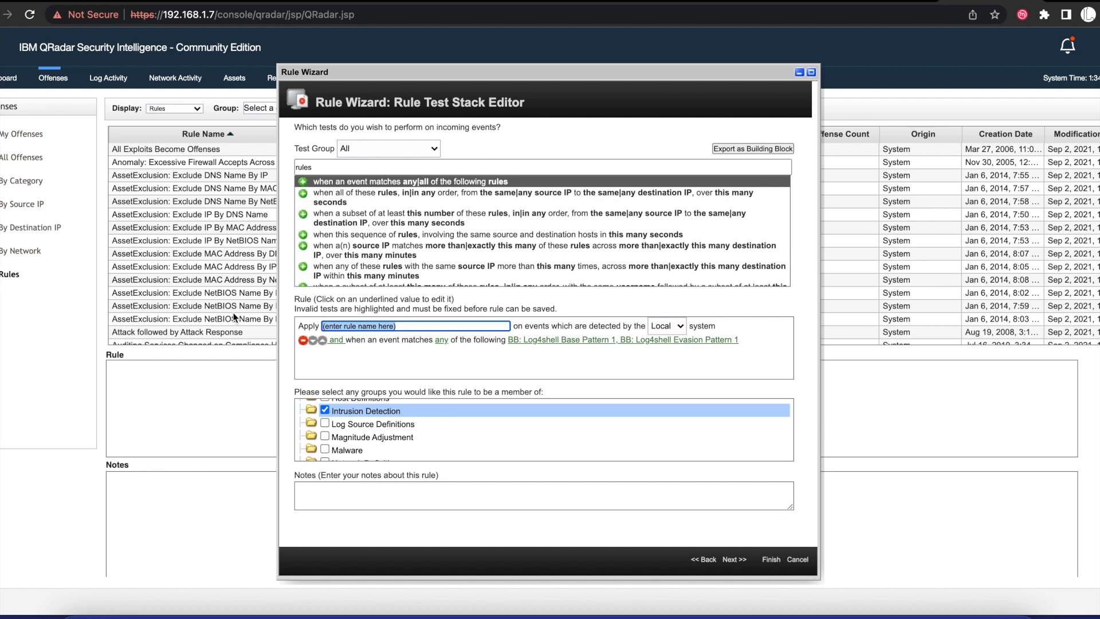
text(Log4shell detection)
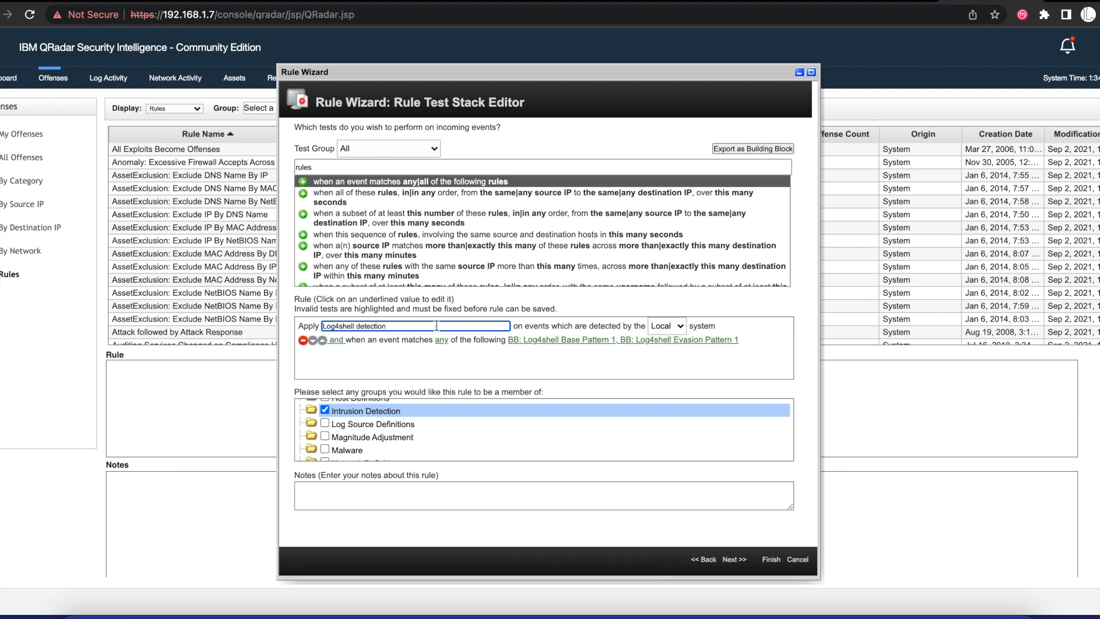
click(733, 560)
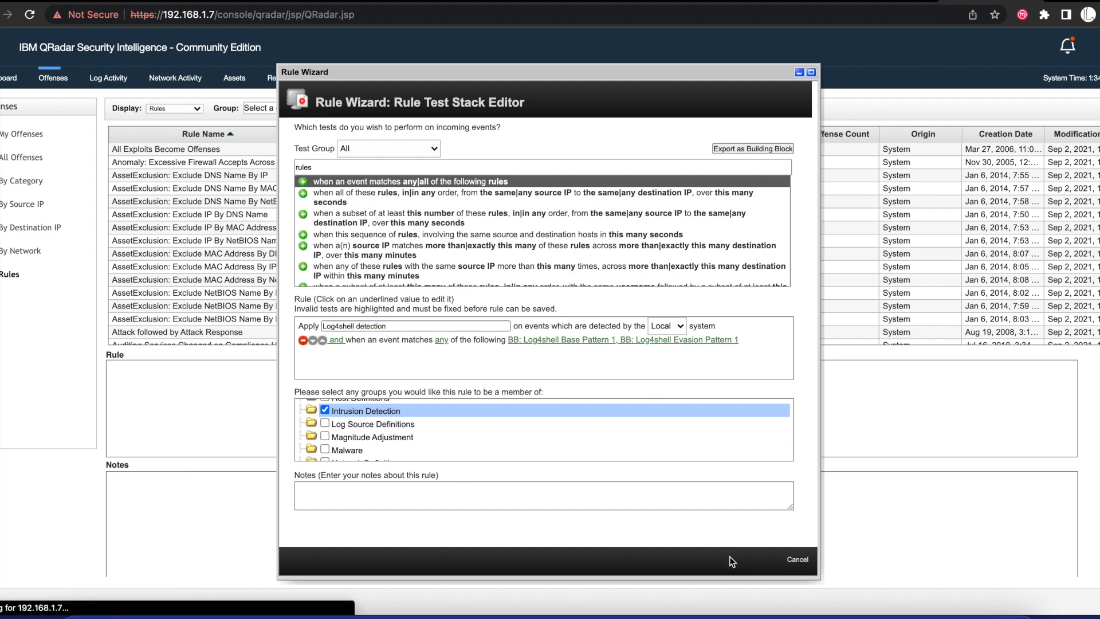
Ensure triggering events are part of an offense indexed on Source IP and enable Dispatch New Event
click(731, 559)
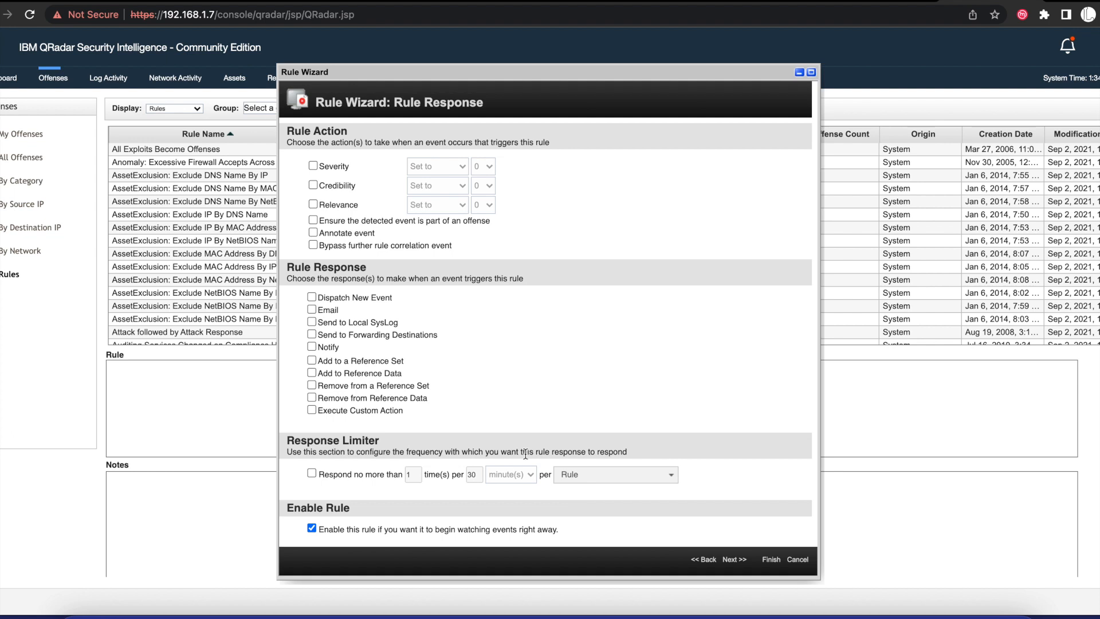
mouse_move(307, 250)
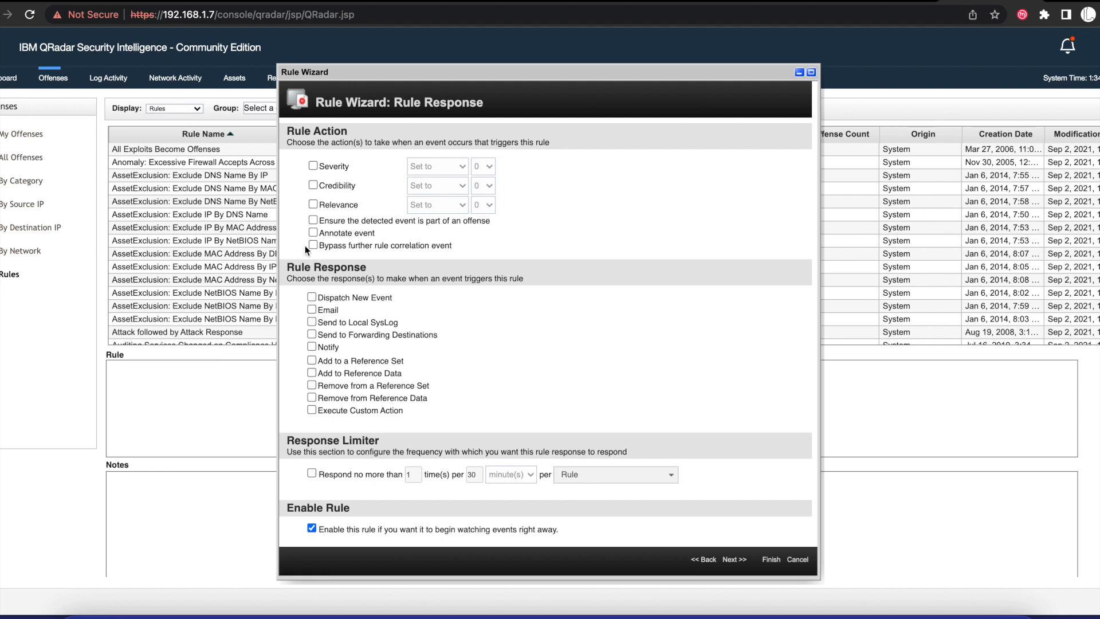
click(311, 221)
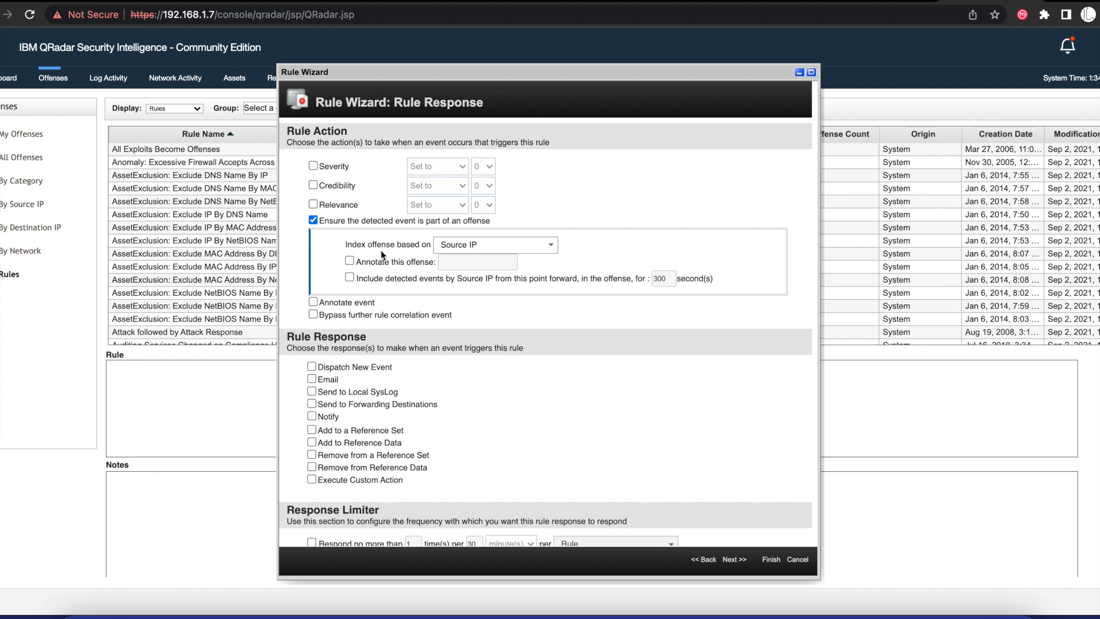
mouse_move(493, 243)
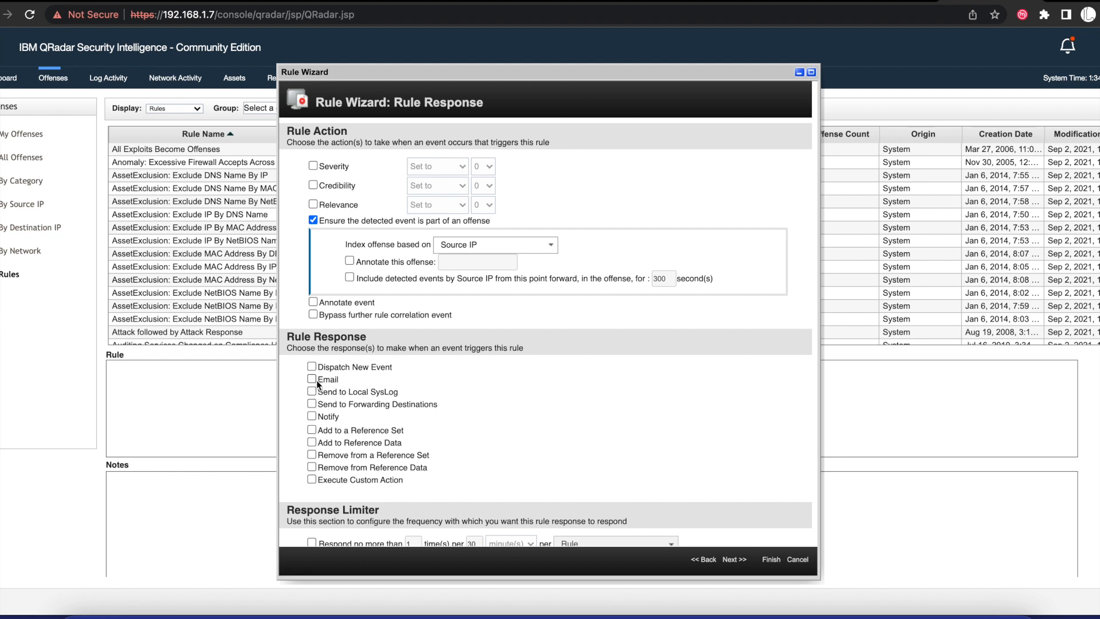
click(311, 366)
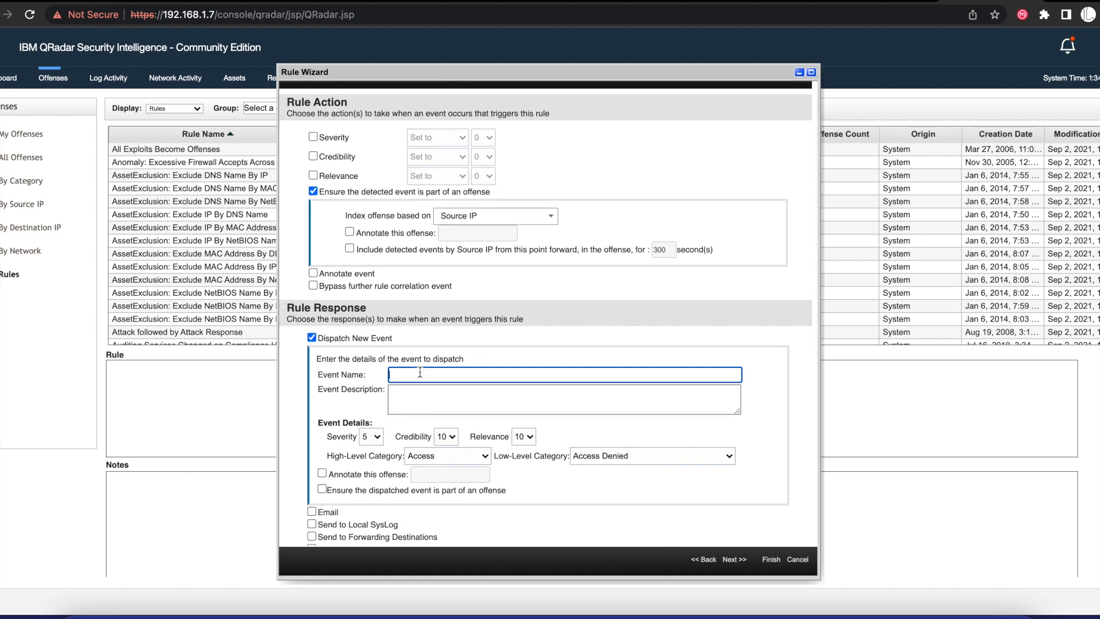
Enter the event name 'Detected potential log4shell activity'
text(Dte)
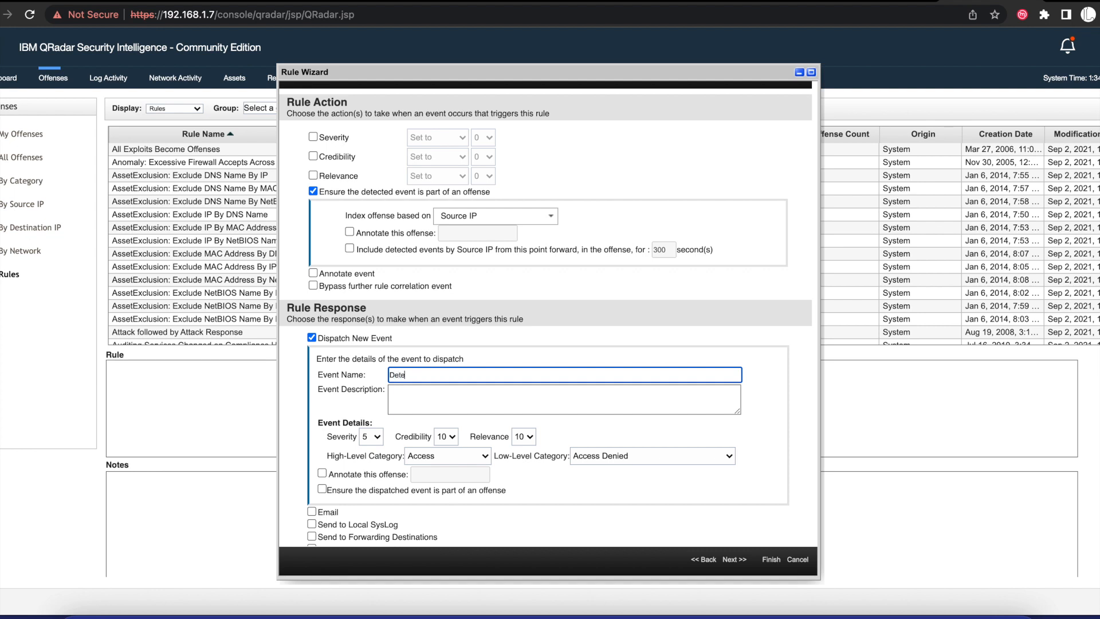
text(cted po)
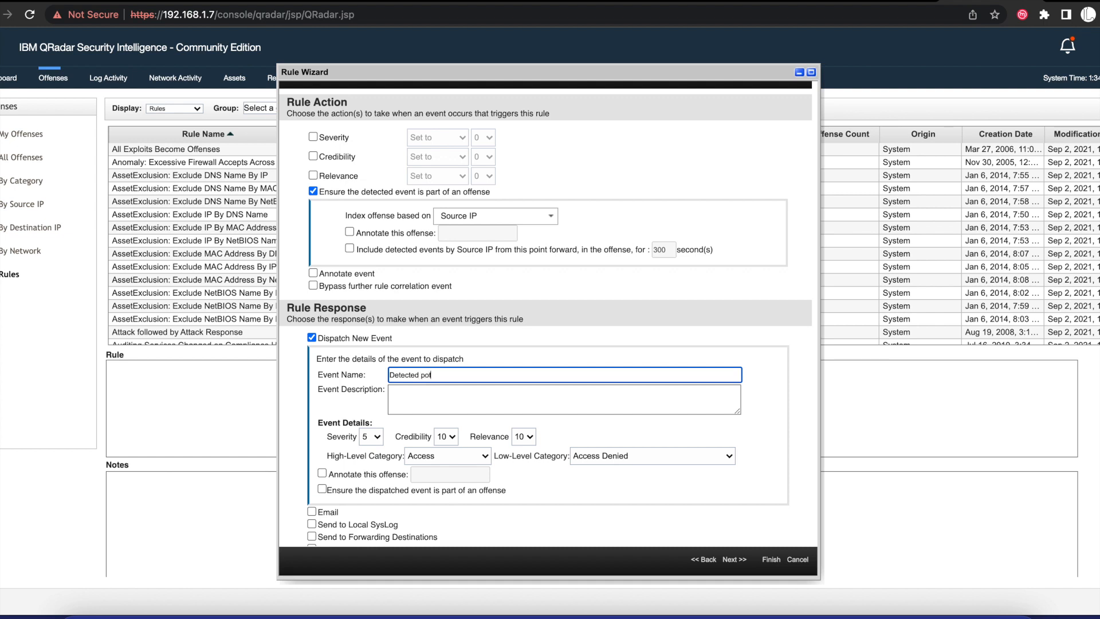
text(tential)
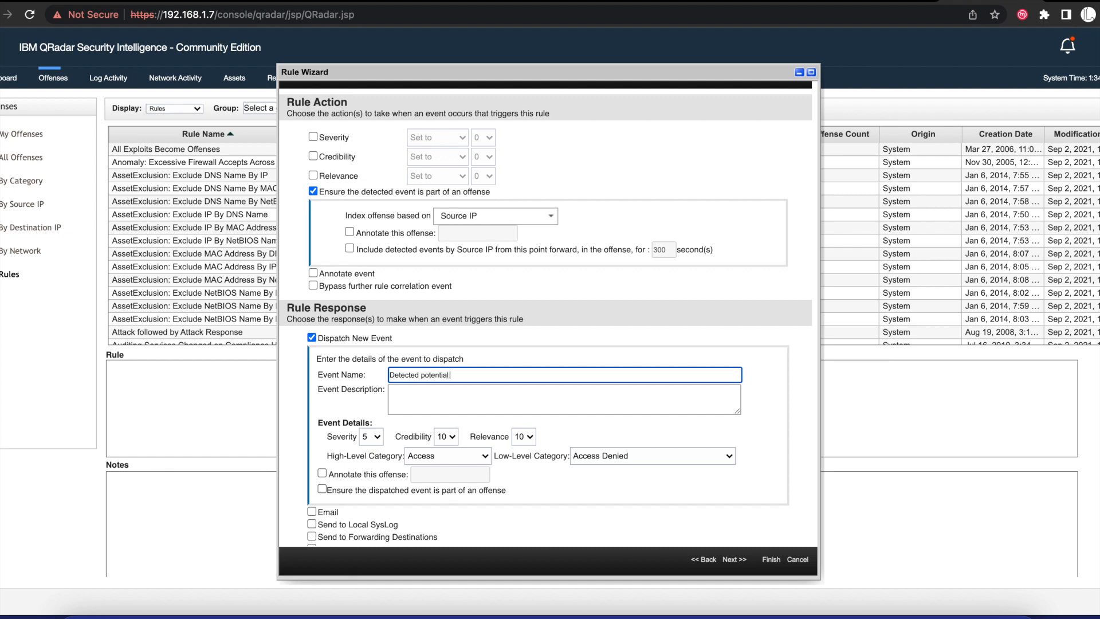
text(log)
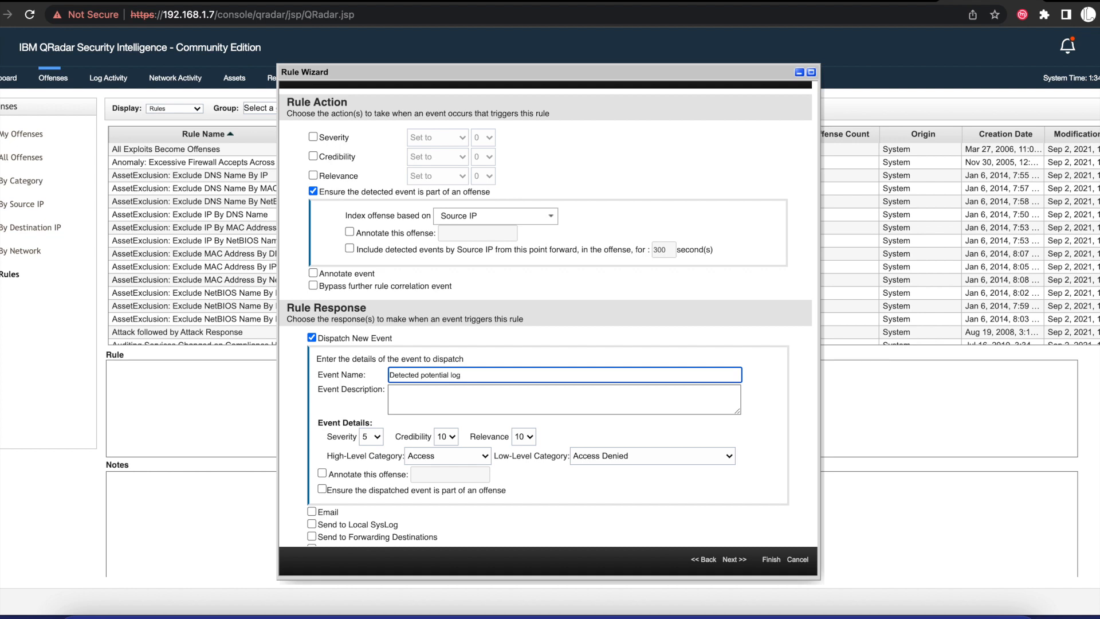
text(4shell)
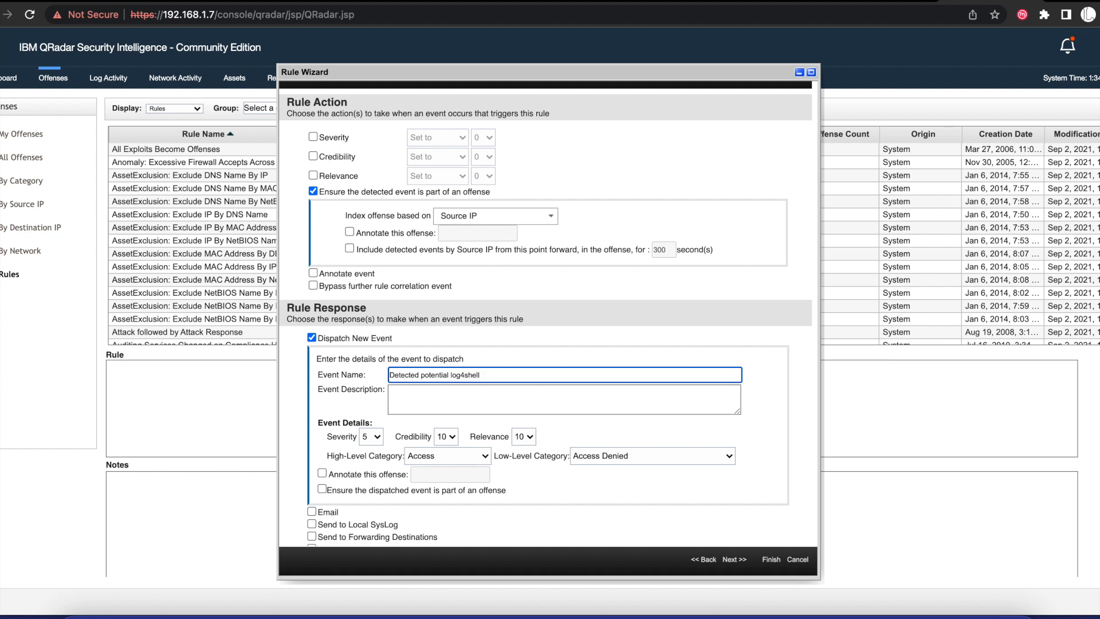
text(activity)
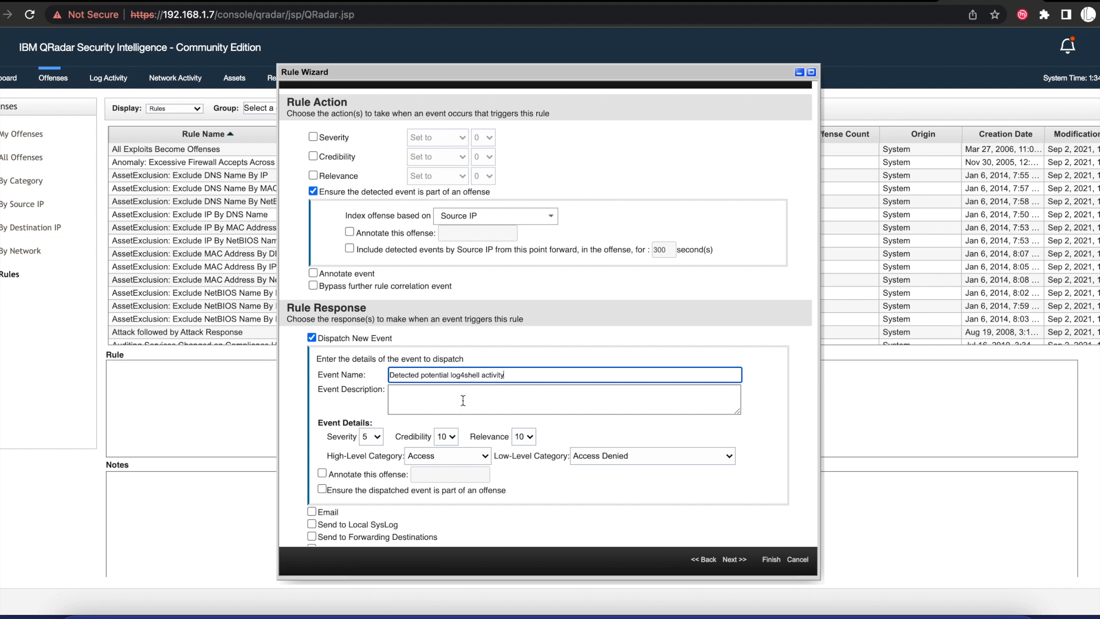
Enter an event description about possible log4shell vulnerability exposure
text(A)
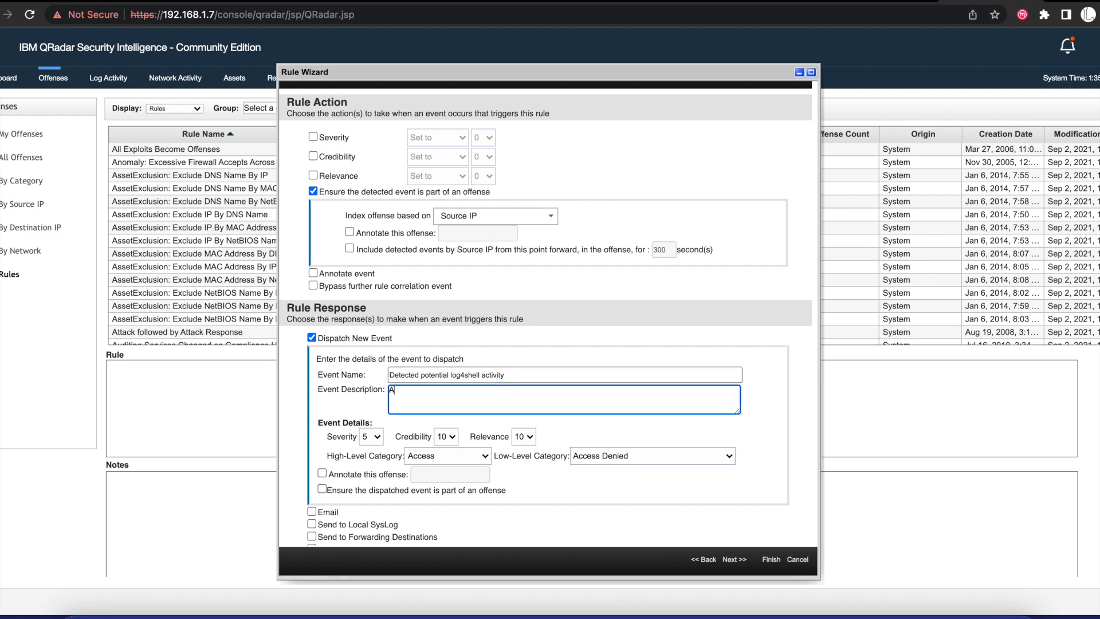
text(n event was found)
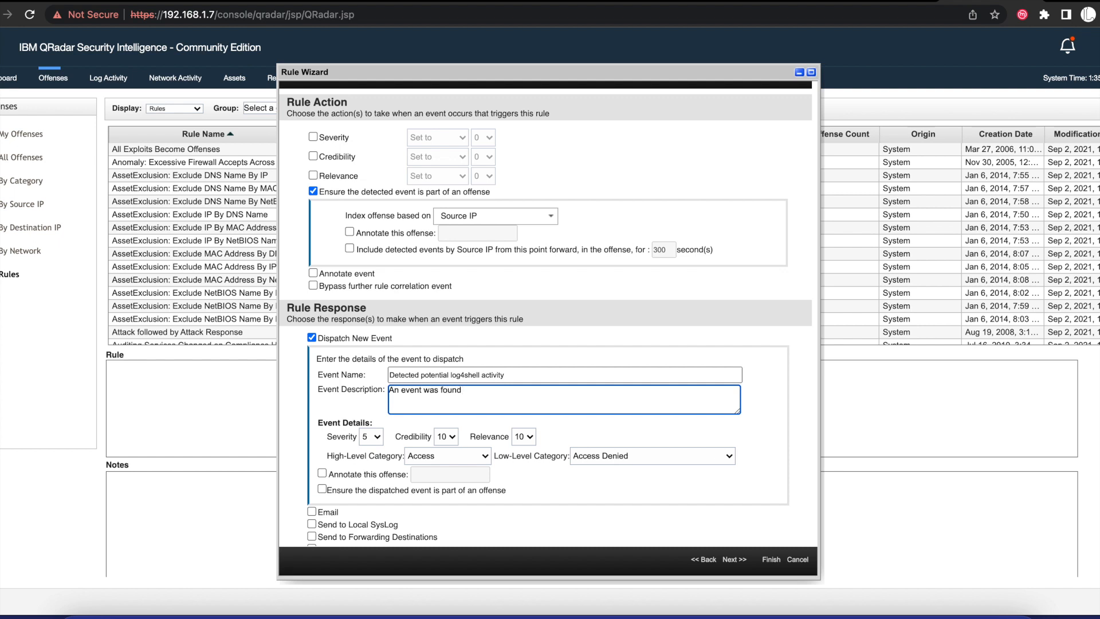
text(that could be)
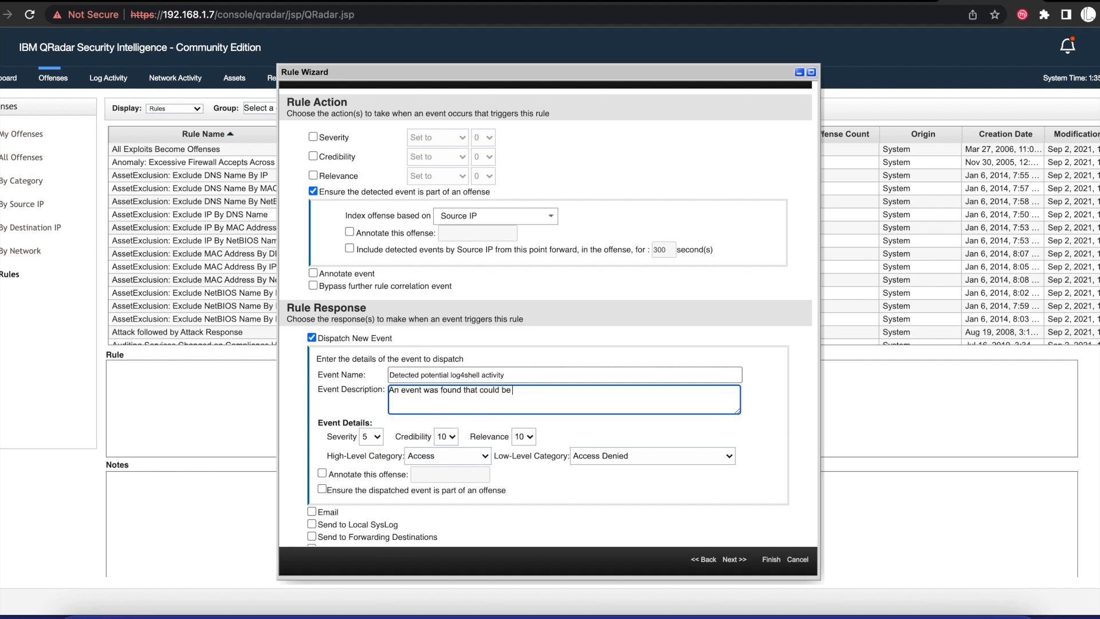
text(log4shell vulnerability exposure.)
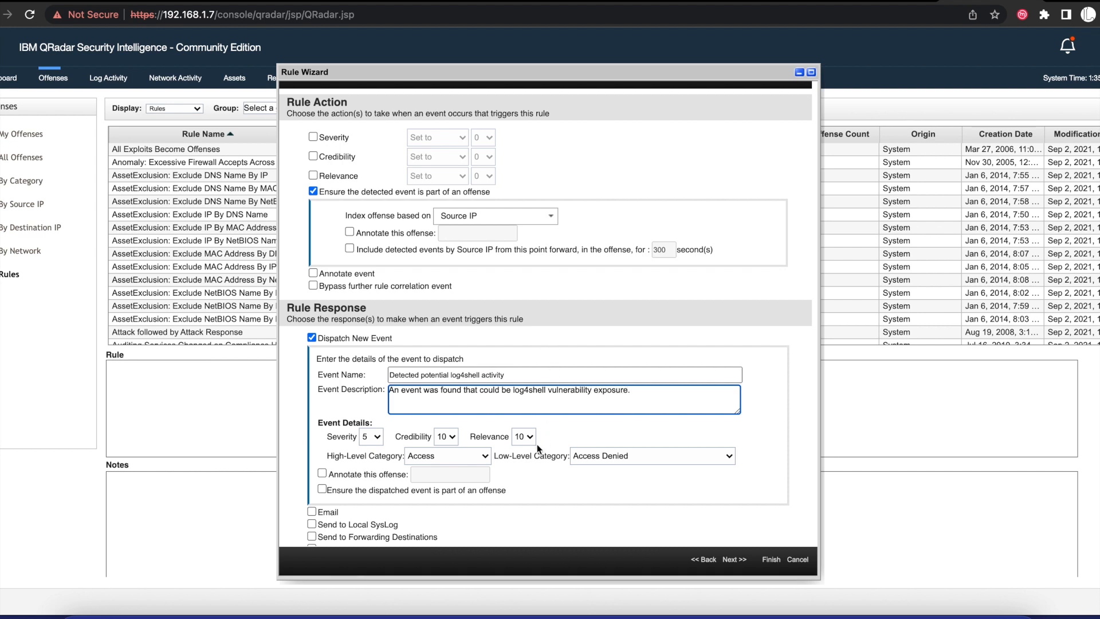
scroll(down, 3)
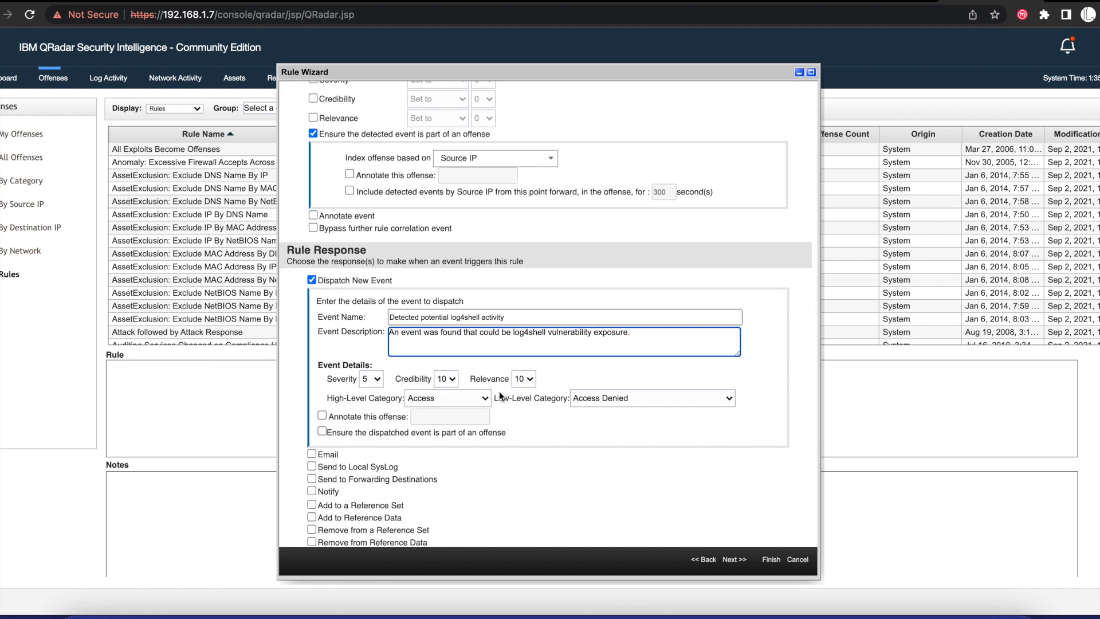
scroll(down, 3)
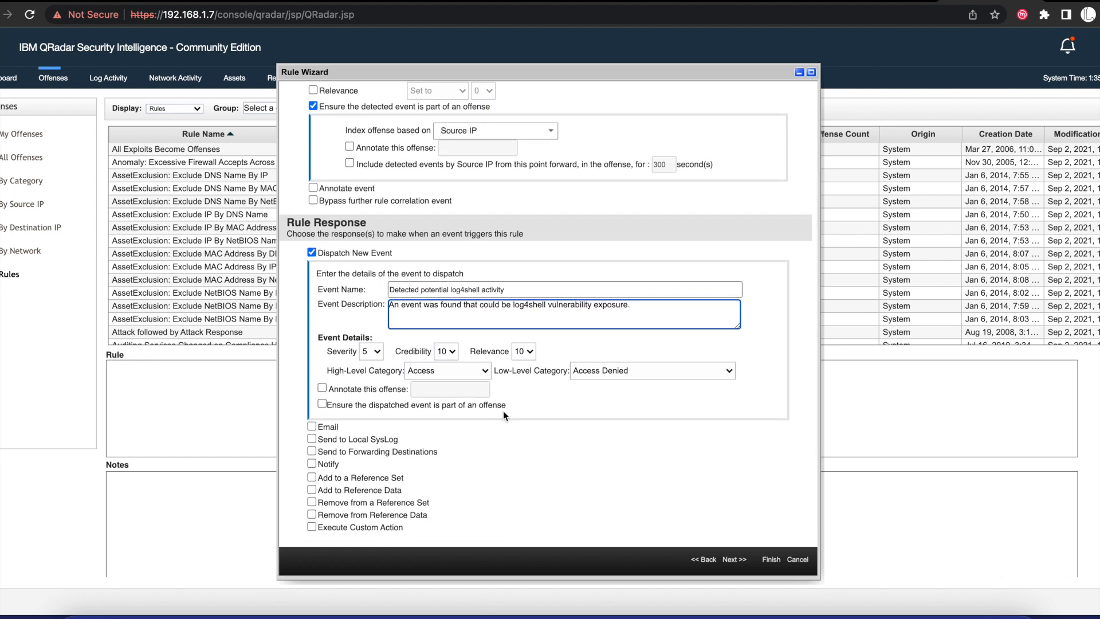
Categorize the event as Potential Exploit / Potential Web Exploit, part of an offense naming it, with the response limiter on
click(447, 371)
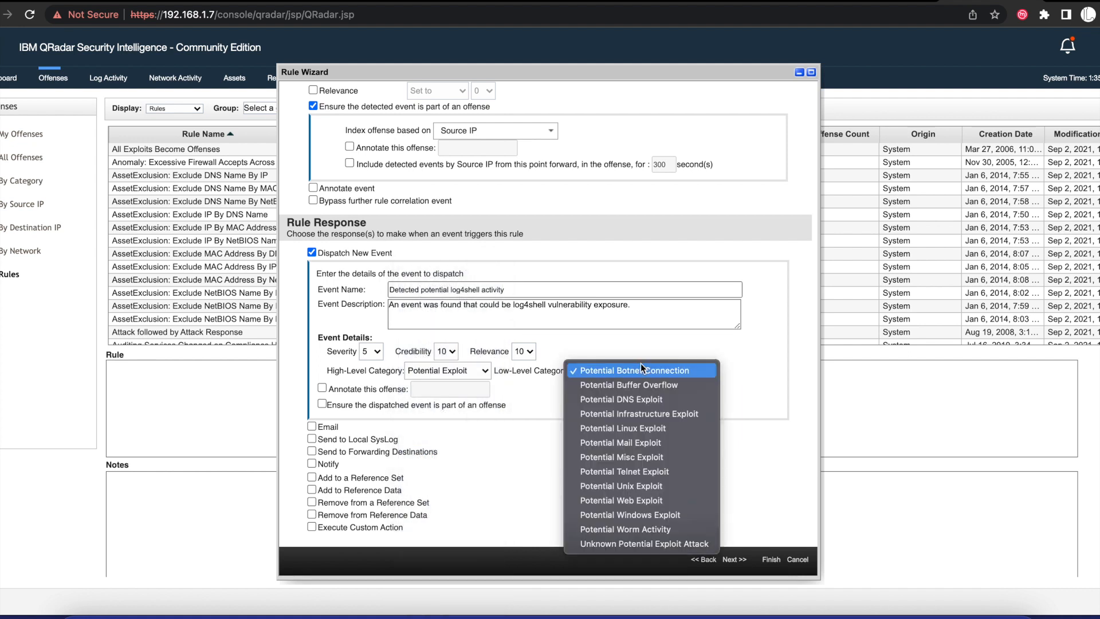
mouse_move(630, 499)
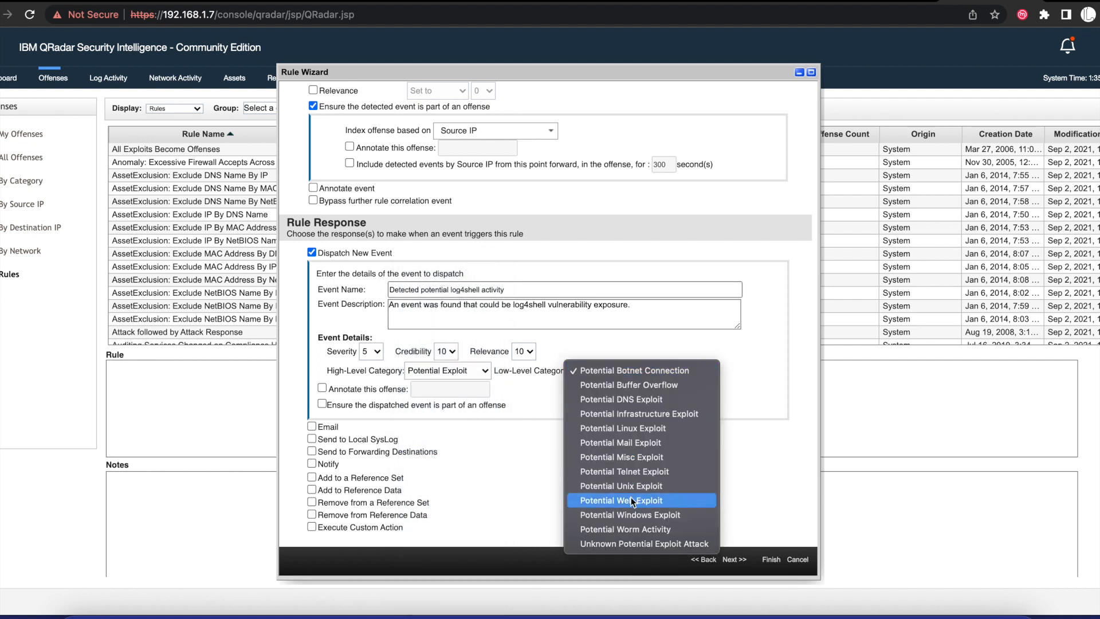
click(630, 500)
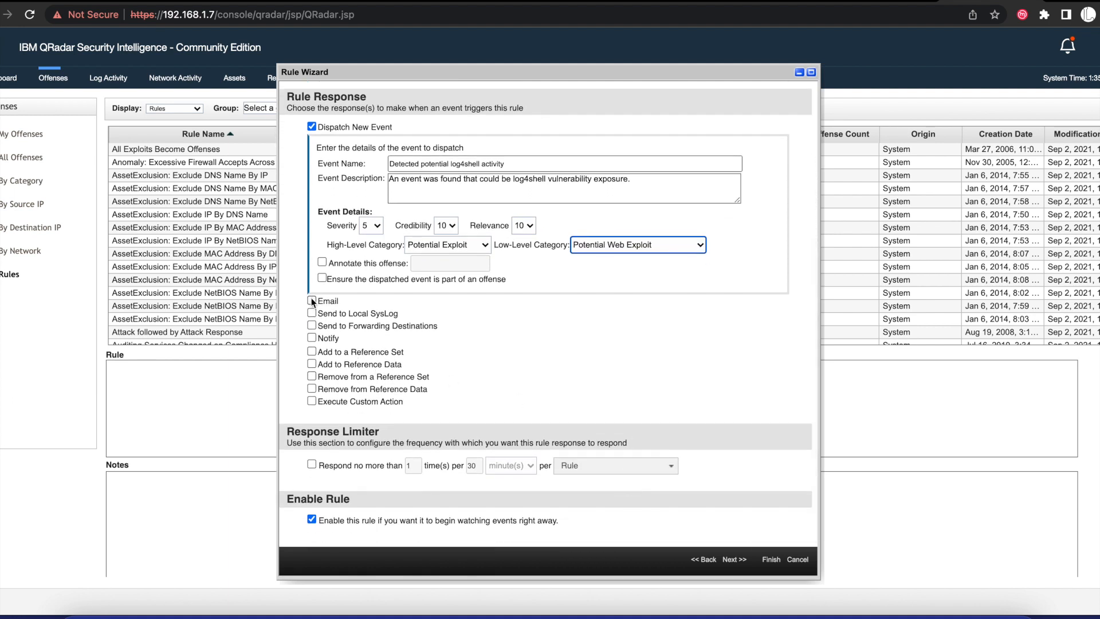
click(312, 466)
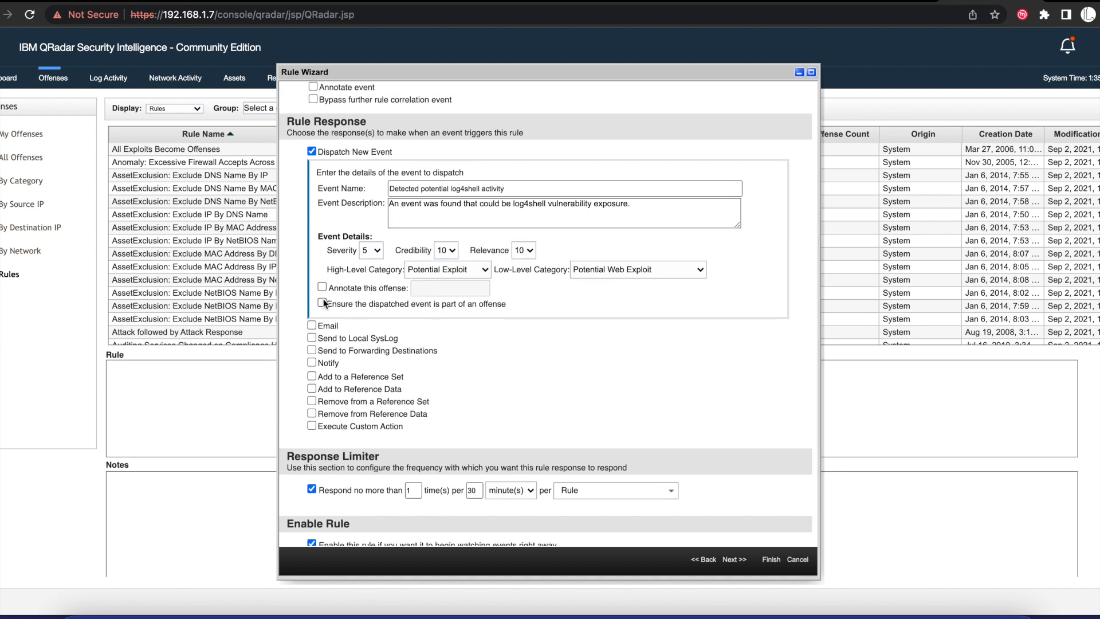
click(321, 302)
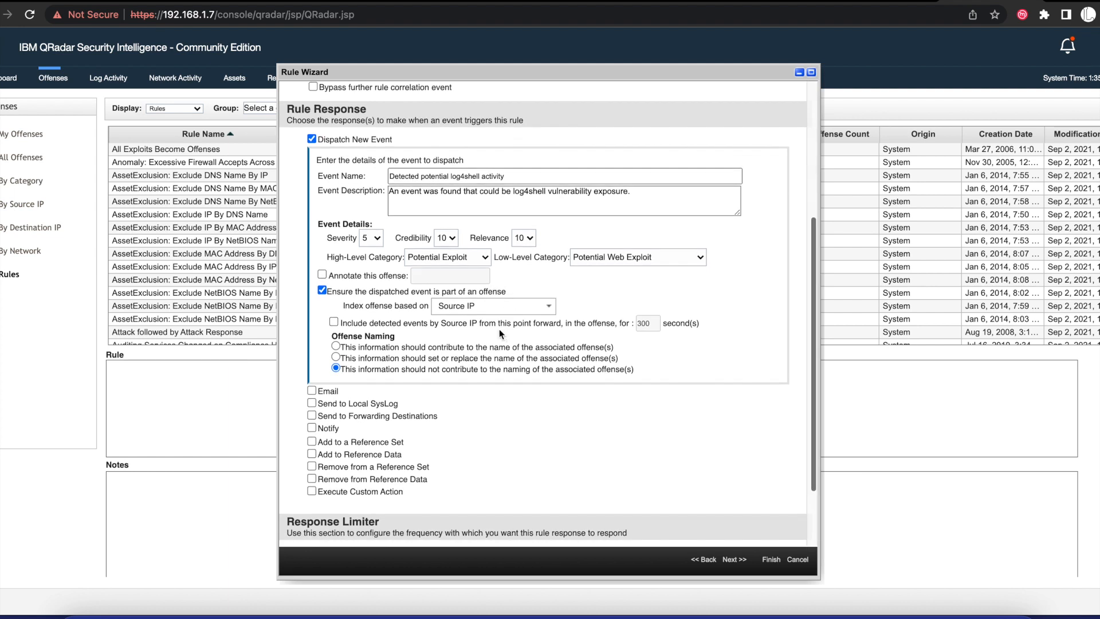
click(336, 347)
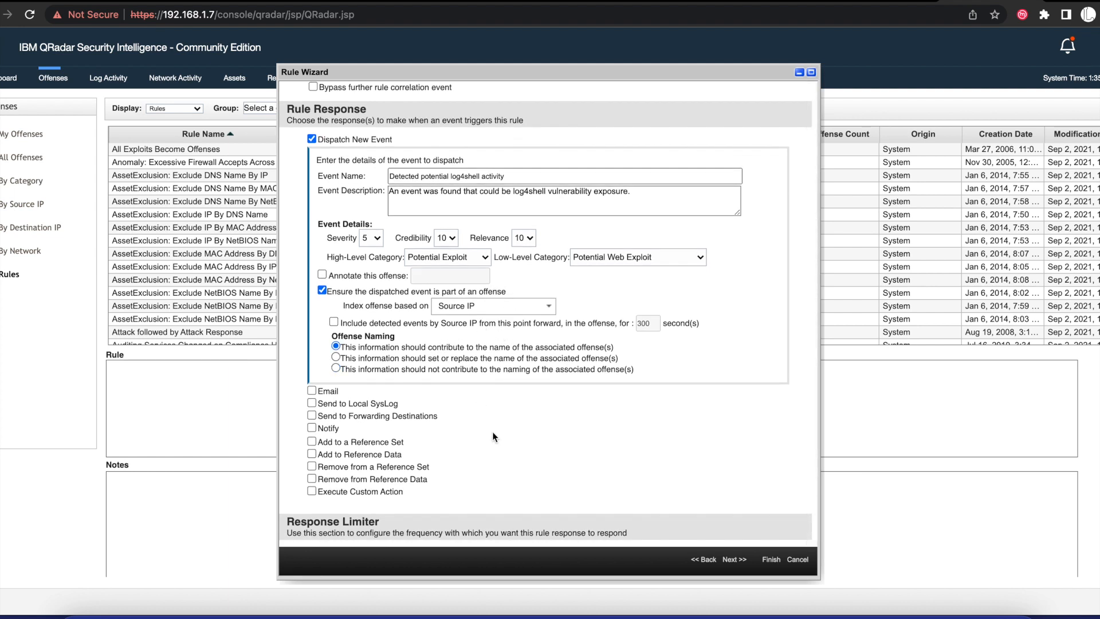
scroll(down, 3)
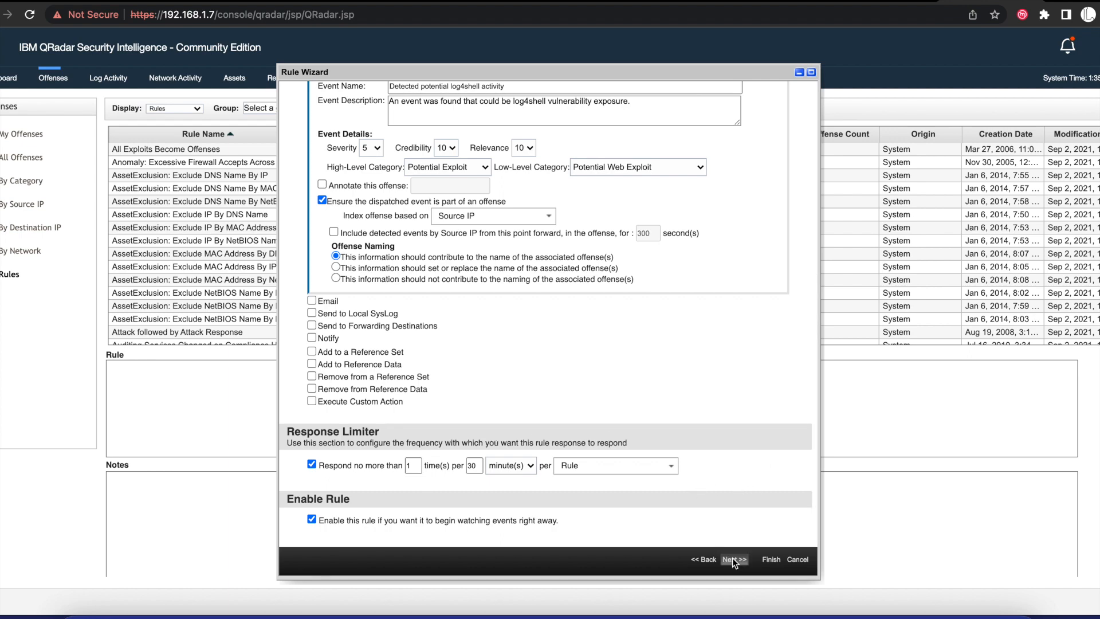
Finish the wizard to save the Log4shell detection rule
click(731, 559)
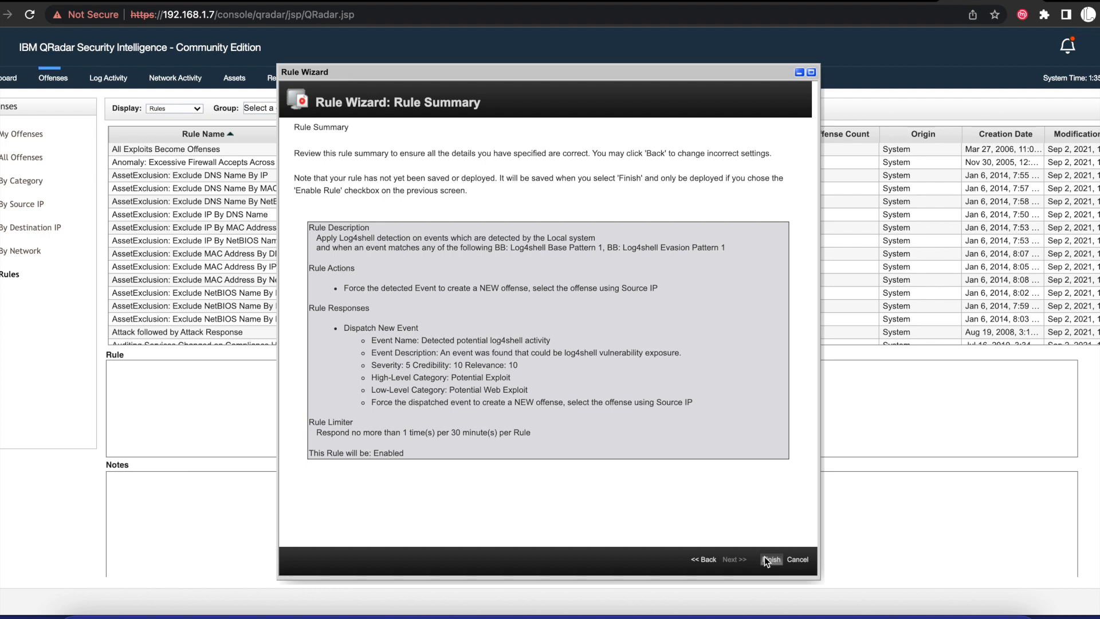
click(770, 559)
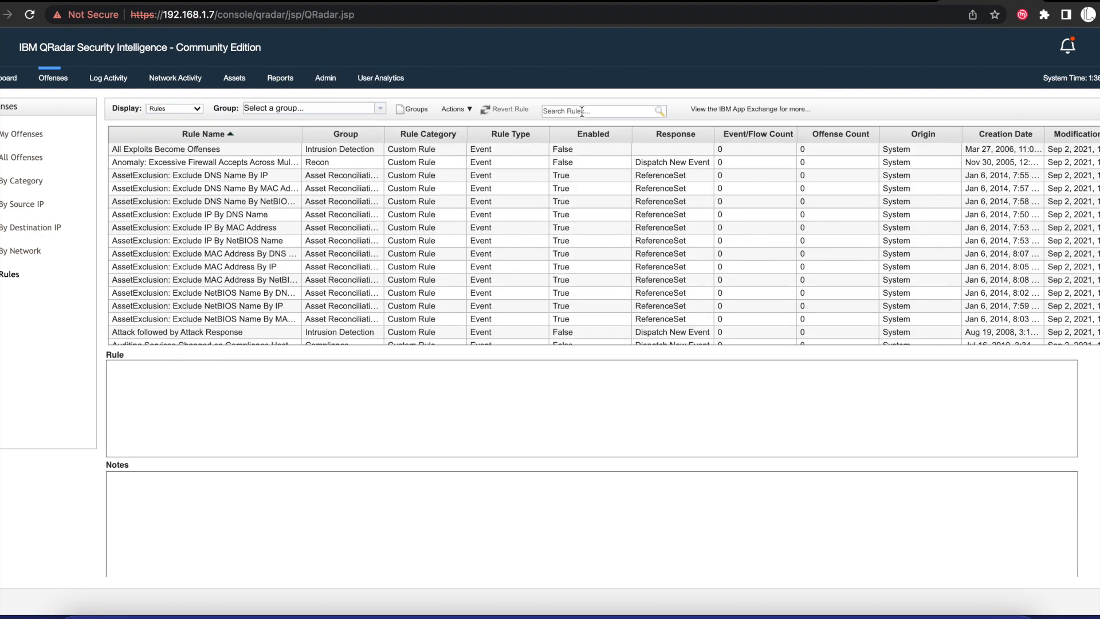
Search rules for 'log' and reopen the Log4shell detection rule in the Rule Wizard
scroll(down, 3)
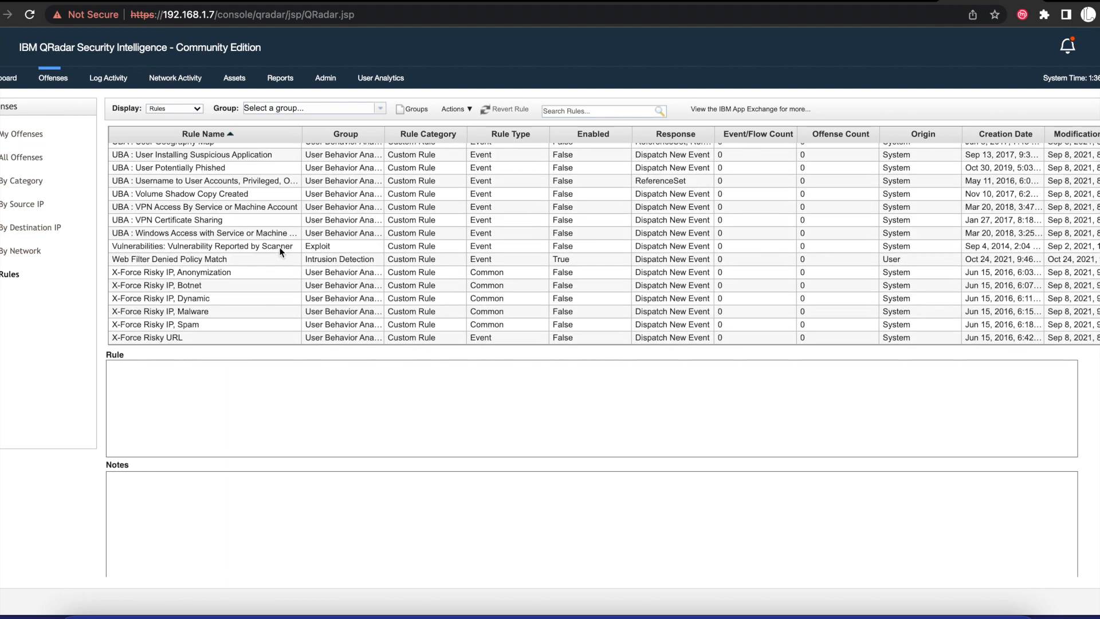
mouse_move(394, 191)
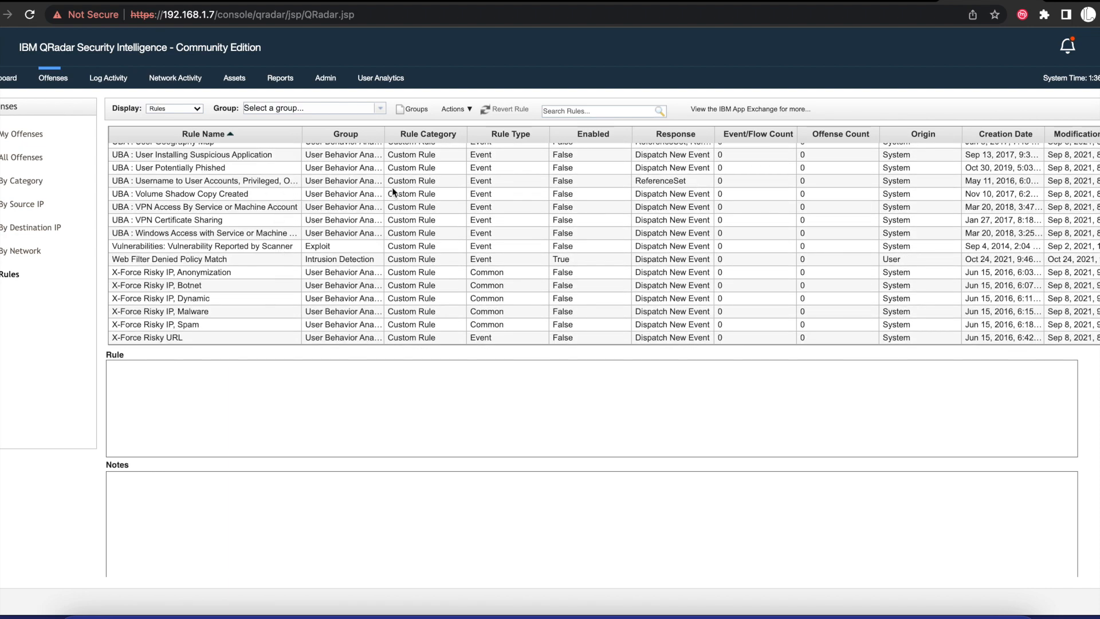
text(log)
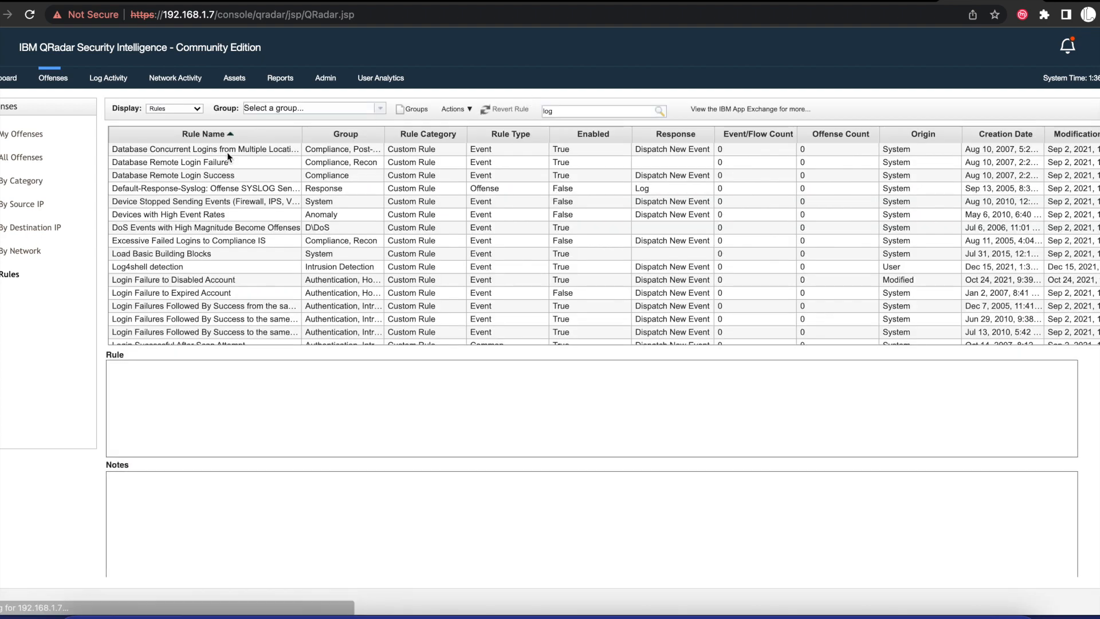
click(147, 211)
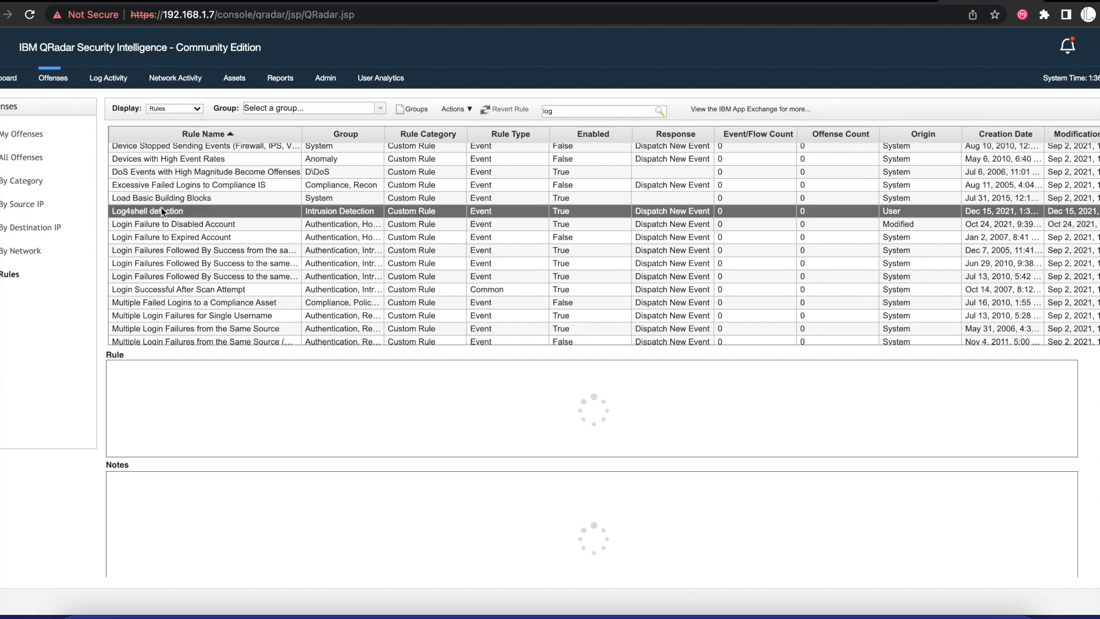
click(147, 211)
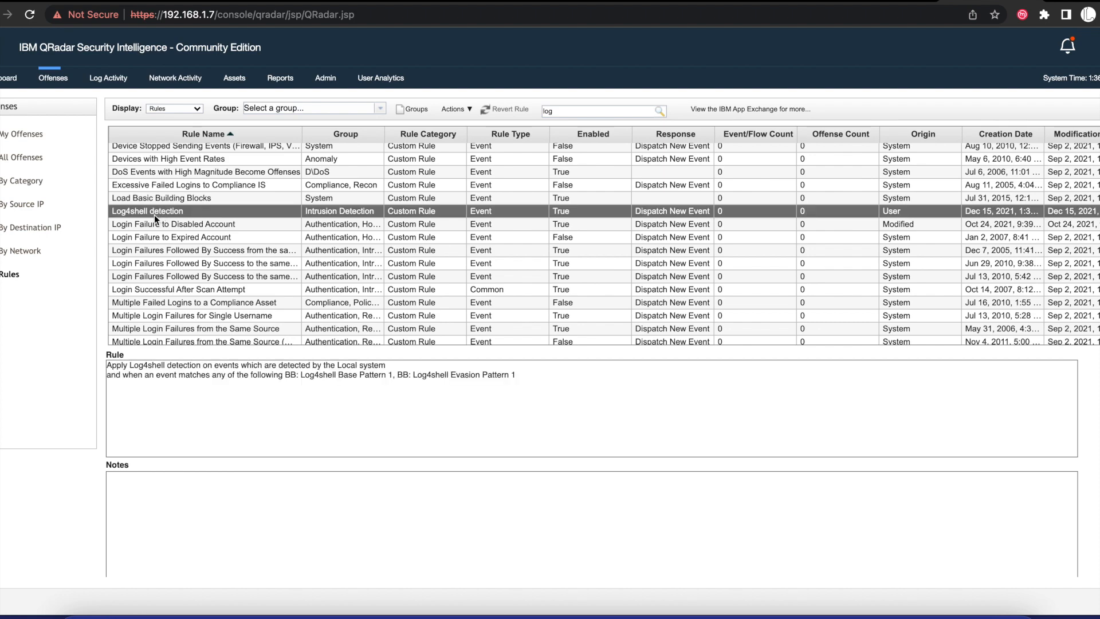
double_click(147, 211)
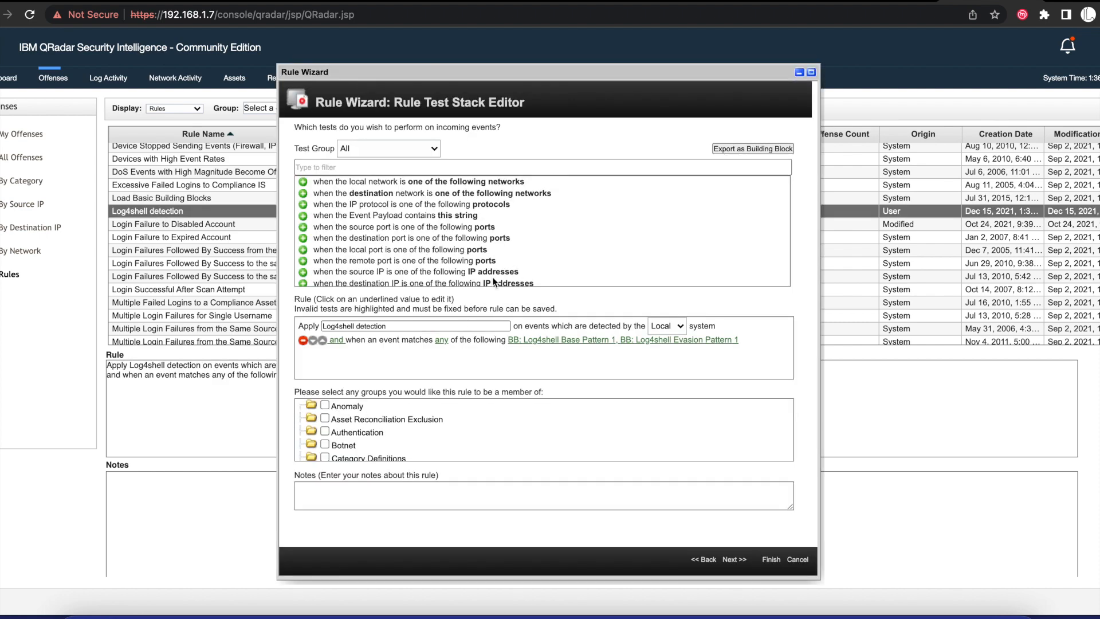